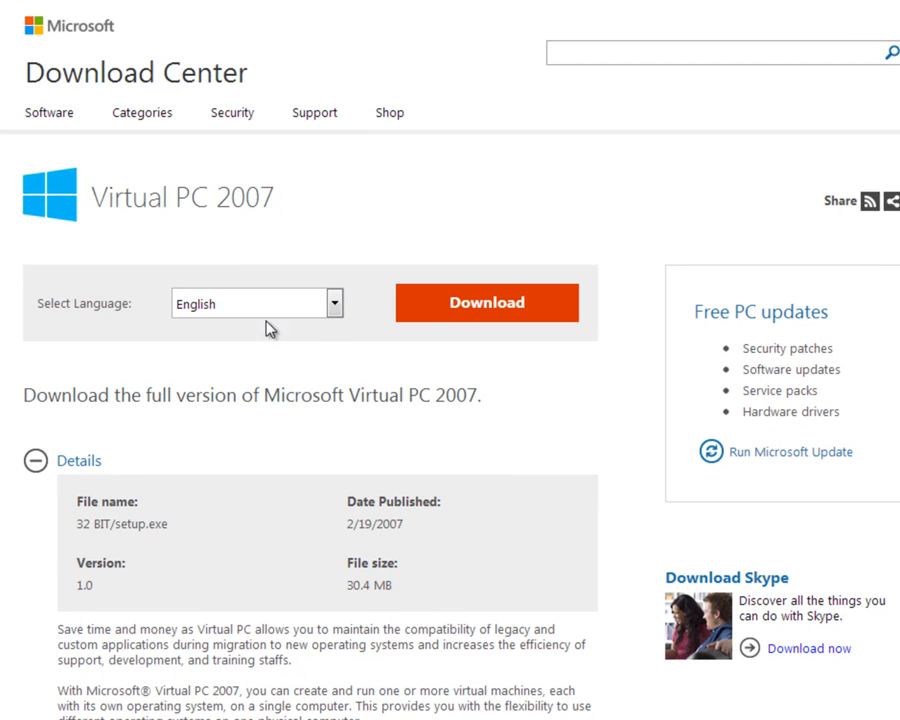
pyautogui.moveTo(418, 538)
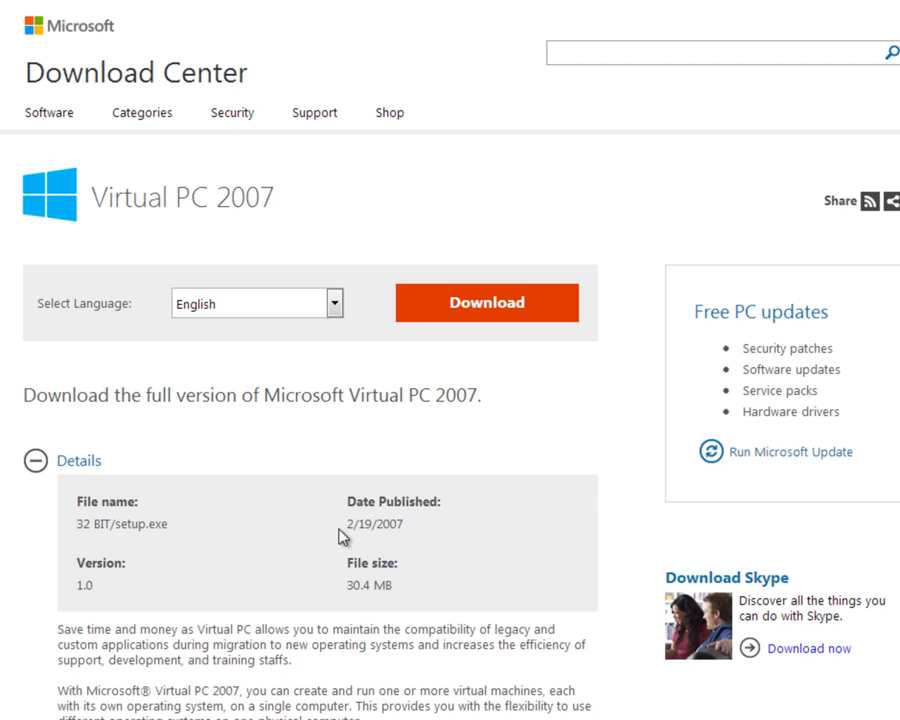
# Scroll through the download page and review the list of supported operating systems
pyautogui.scroll(-3)
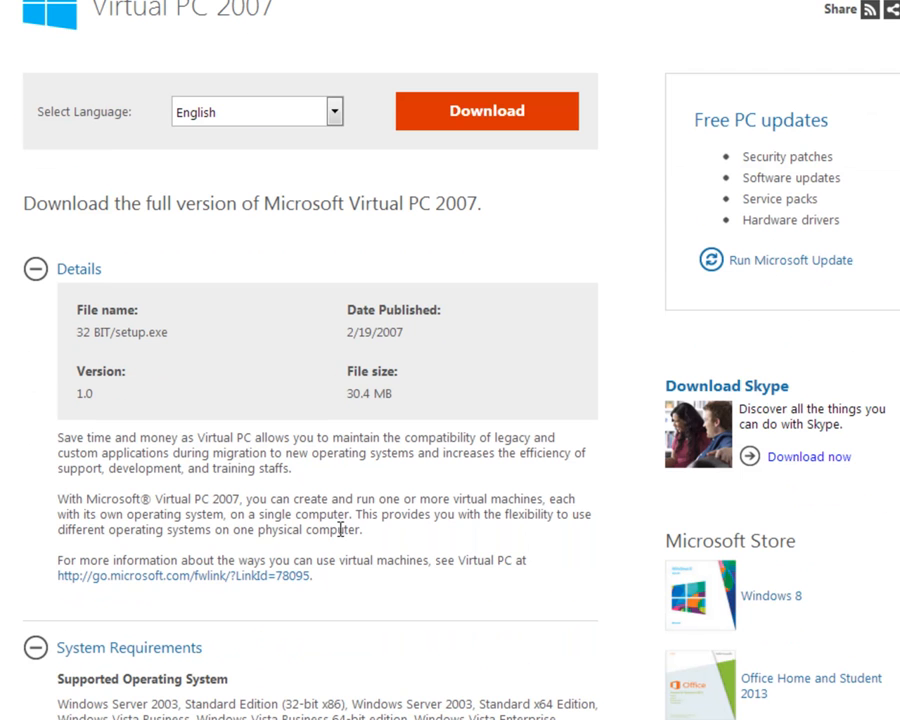
pyautogui.scroll(-3)
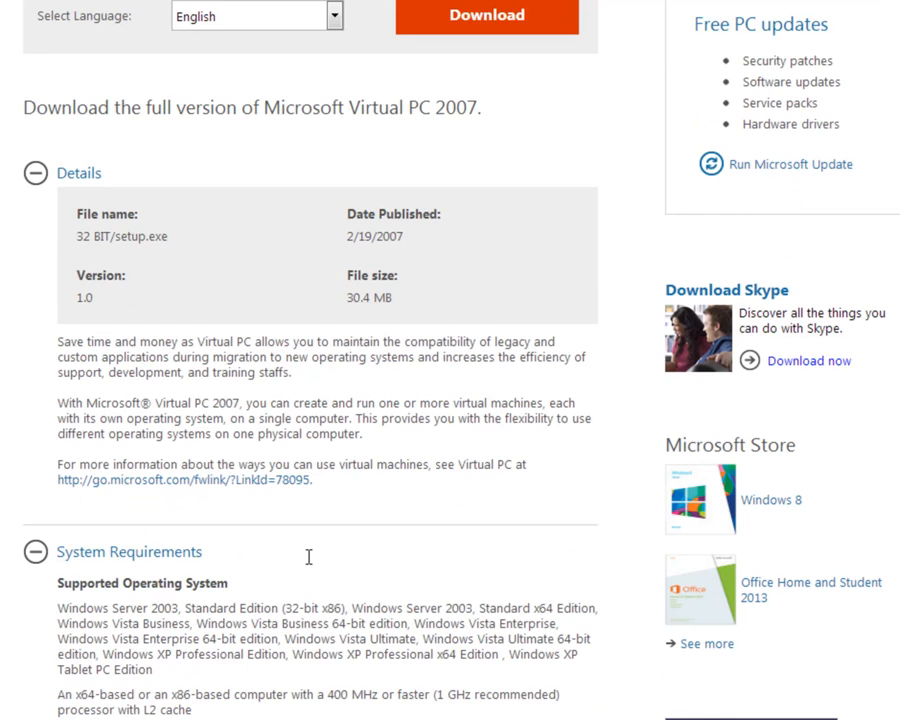
pyautogui.scroll(-3)
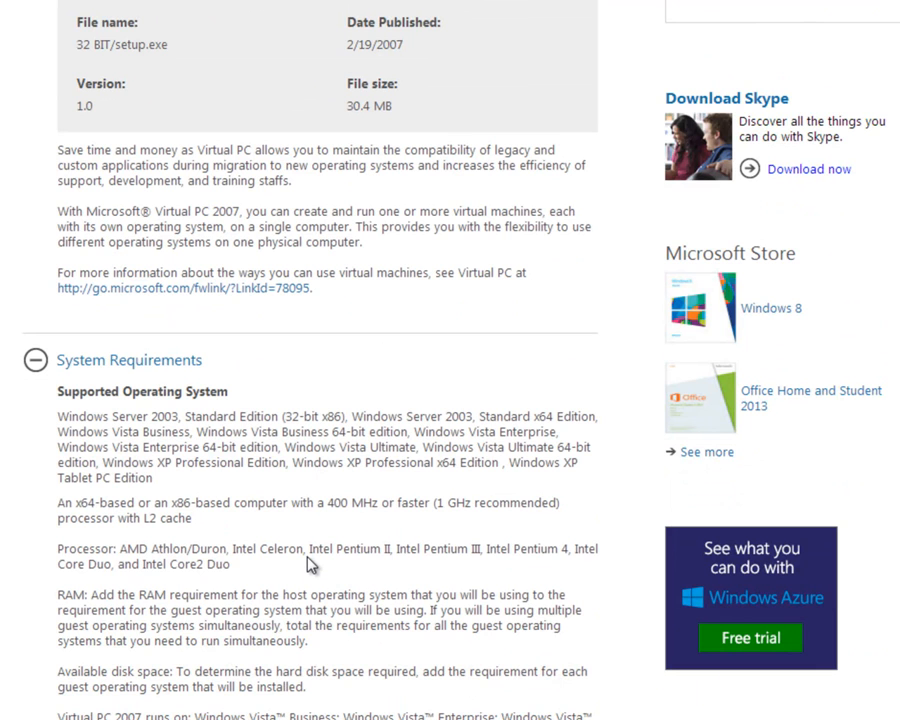
pyautogui.moveTo(212, 408)
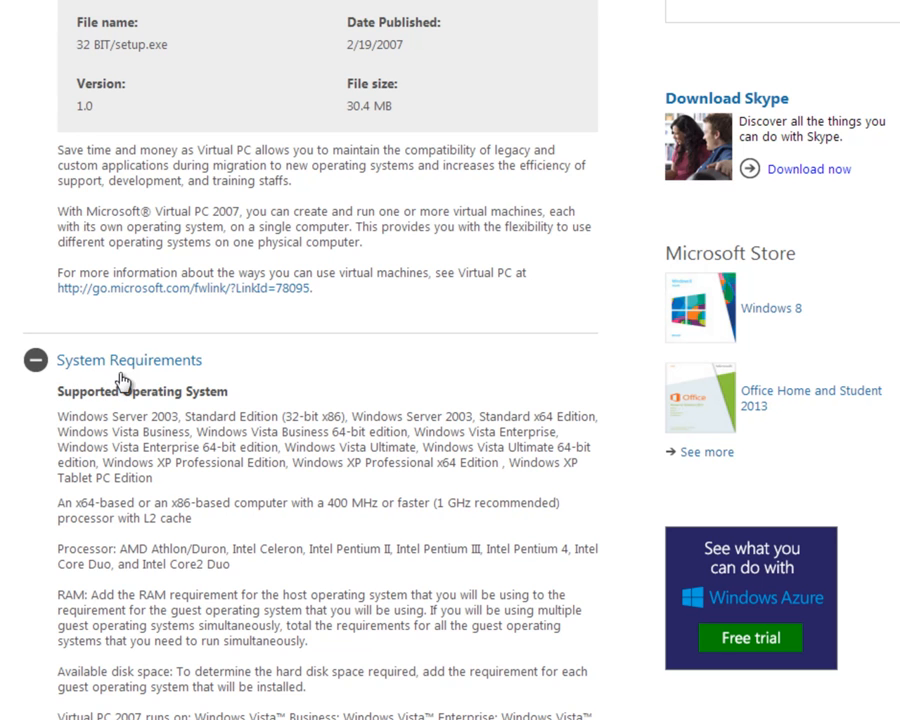
pyautogui.moveTo(144, 436)
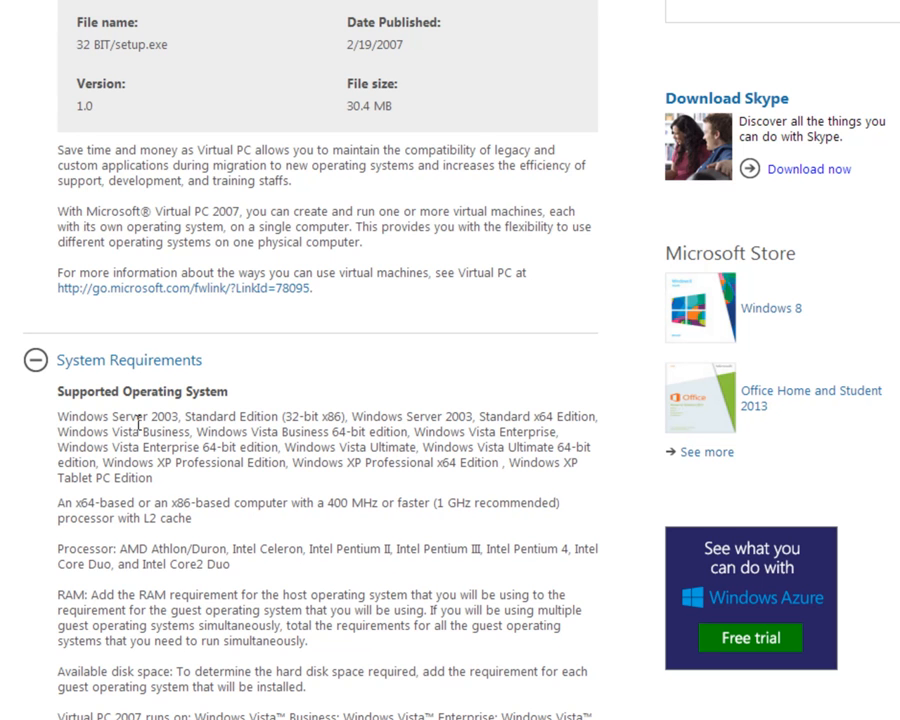
pyautogui.doubleClick(124, 476)
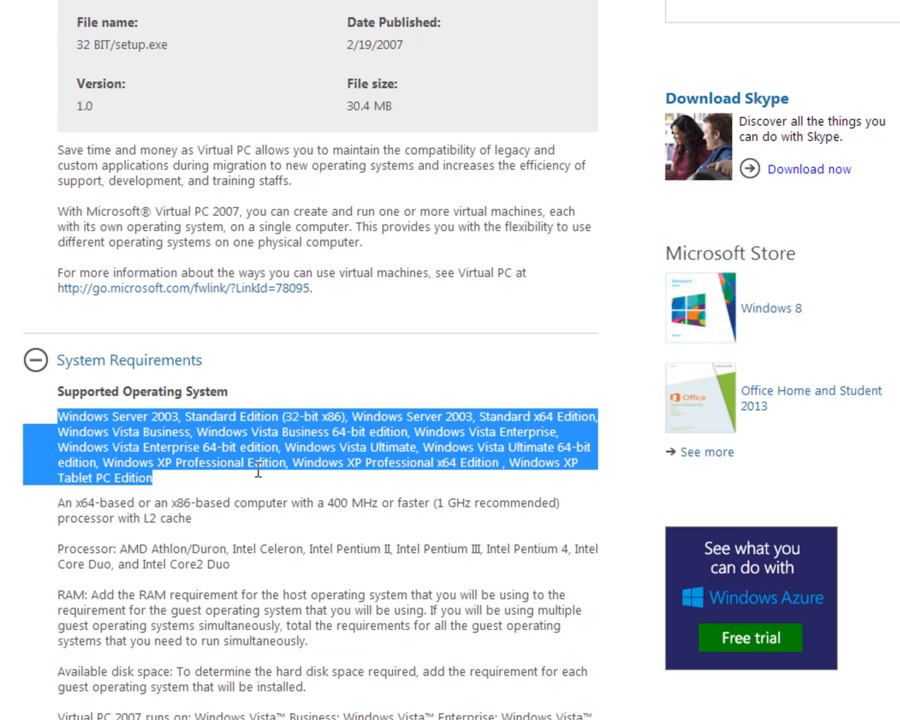
pyautogui.moveTo(350, 480)
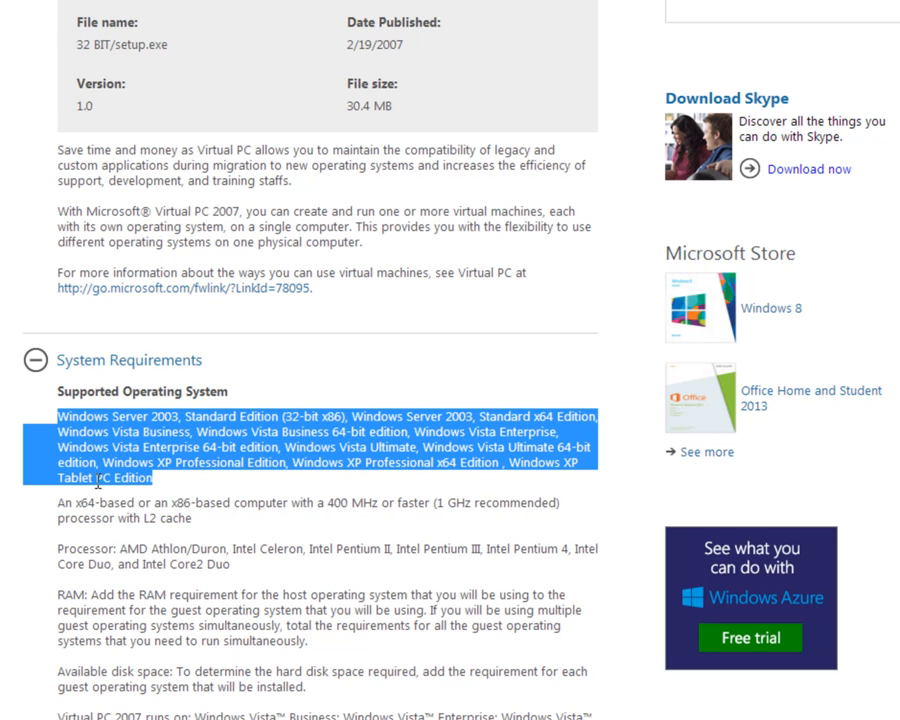
pyautogui.moveTo(176, 488)
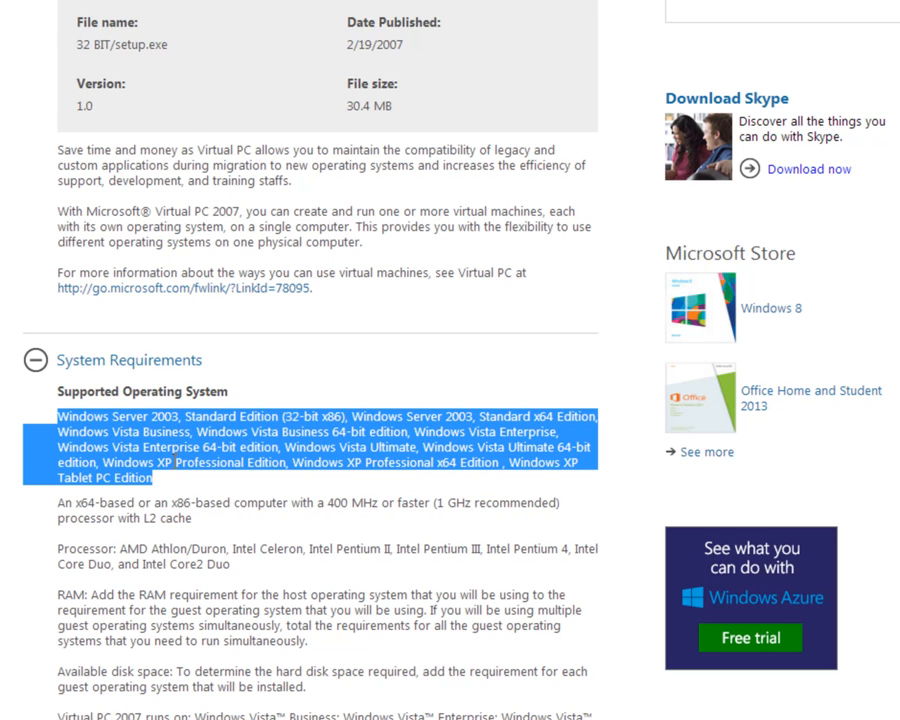
pyautogui.moveTo(282, 484)
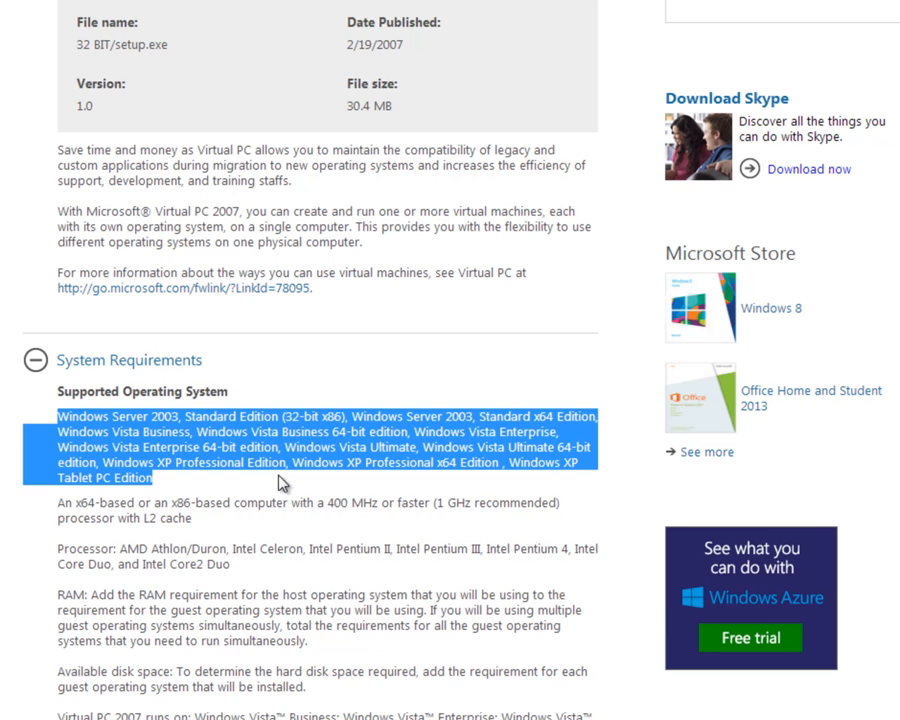
pyautogui.scroll(3)
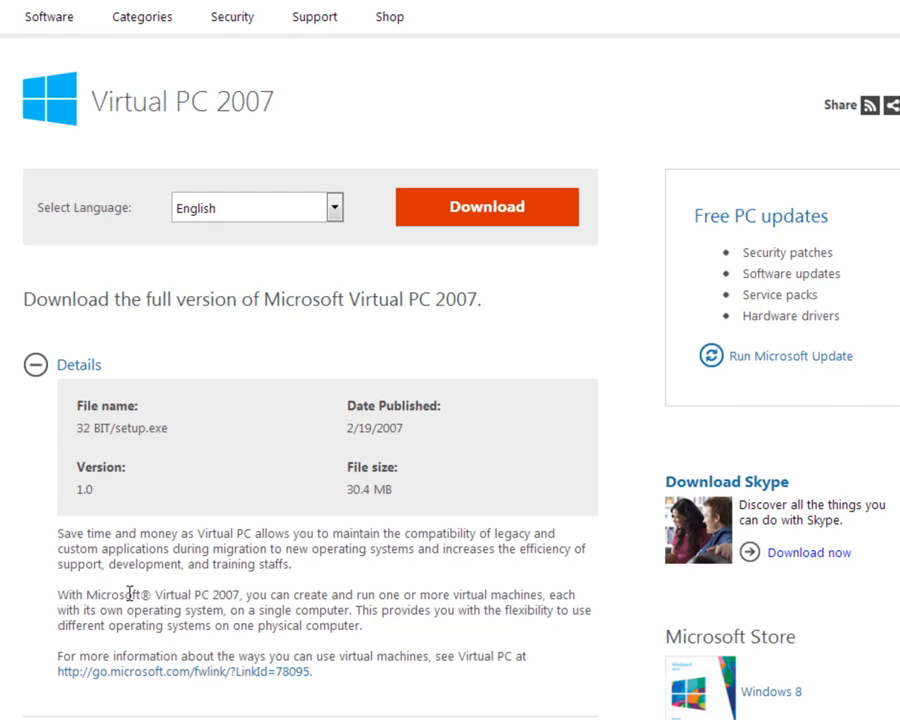
pyautogui.scroll(-3)
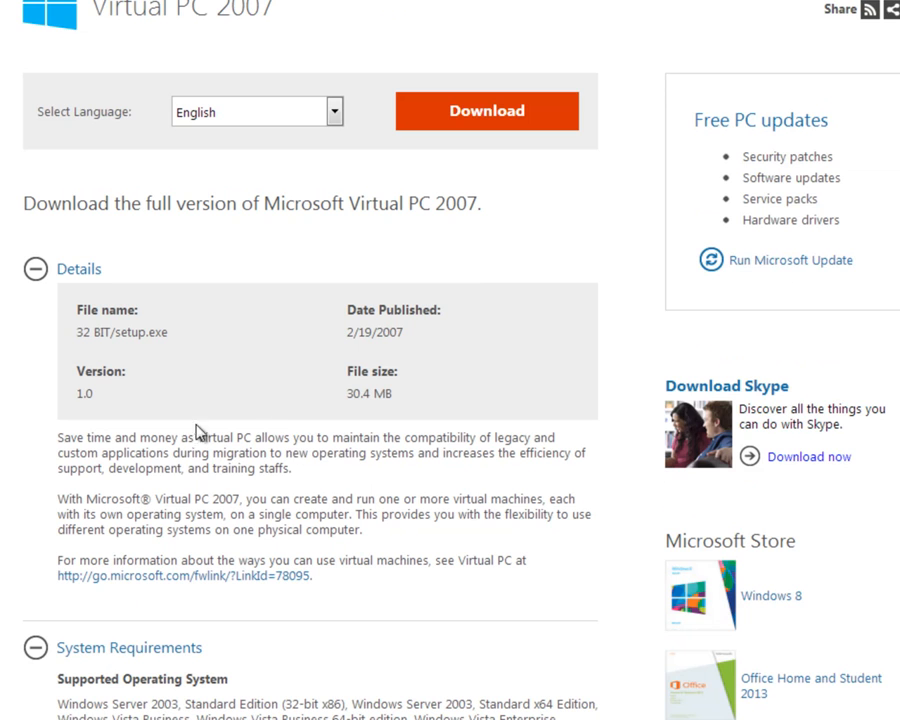
pyautogui.scroll(-3)
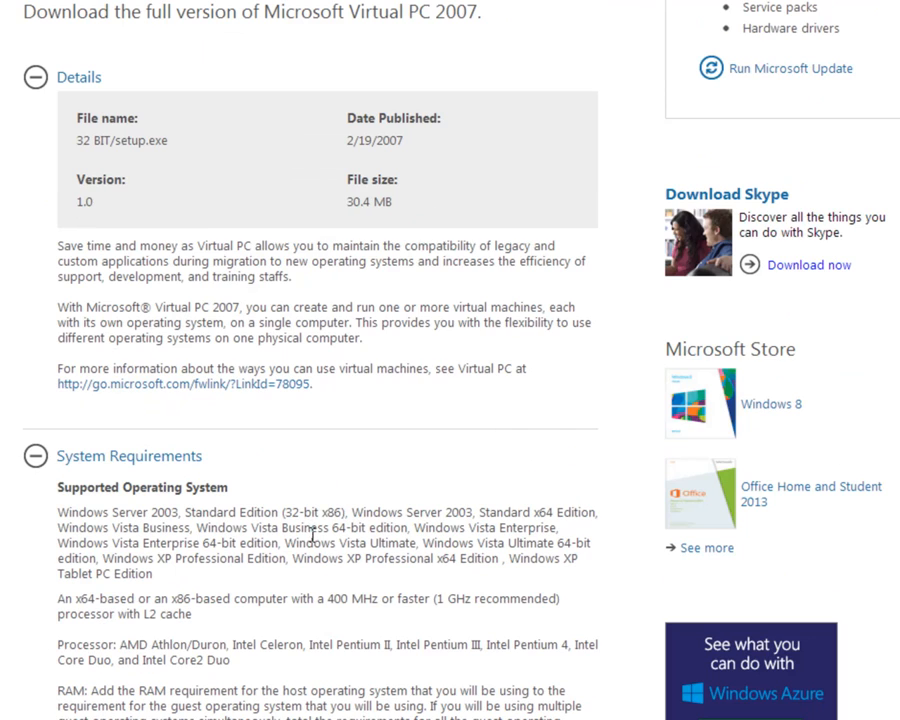
pyautogui.moveTo(248, 600)
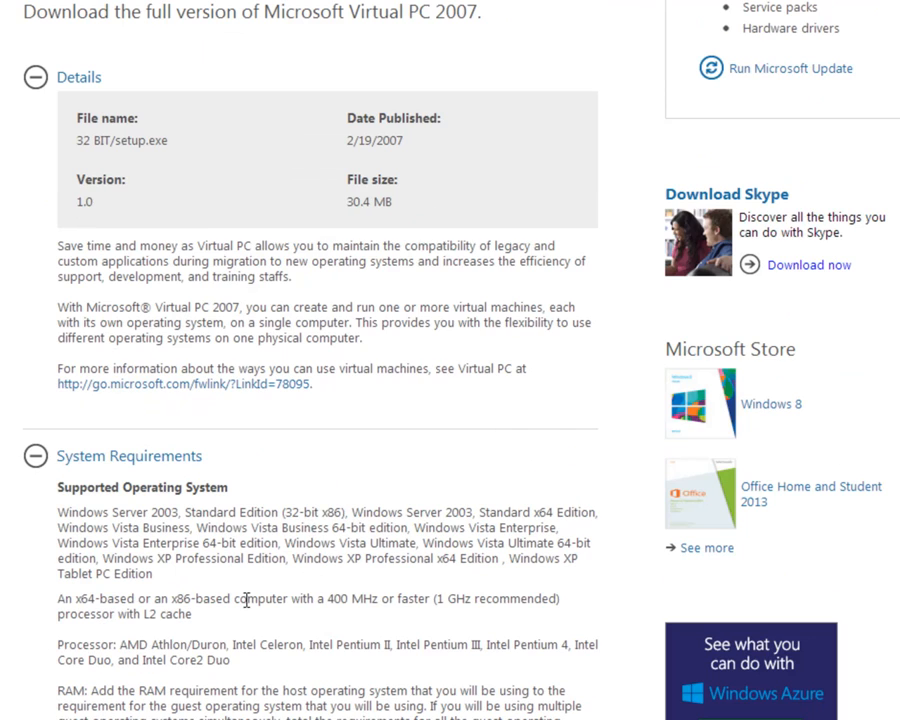
pyautogui.moveTo(258, 632)
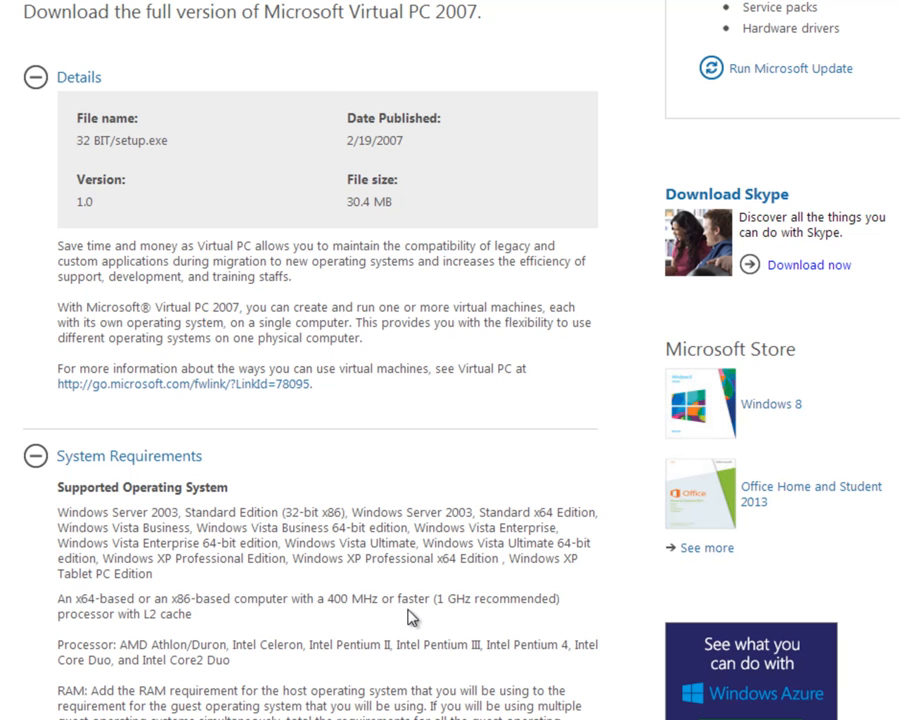
pyautogui.moveTo(276, 600)
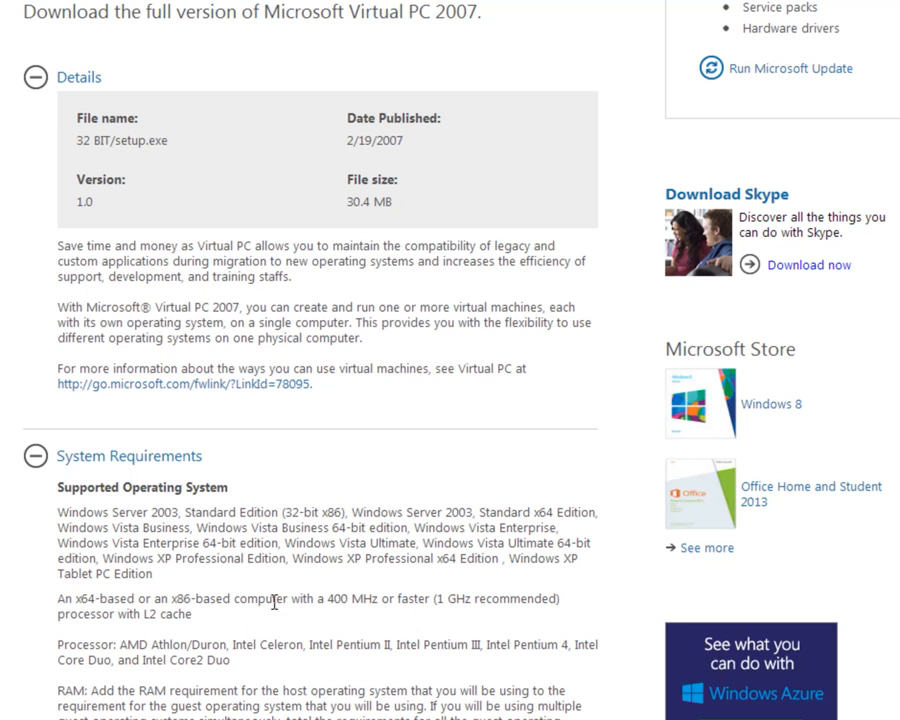
pyautogui.scroll(-3)
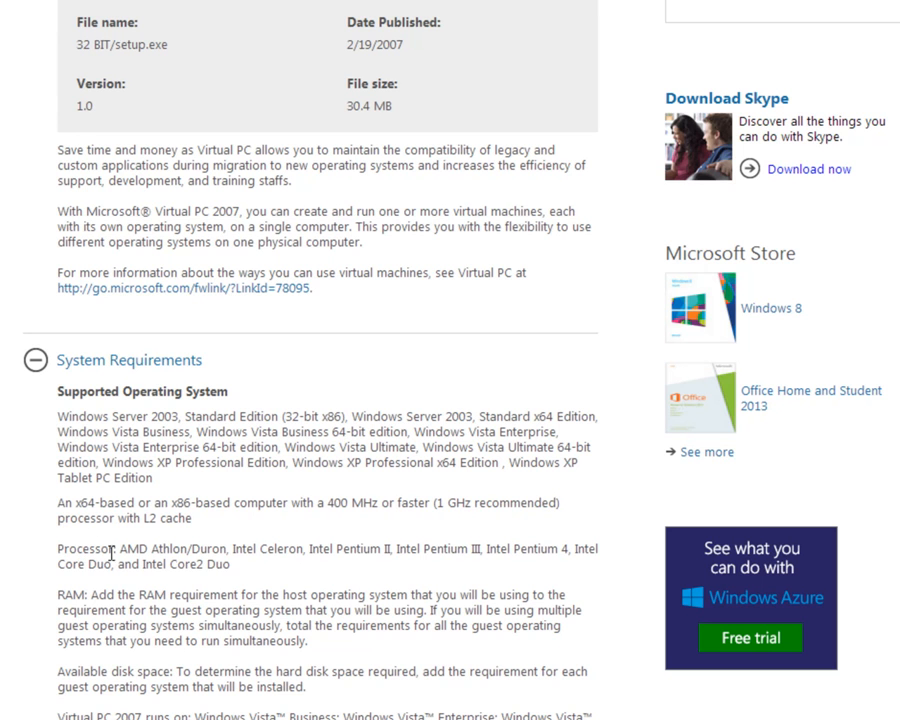
pyautogui.moveTo(140, 548)
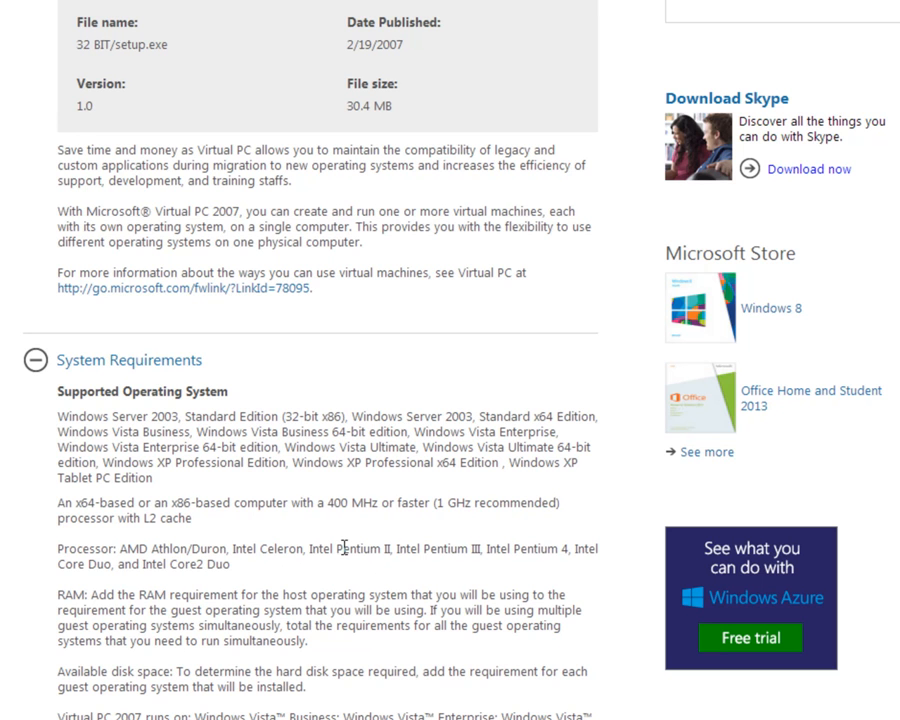
pyautogui.moveTo(136, 608)
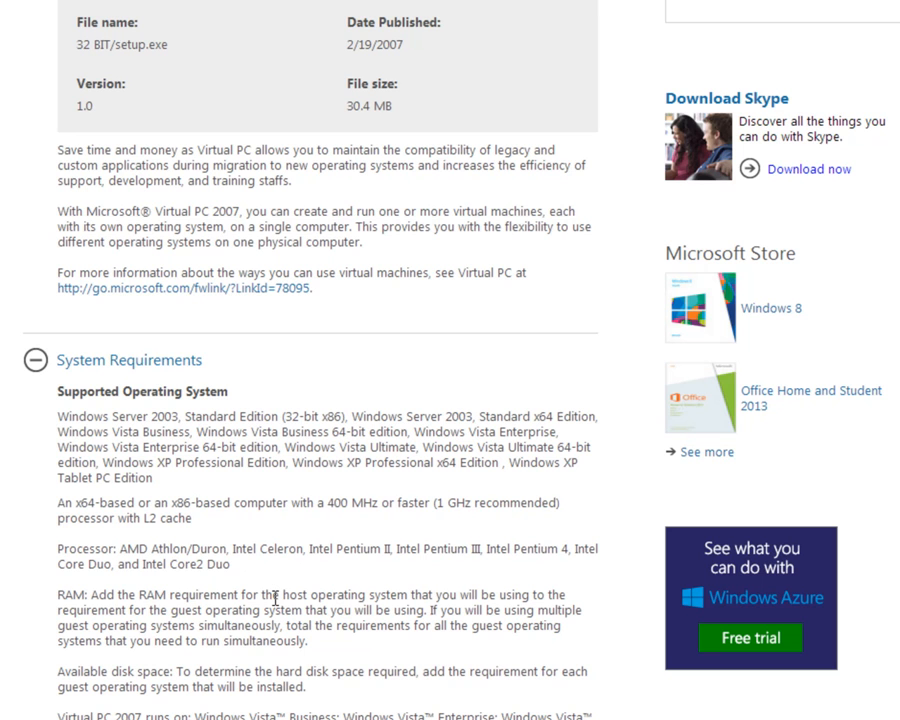
pyautogui.moveTo(272, 608)
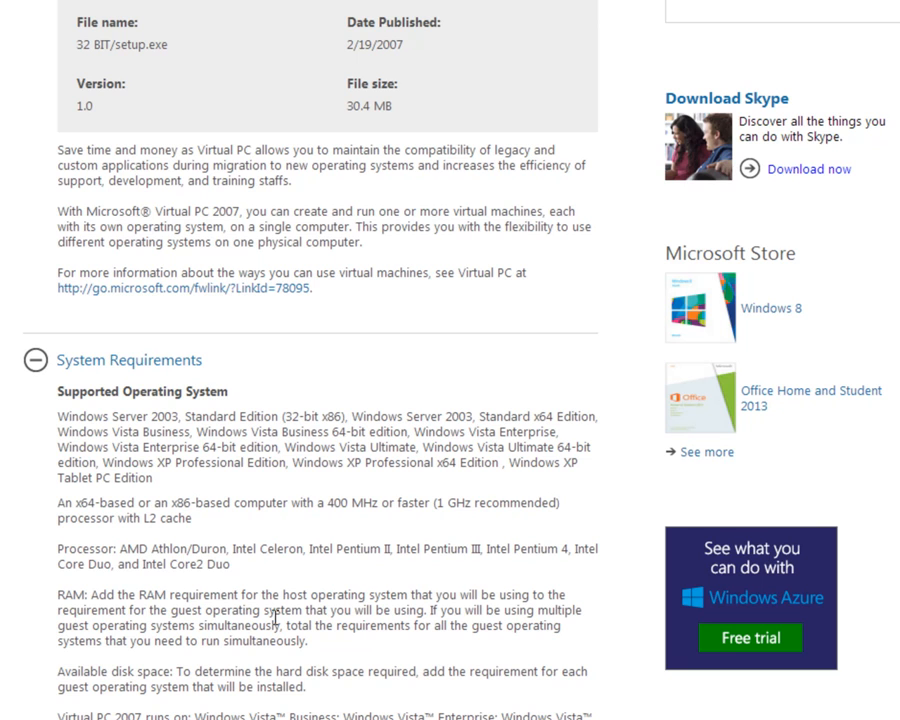
pyautogui.scroll(-3)
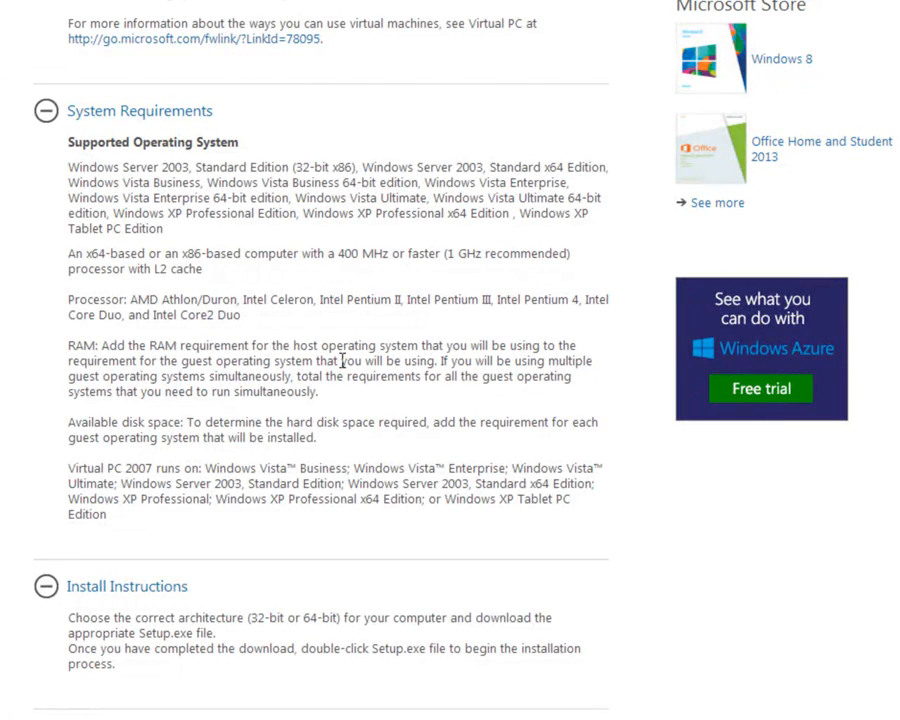
pyautogui.scroll(-3)
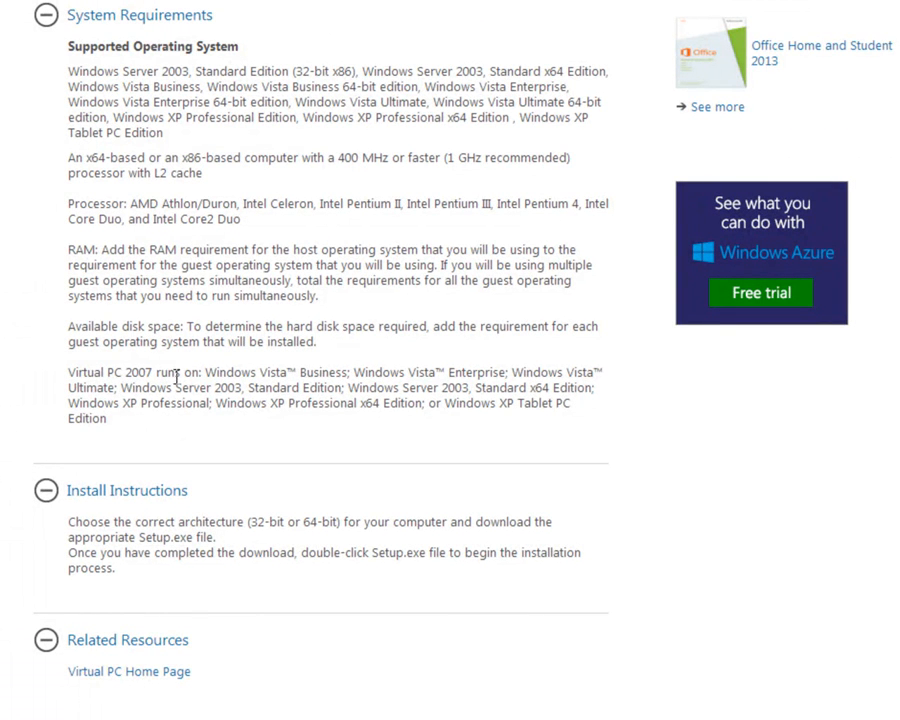
pyautogui.scroll(-3)
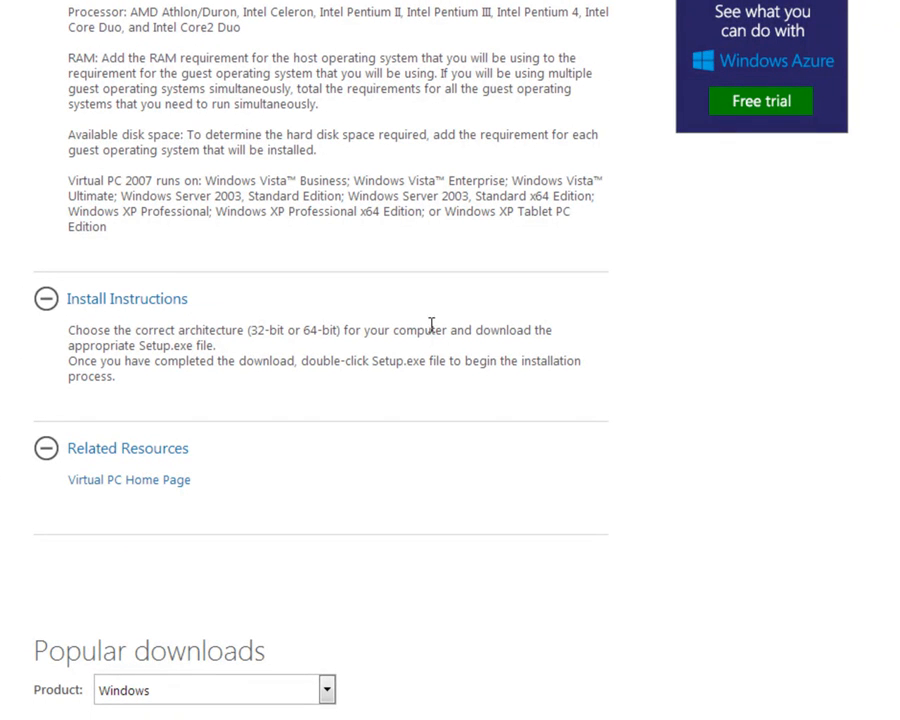
pyautogui.moveTo(200, 408)
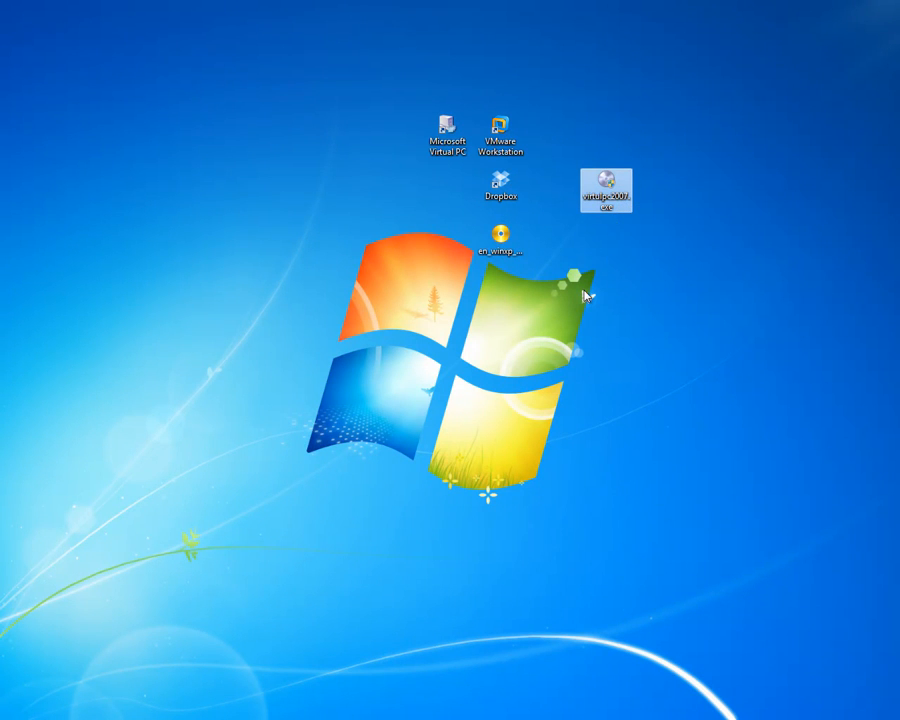
# Close the browser and return to the desktop with the Virtual PC icons
pyautogui.click(604, 192)
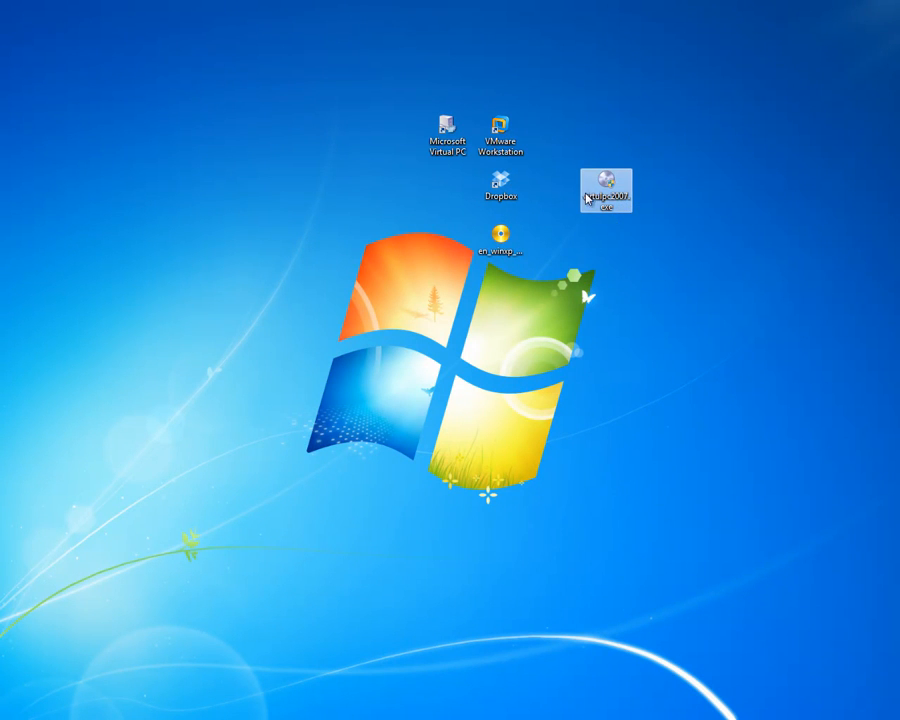
pyautogui.moveTo(604, 190); pyautogui.dragTo(500, 304)
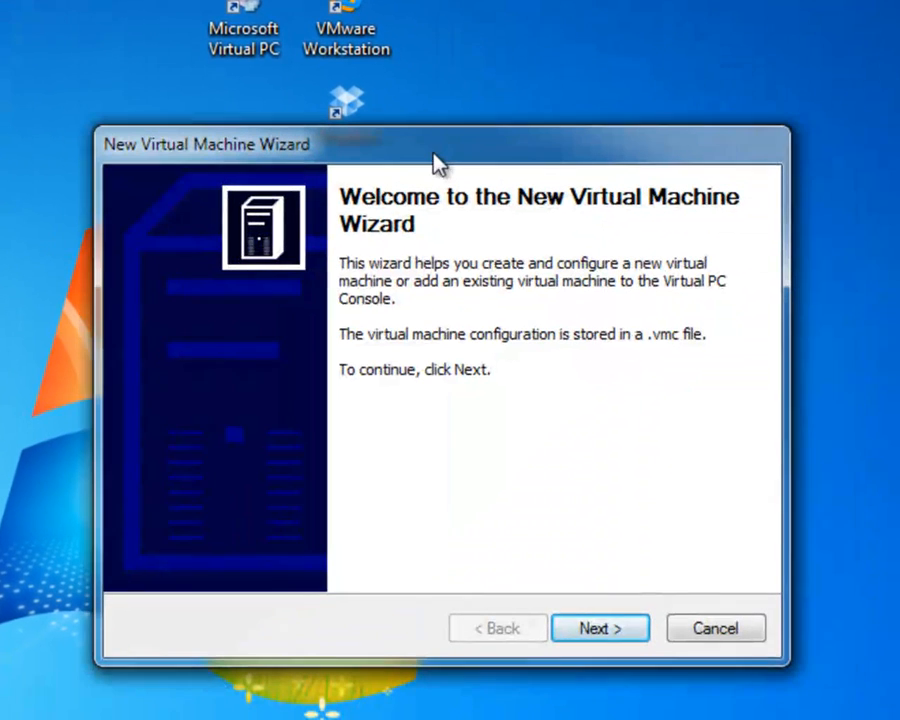
pyautogui.moveTo(616, 508)
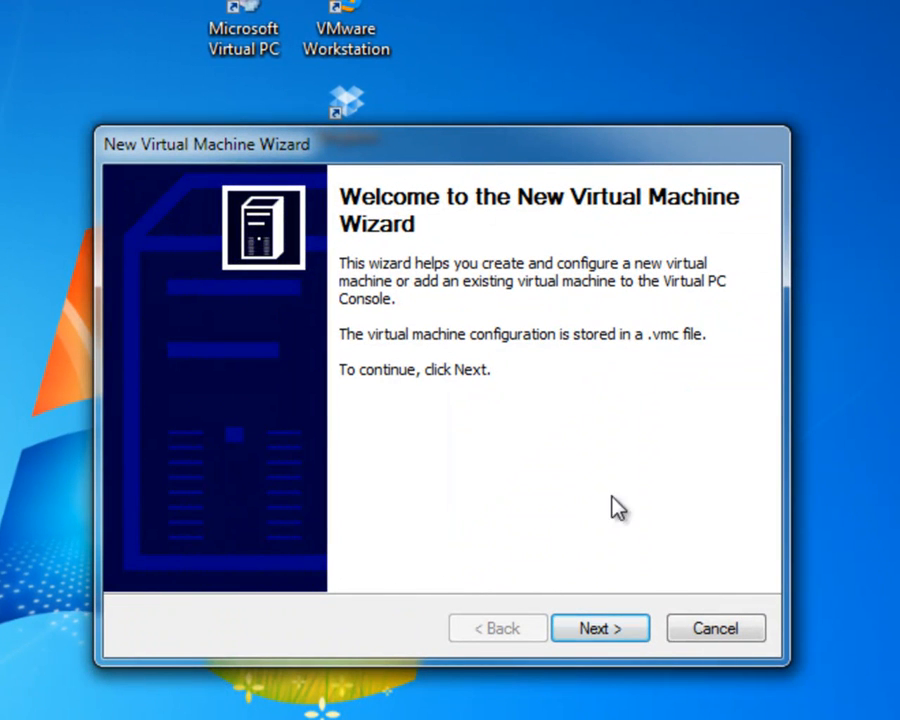
pyautogui.moveTo(598, 628)
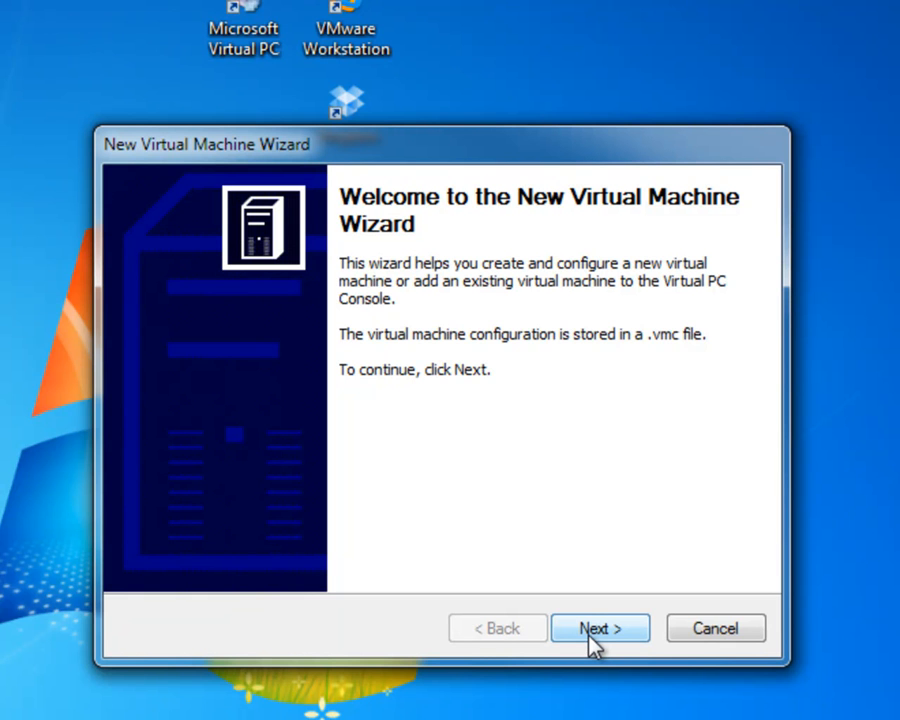
# Choose to create a new virtual machine and enter 'Windows XP' as its name
pyautogui.click(600, 628)
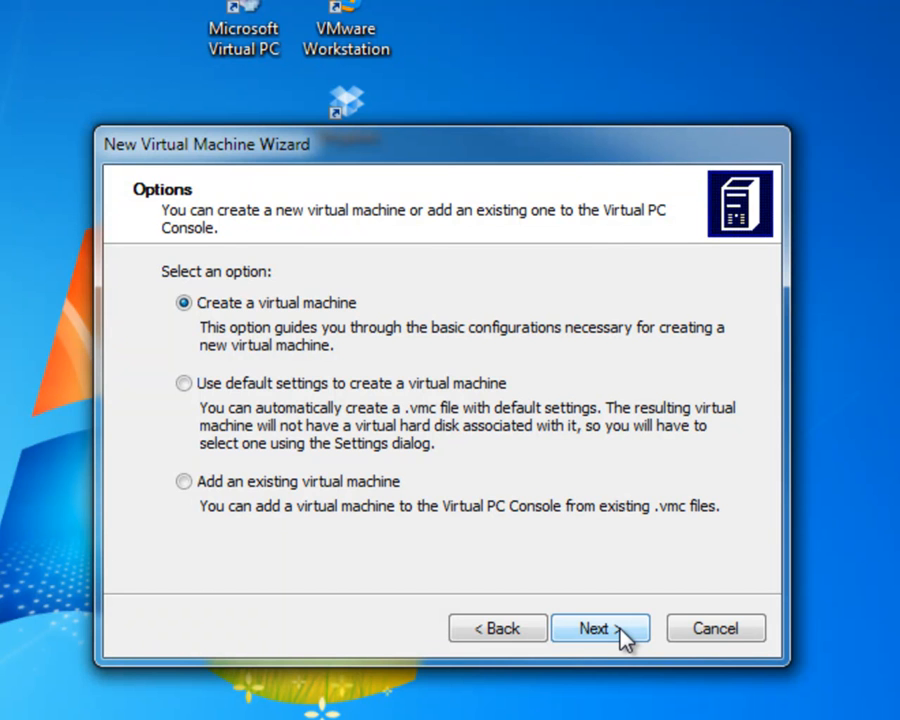
pyautogui.click(600, 628)
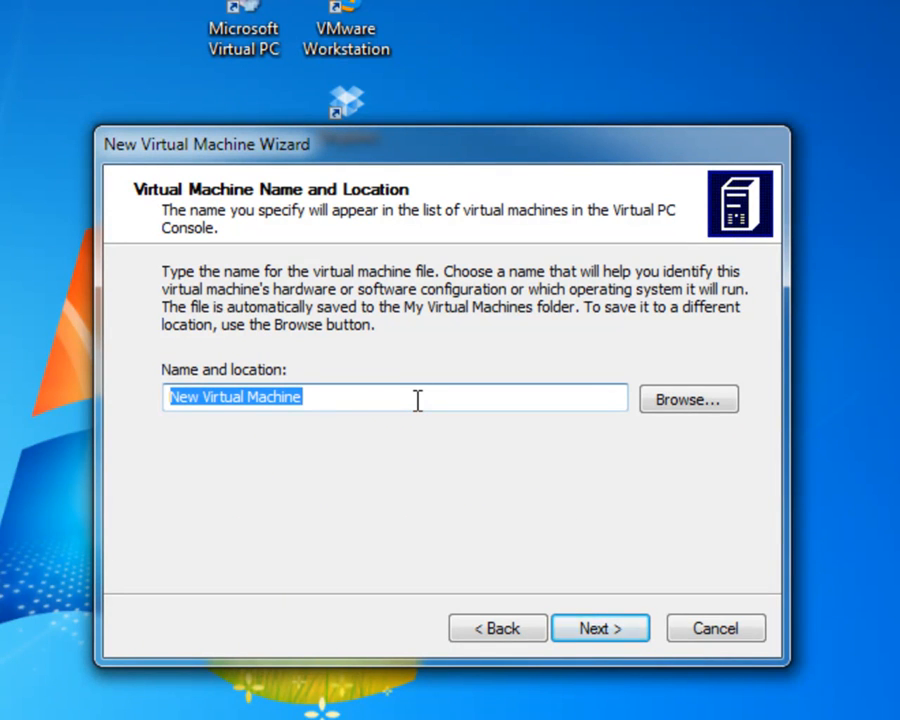
pyautogui.write('Wind')
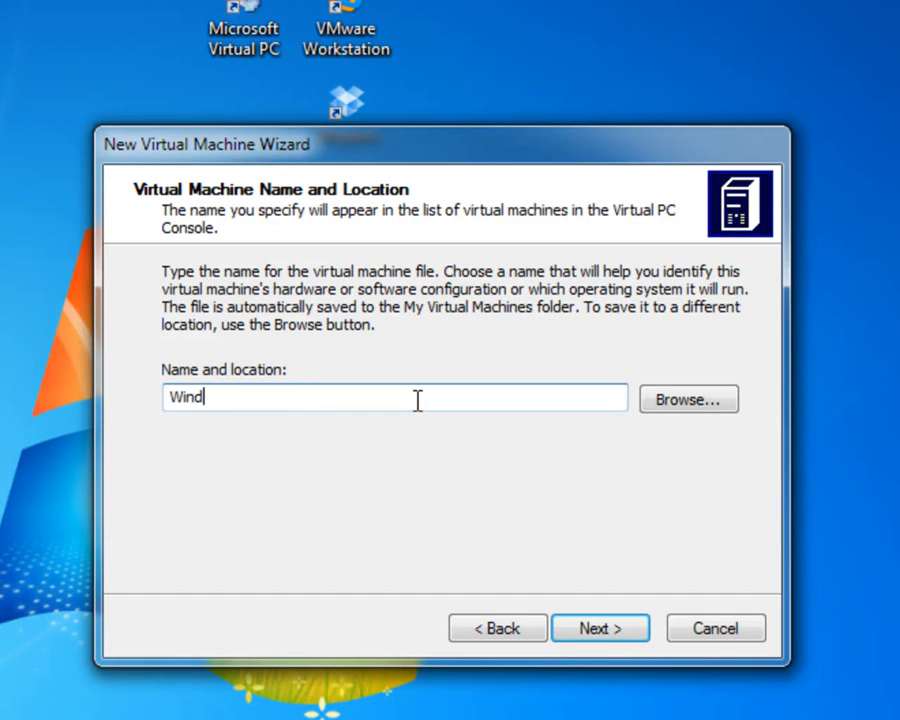
pyautogui.write('ows XP')
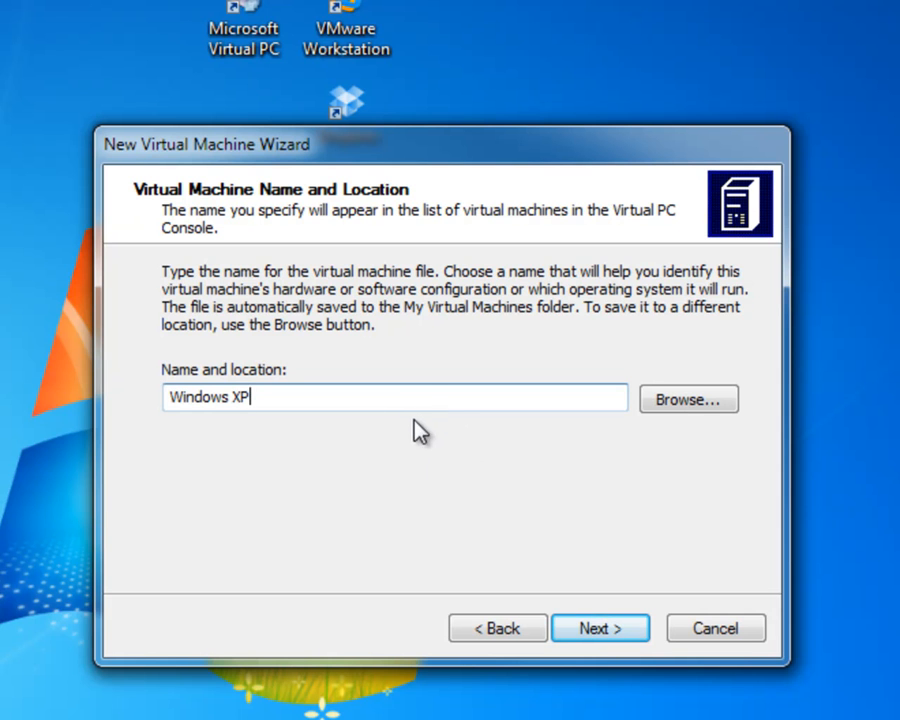
pyautogui.moveTo(688, 400)
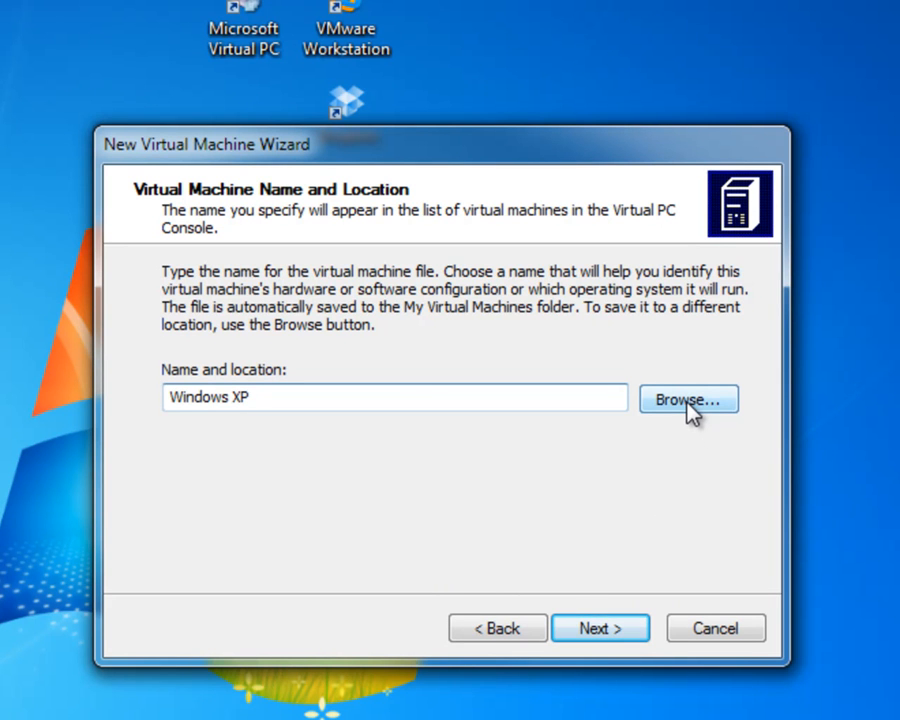
# Browse to the My Virtual Machines folder, keeping 'Windows XP.vmc' as the file name
pyautogui.click(688, 400)
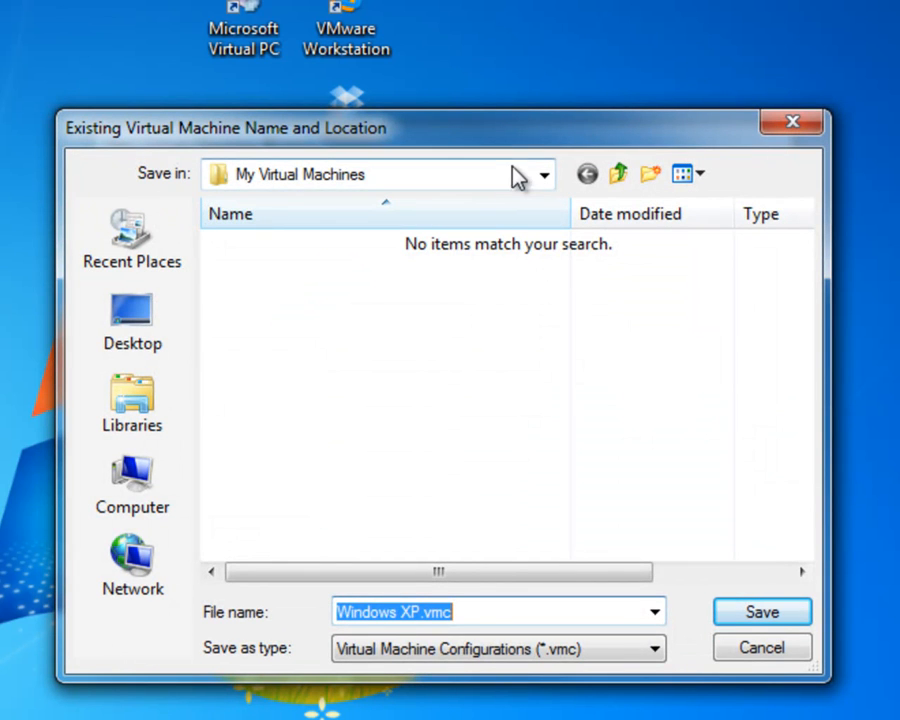
pyautogui.click(544, 174)
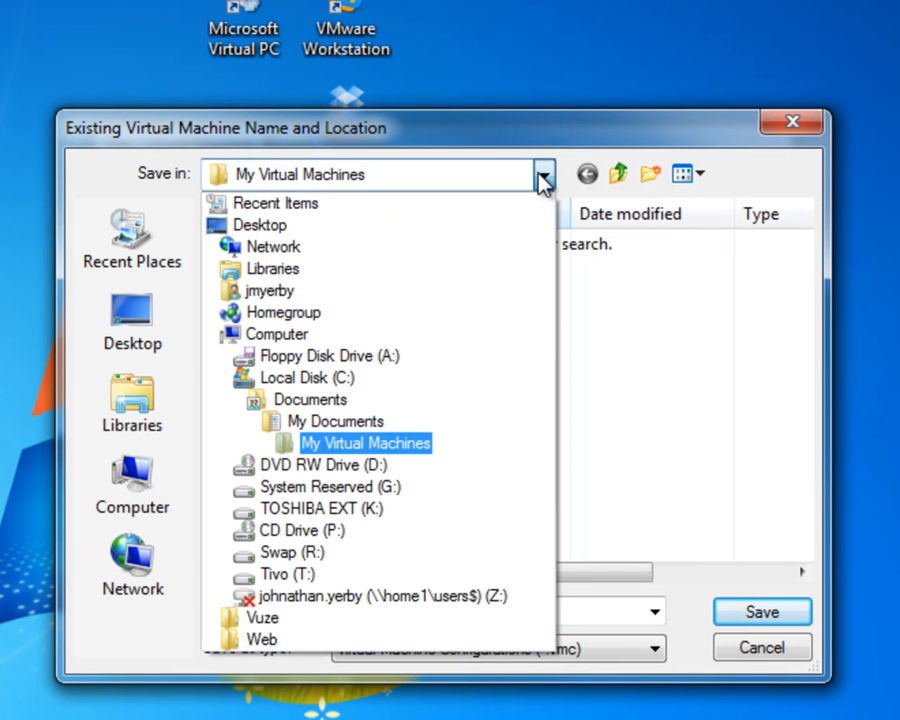
pyautogui.moveTo(470, 458)
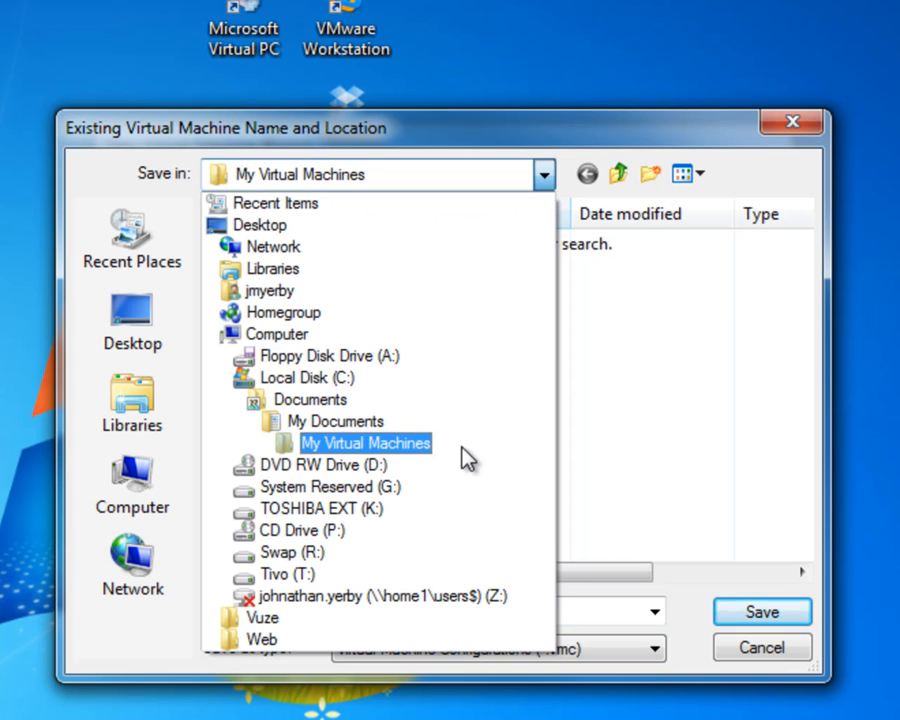
pyautogui.click(366, 444)
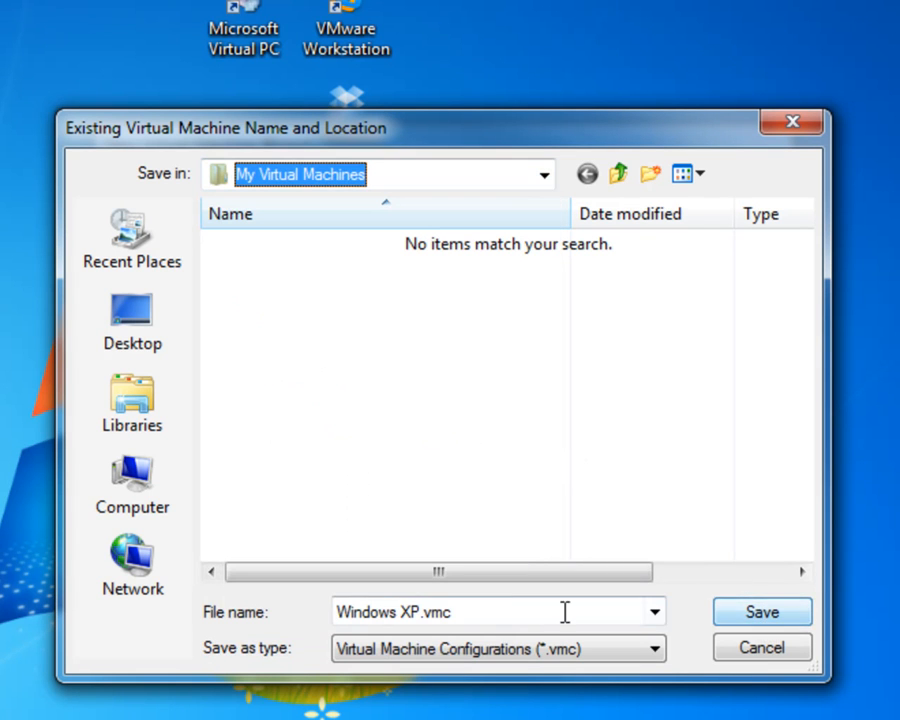
pyautogui.click(656, 648)
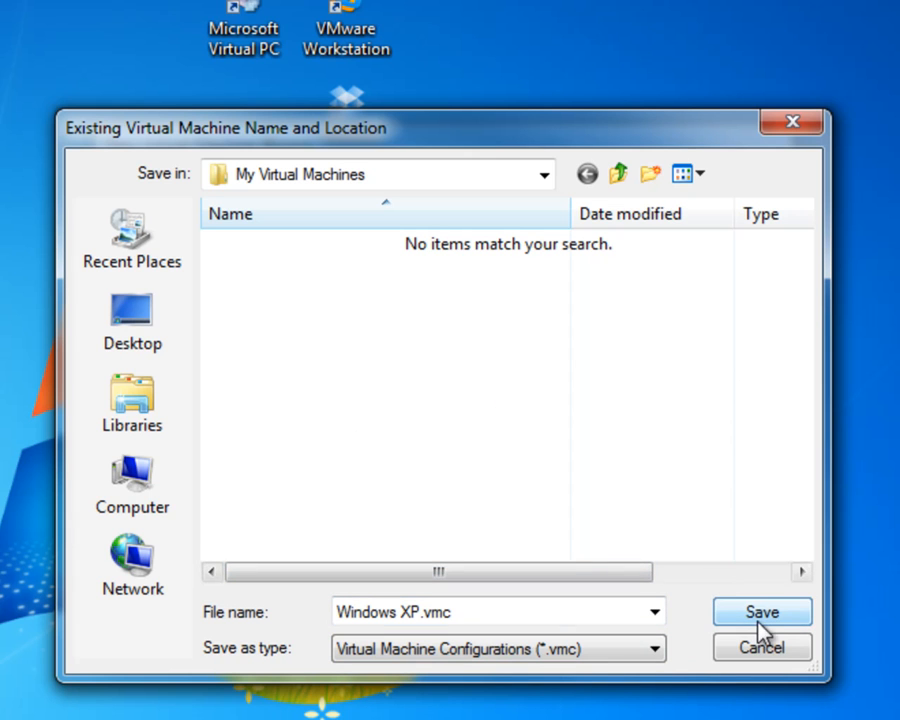
pyautogui.moveTo(790, 638)
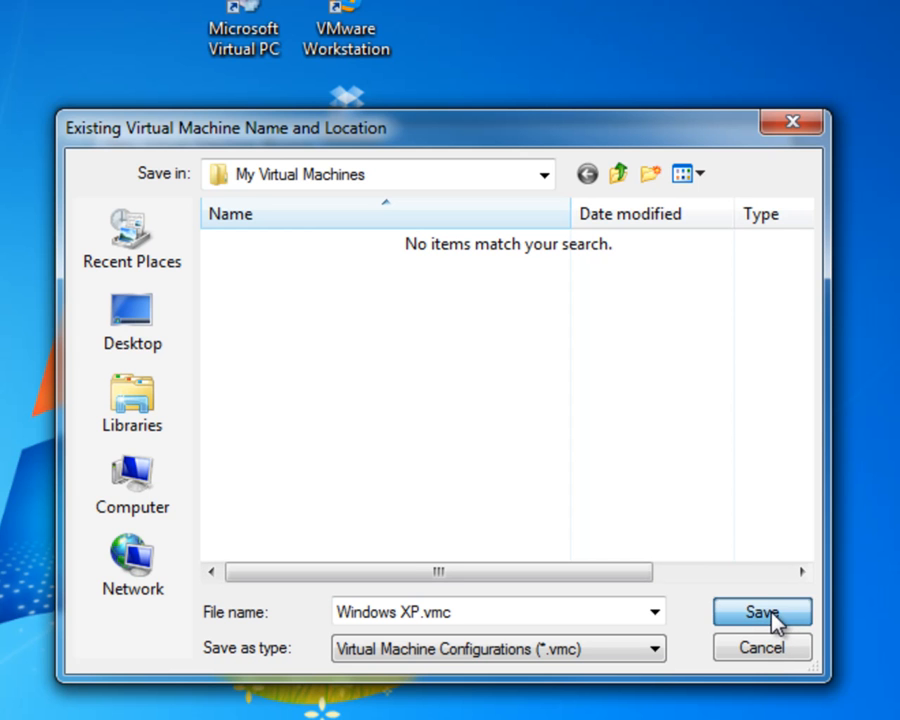
# Save the machine file in My Virtual Machines and select Windows XP as the guest operating system
pyautogui.click(760, 612)
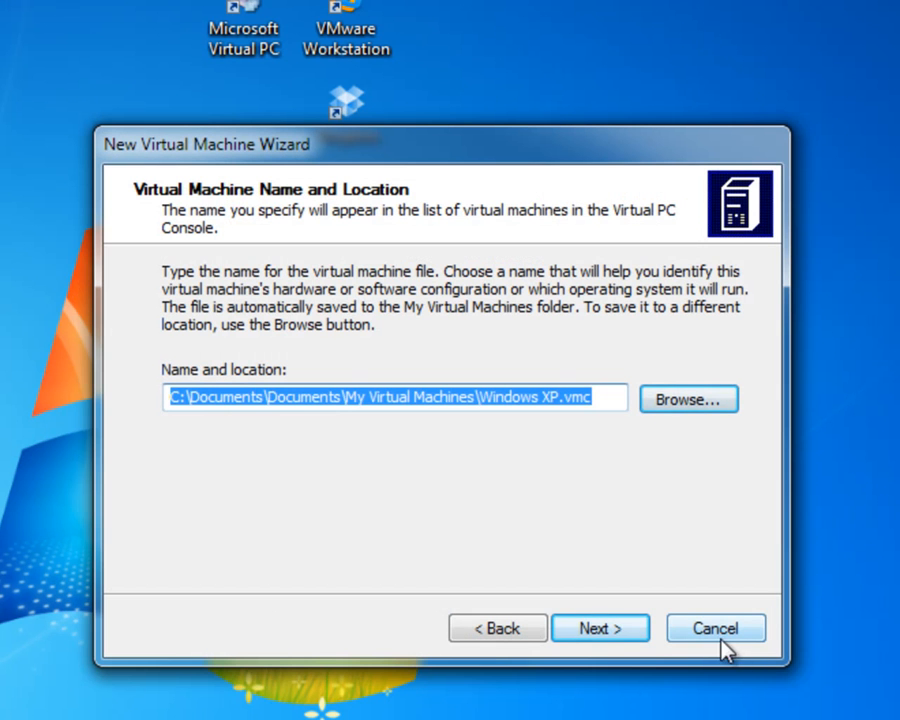
pyautogui.moveTo(600, 628)
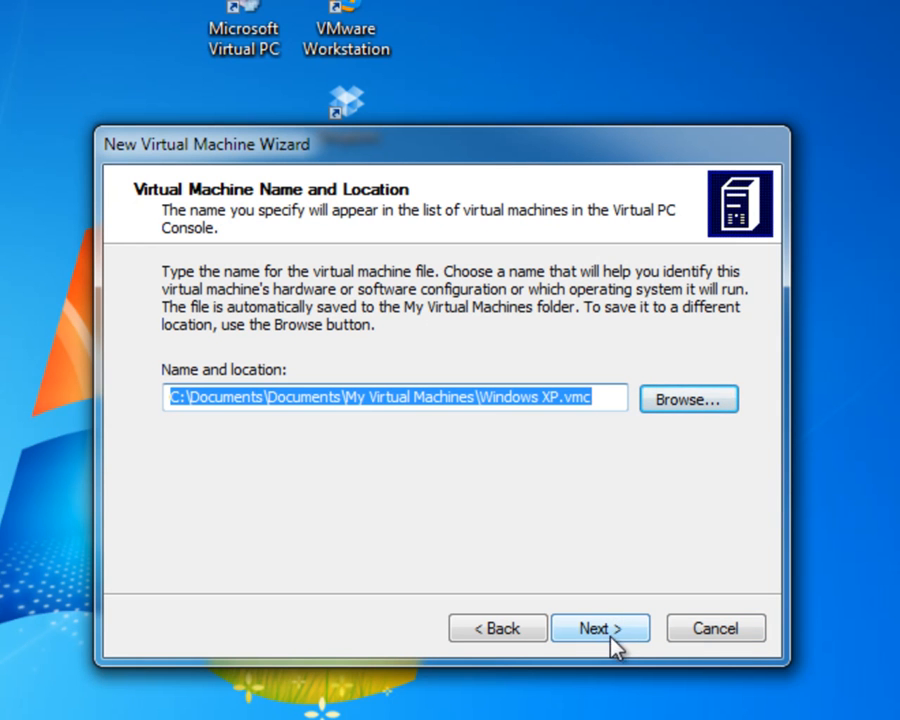
pyautogui.click(600, 628)
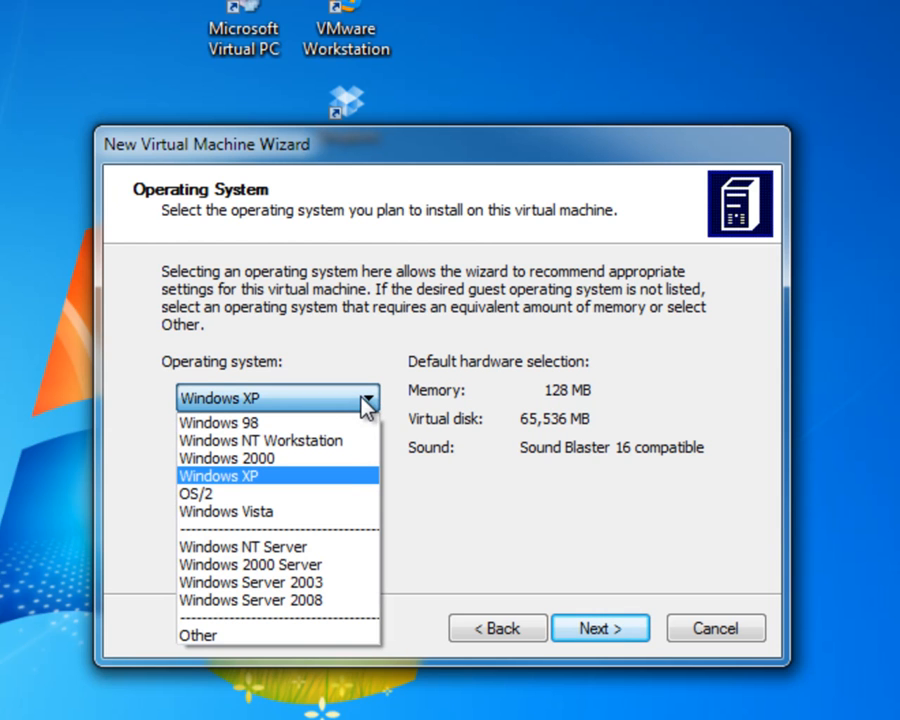
pyautogui.moveTo(368, 420)
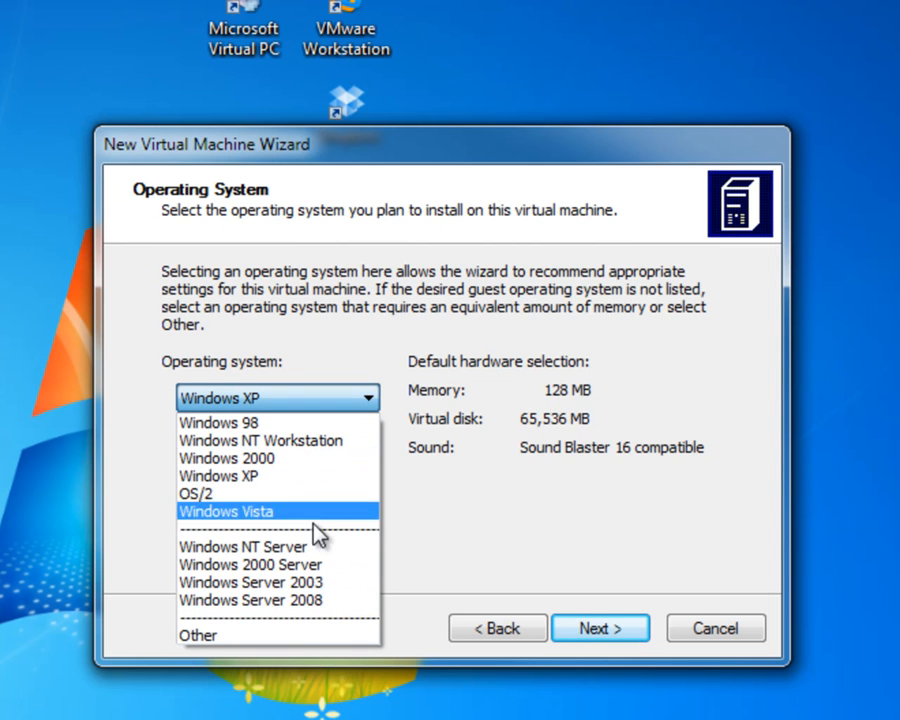
pyautogui.moveTo(200, 636)
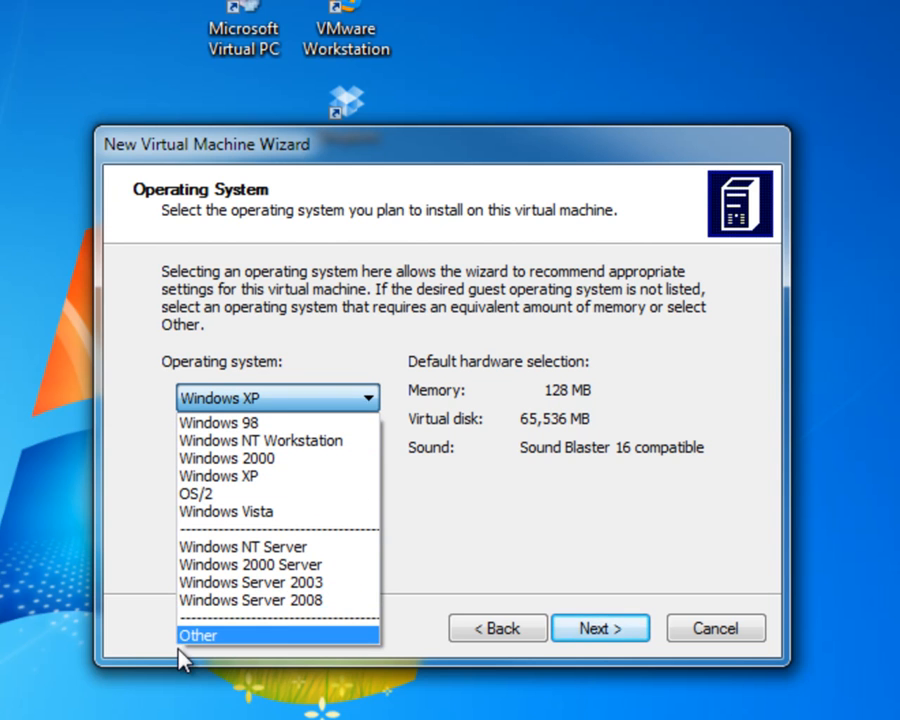
pyautogui.click(198, 636)
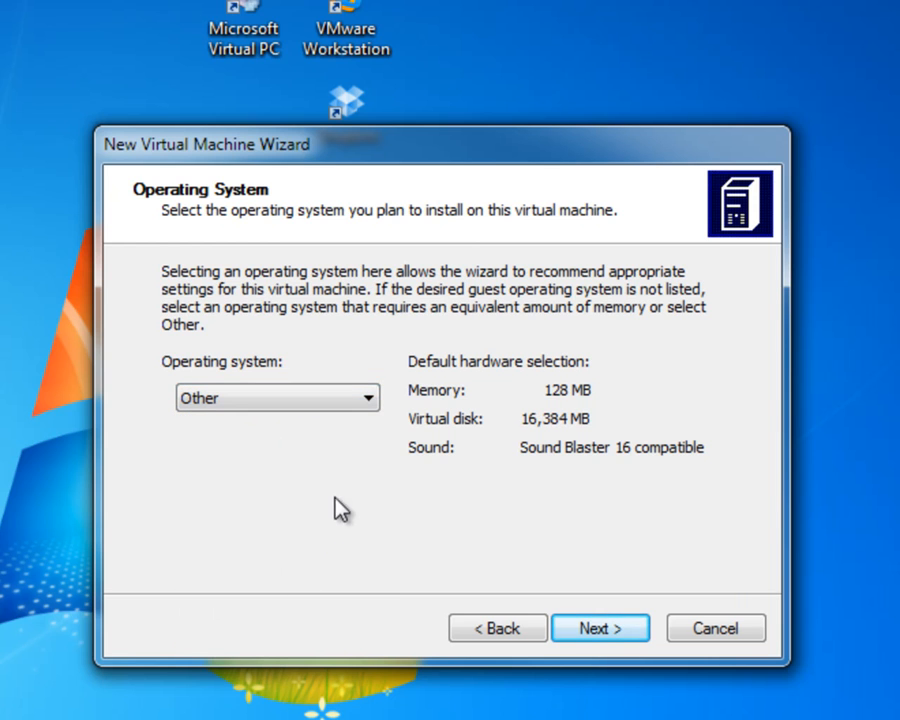
pyautogui.moveTo(466, 152)
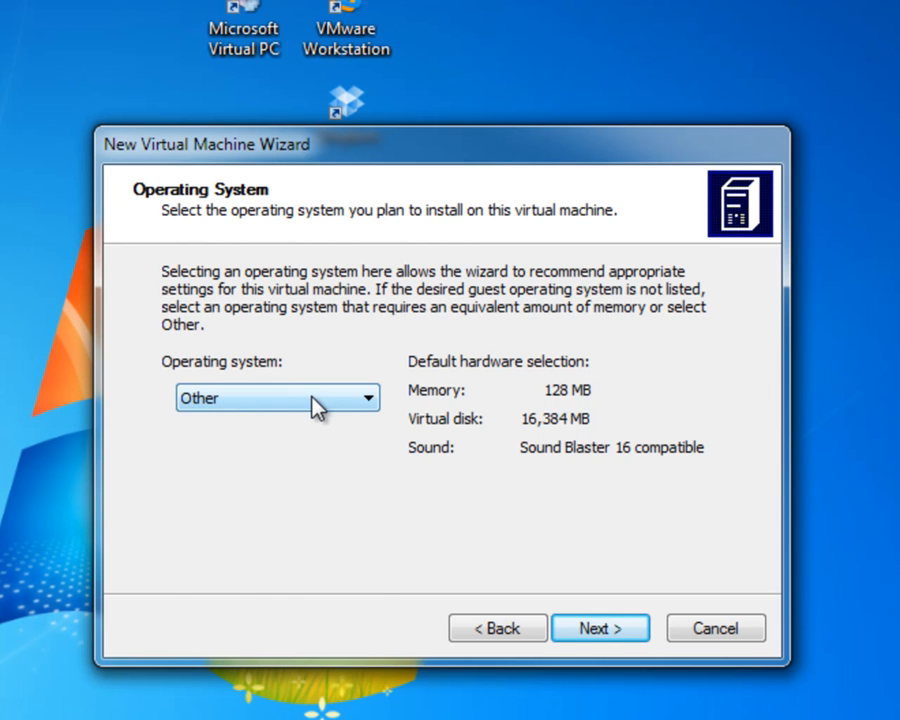
pyautogui.click(368, 398)
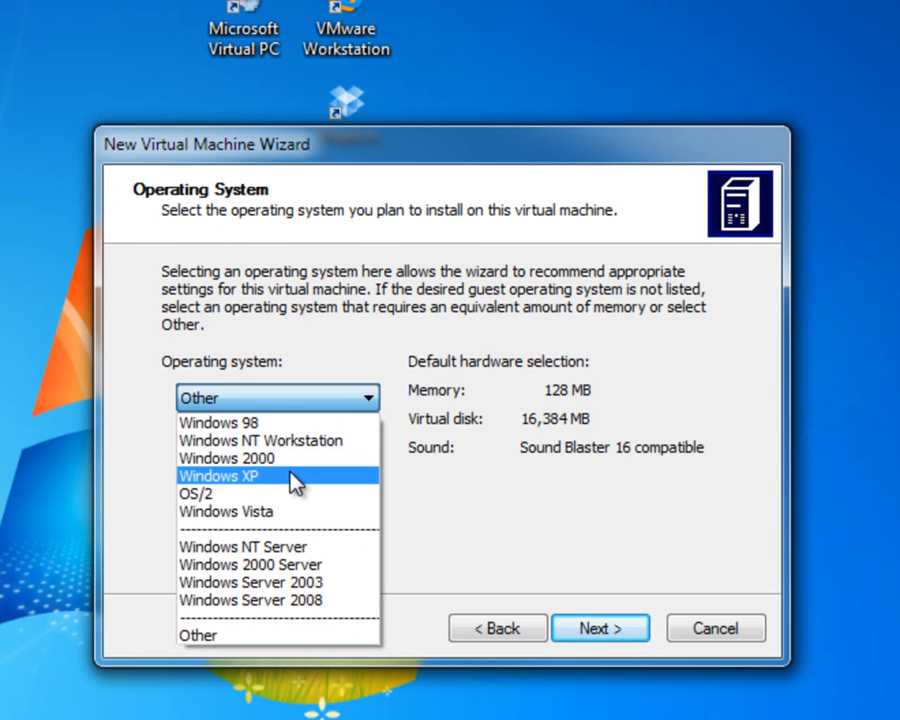
pyautogui.click(216, 476)
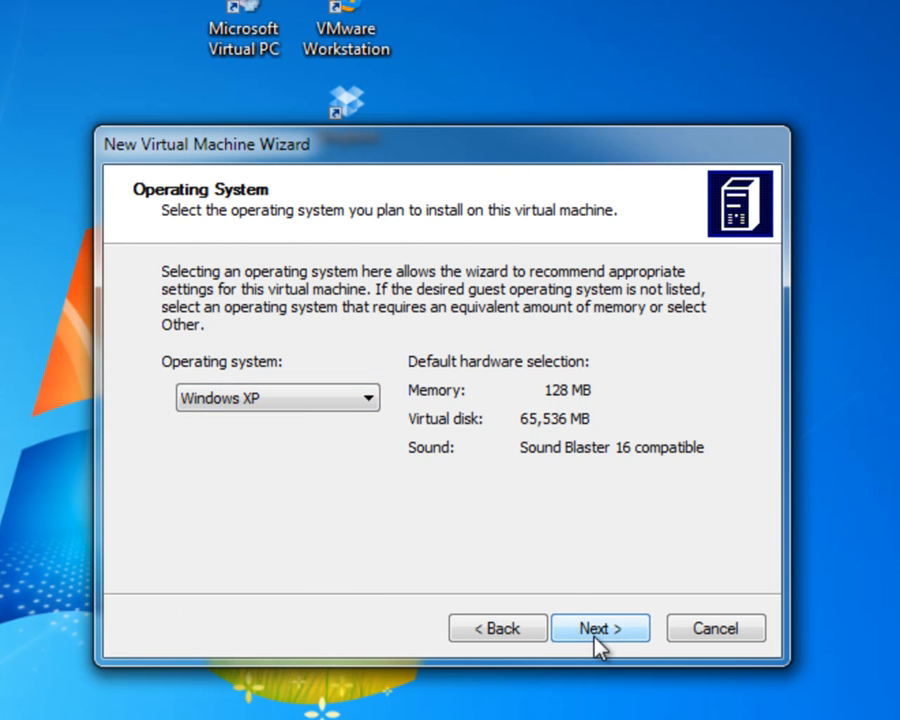
# Adjust the RAM manually, raising the slider and entering 1024 MB
pyautogui.click(600, 628)
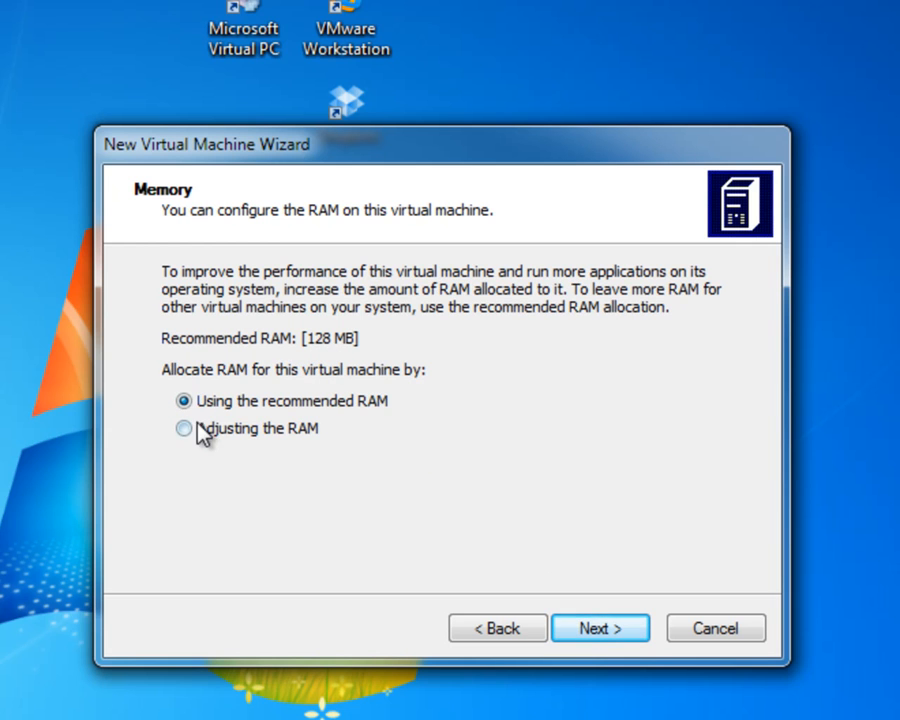
pyautogui.click(184, 428)
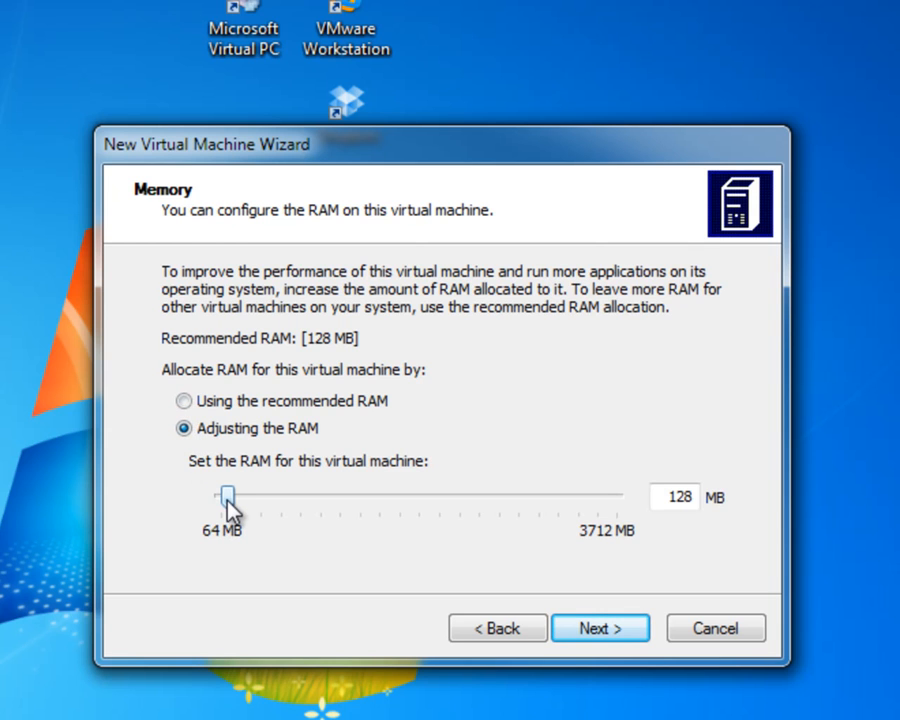
pyautogui.moveTo(228, 496); pyautogui.dragTo(256, 496)
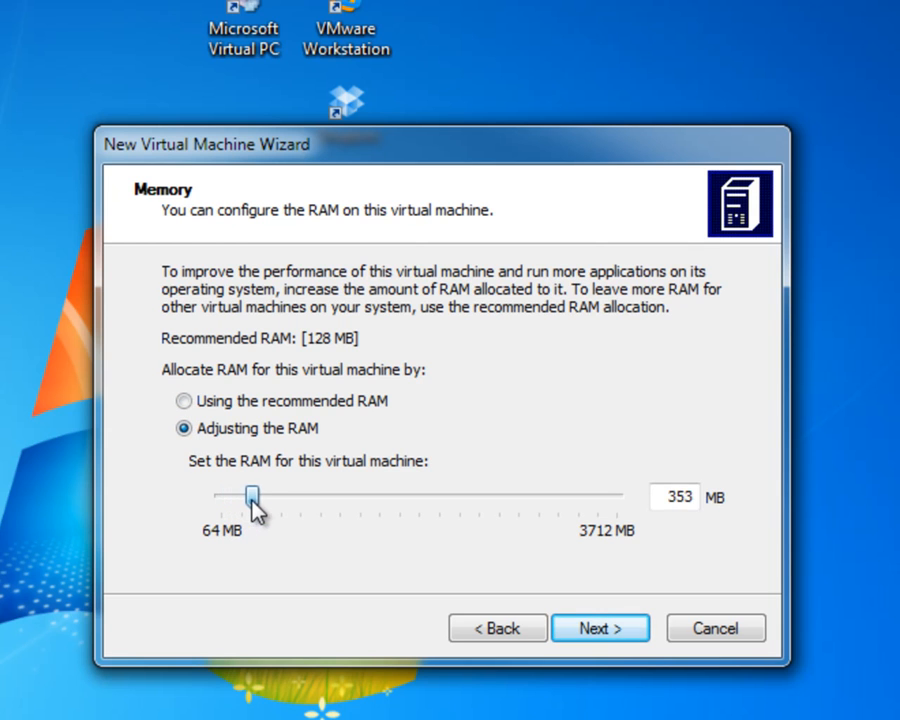
pyautogui.moveTo(256, 492); pyautogui.dragTo(296, 492)
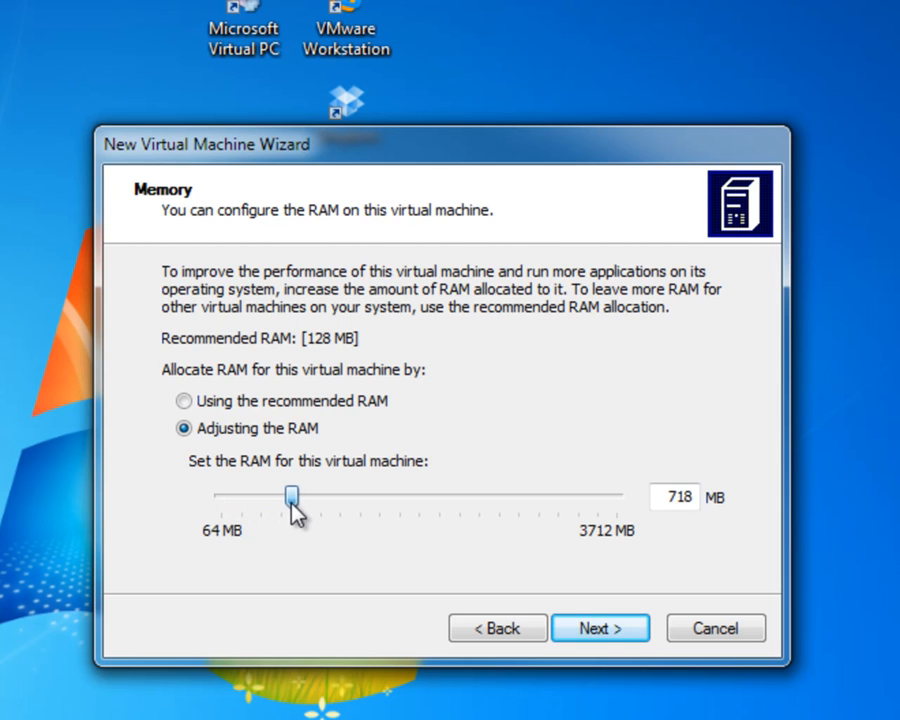
pyautogui.moveTo(296, 492); pyautogui.dragTo(320, 492)
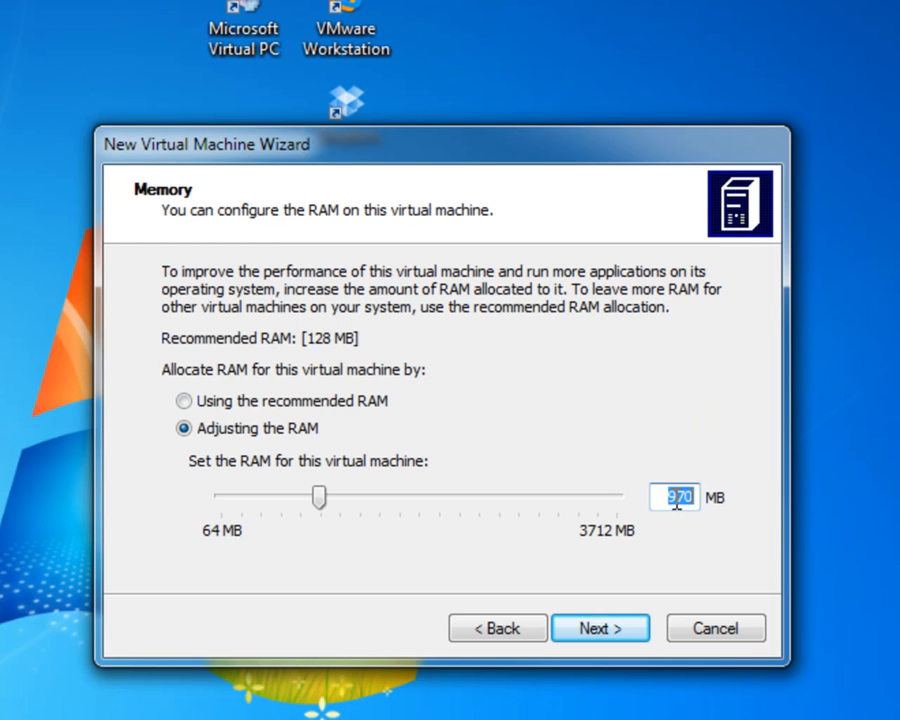
pyautogui.write('1024')
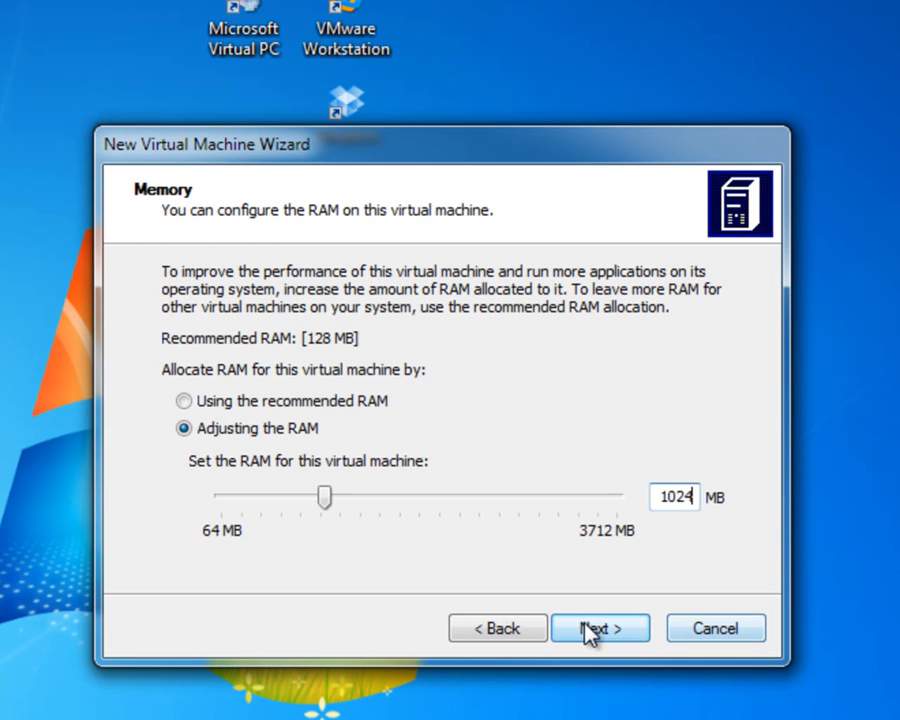
# Create a new virtual hard disk with the default Windows XP Hard Disk.vhd name and 65536 MB size
pyautogui.click(600, 628)
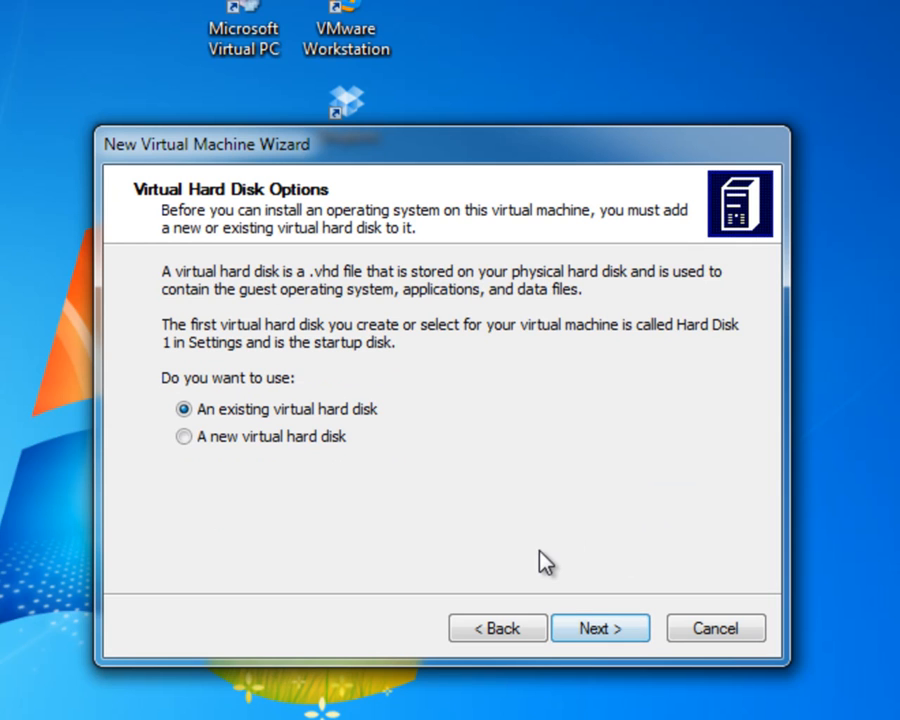
pyautogui.moveTo(320, 410)
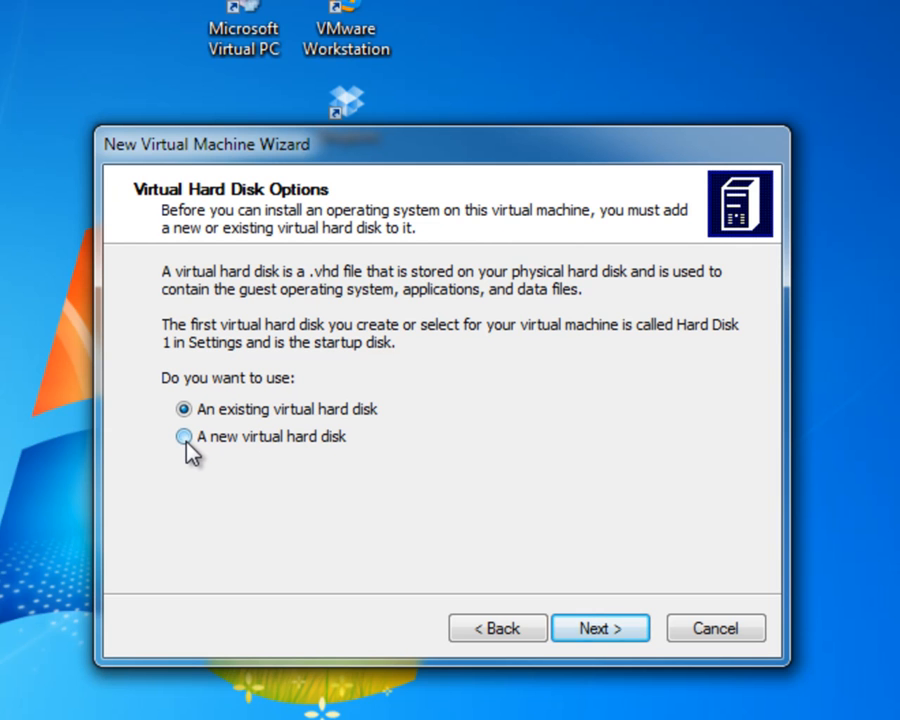
pyautogui.click(184, 436)
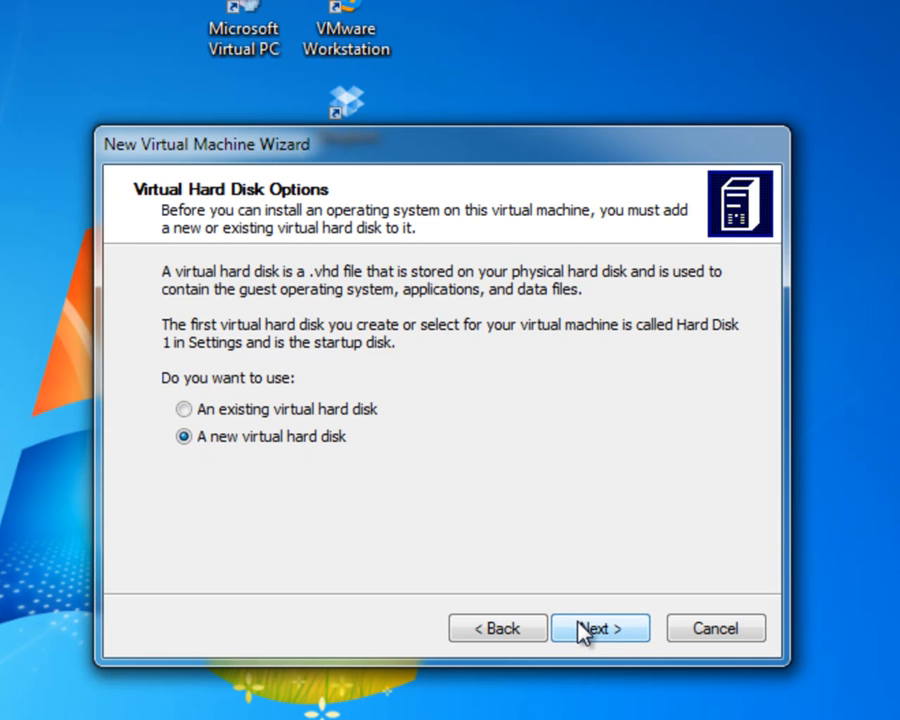
pyautogui.click(600, 628)
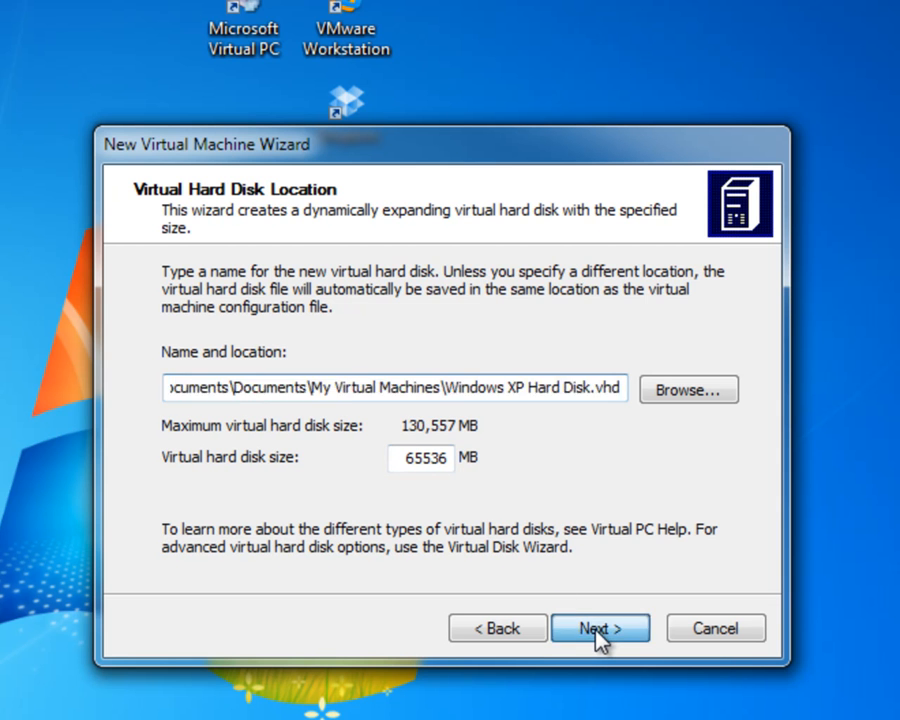
pyautogui.click(600, 628)
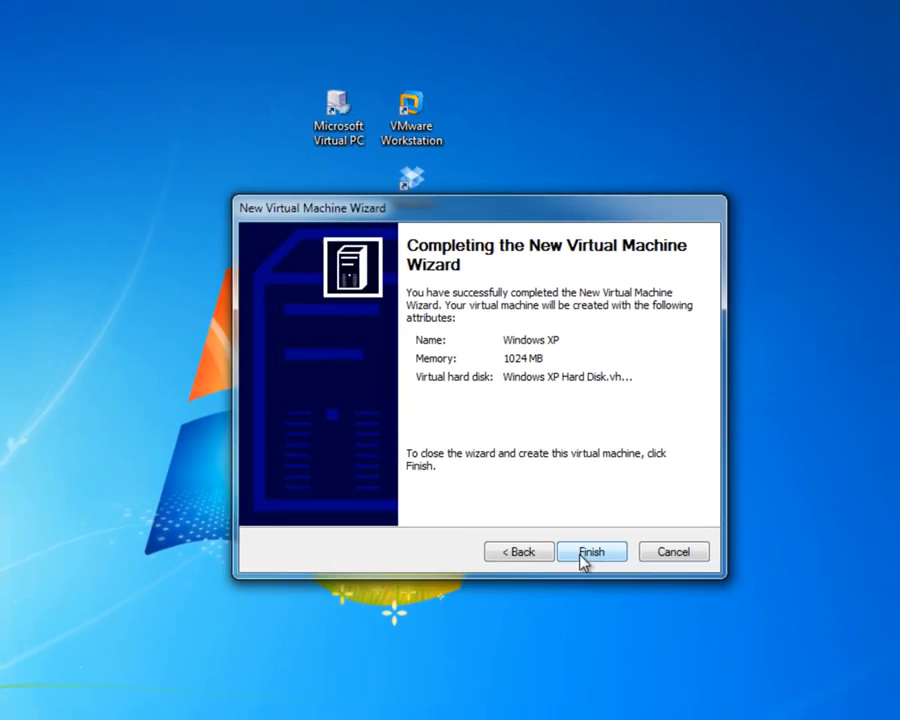
# Finish the wizard so the Windows XP machine appears in the Virtual PC Console
pyautogui.click(592, 552)
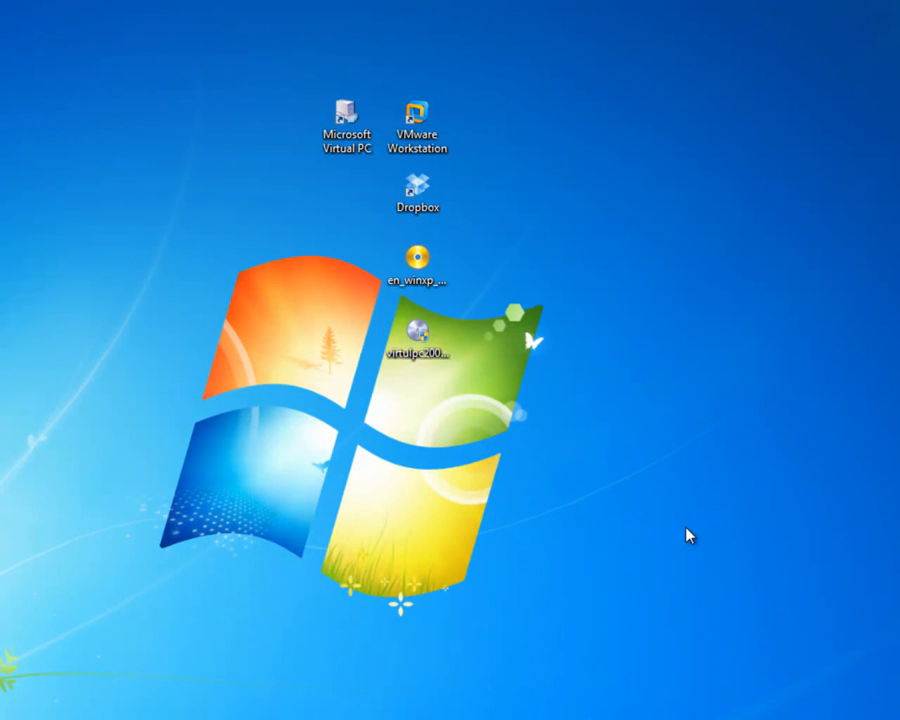
pyautogui.moveTo(744, 504)
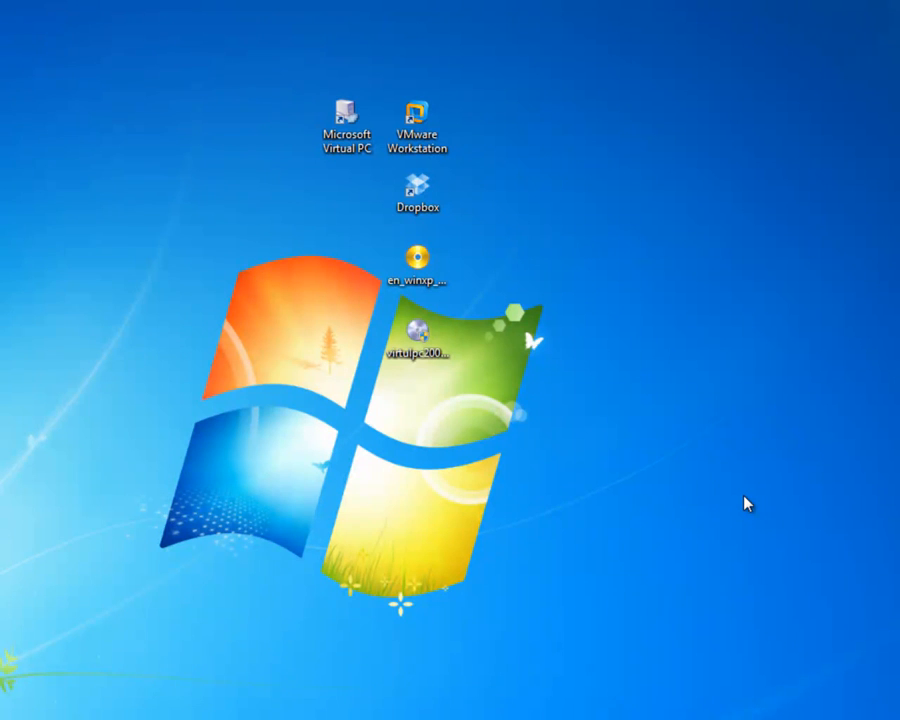
pyautogui.moveTo(692, 460)
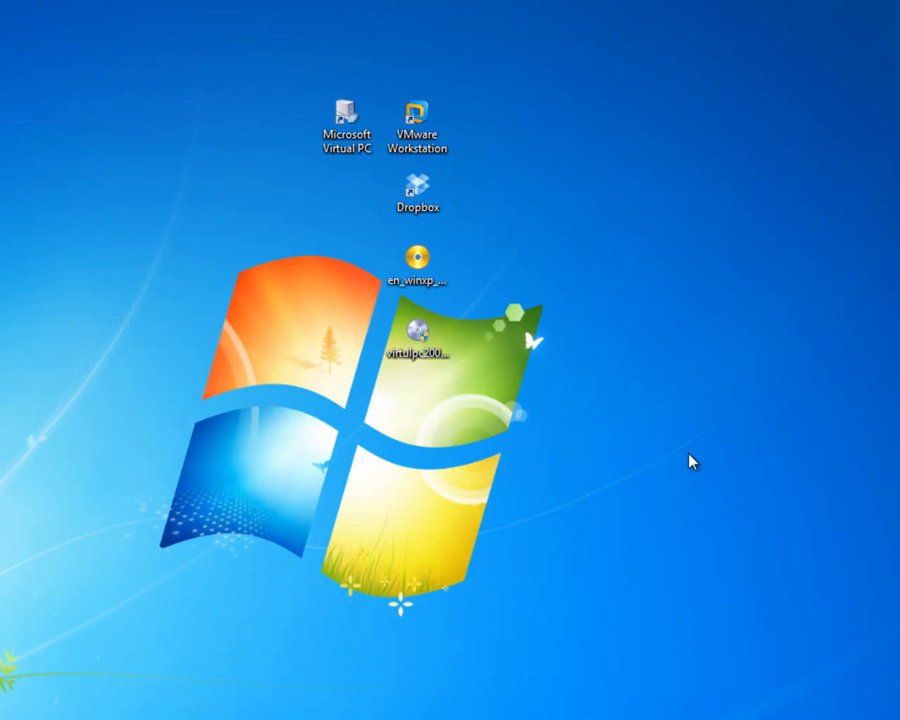
pyautogui.moveTo(420, 312)
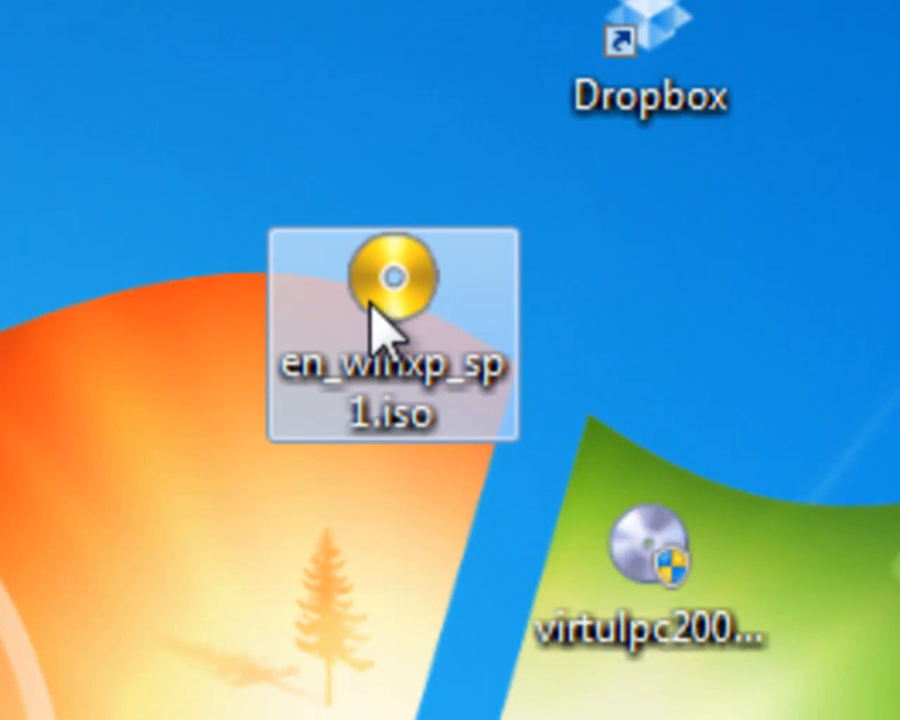
pyautogui.moveTo(420, 300)
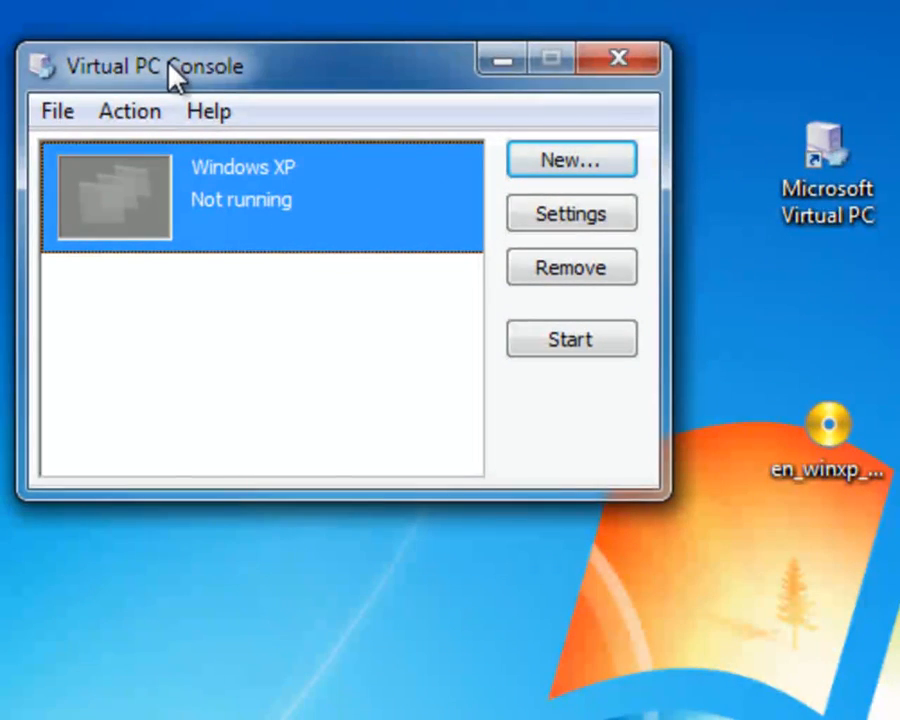
pyautogui.moveTo(250, 230)
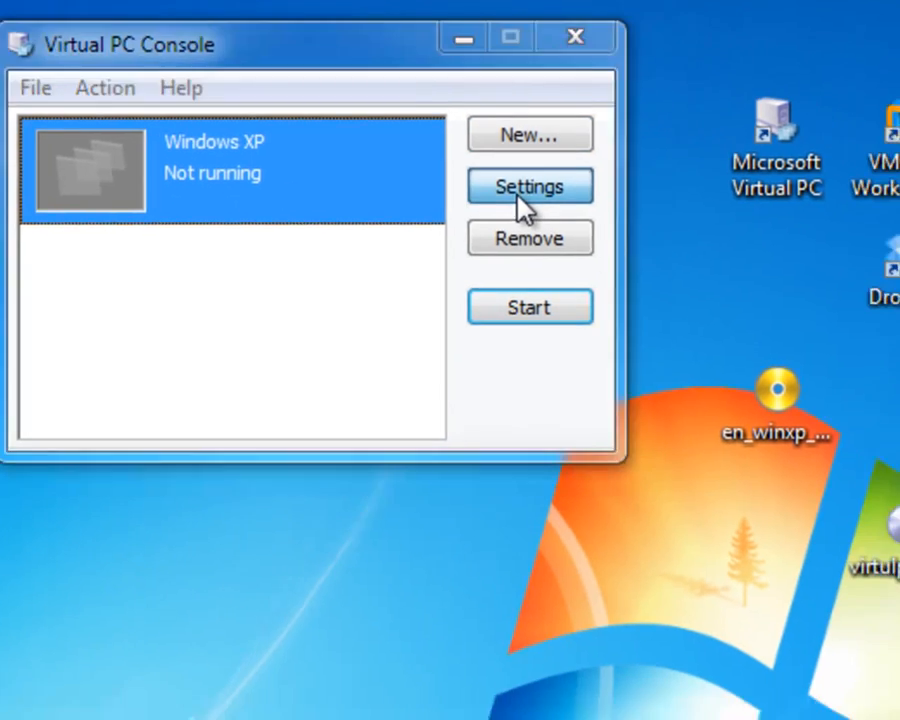
# Review the machine's Memory, Hard Disk 2, CD/DVD, Hardware Virtualization, Mouse, Shared Folders and Display settings
pyautogui.click(528, 186)
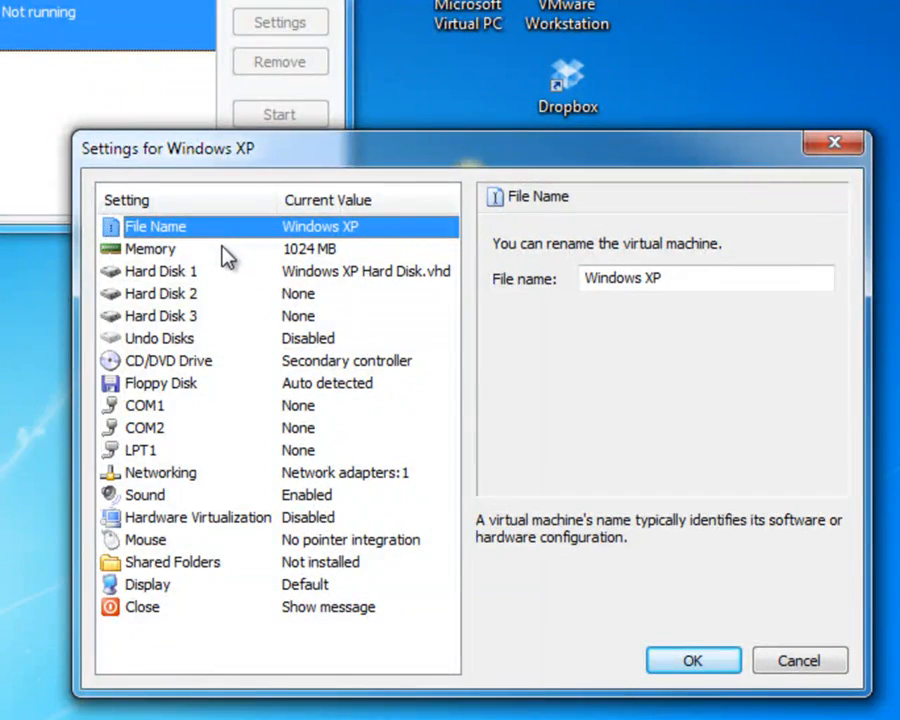
pyautogui.click(150, 248)
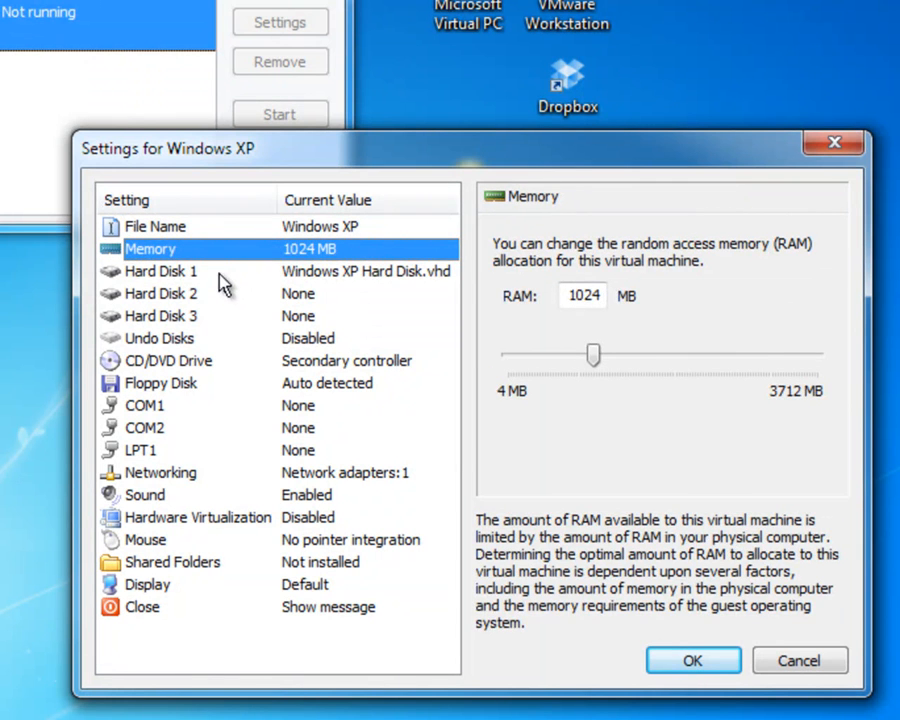
pyautogui.click(160, 292)
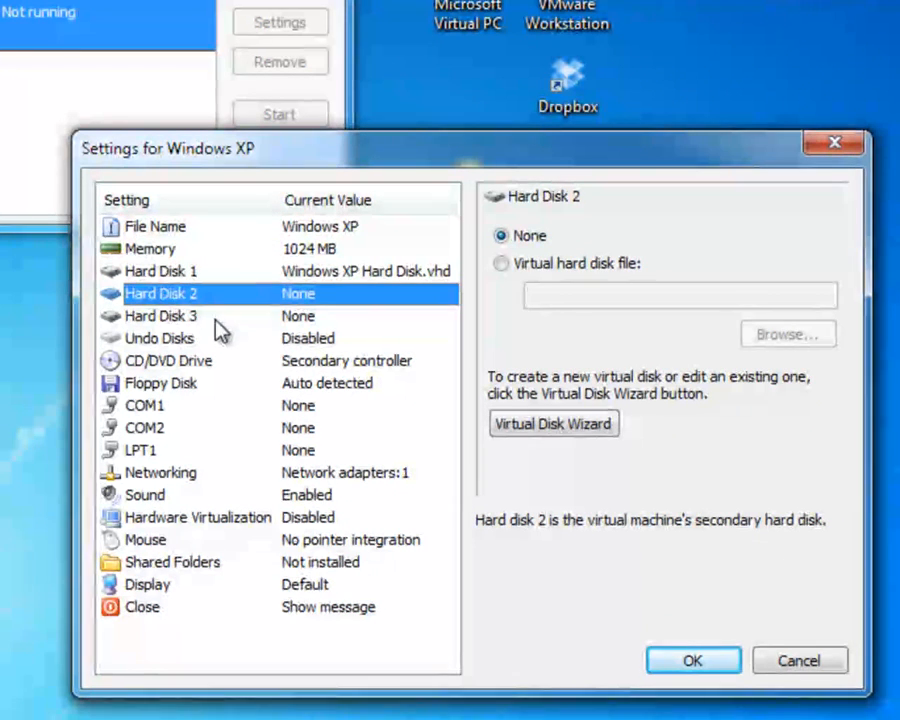
pyautogui.click(168, 360)
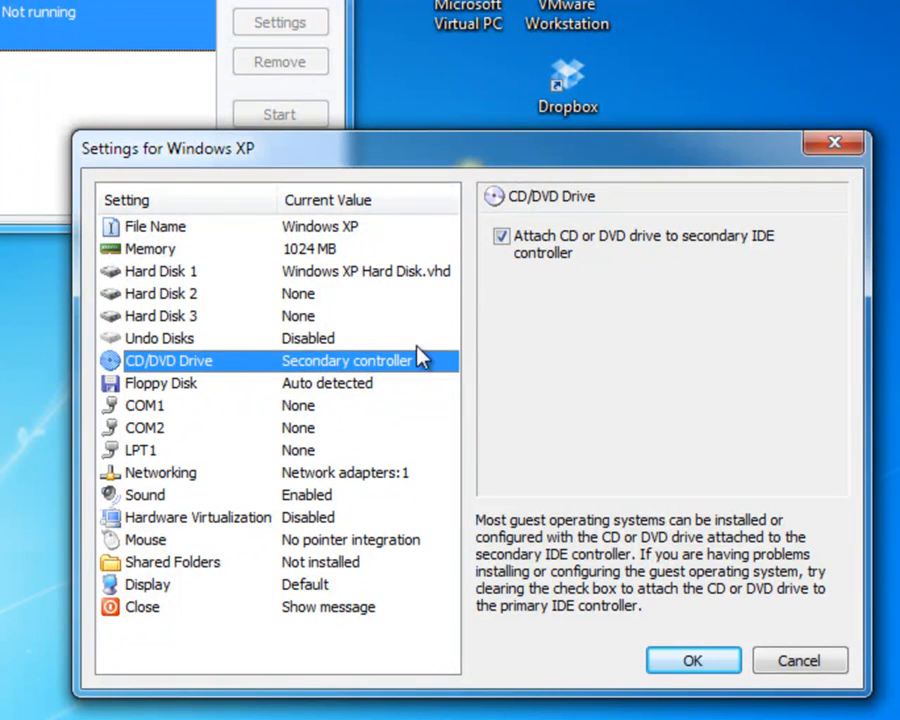
pyautogui.moveTo(344, 392)
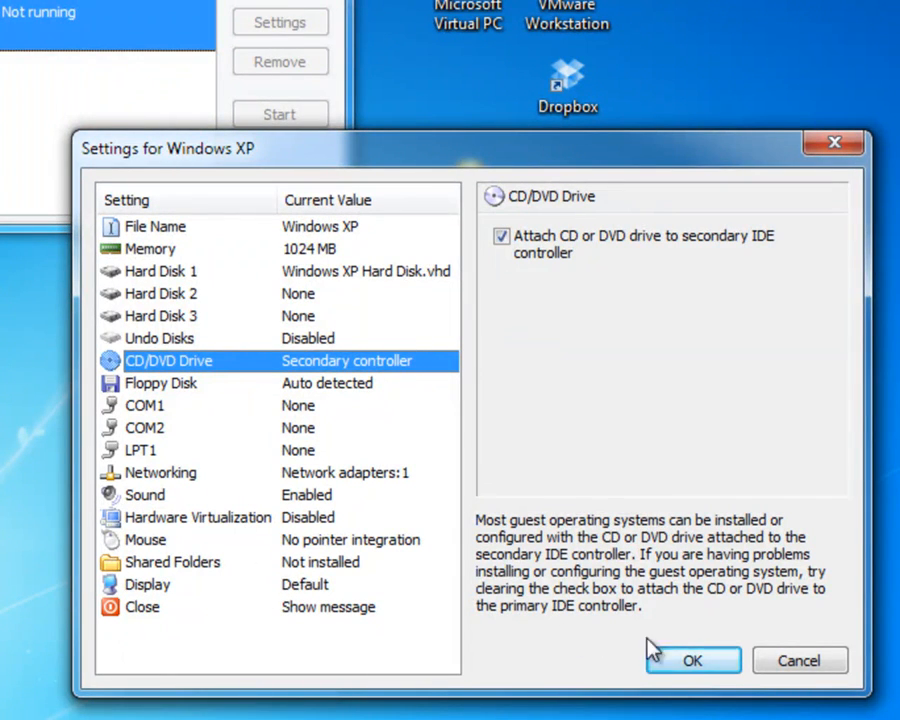
pyautogui.click(196, 516)
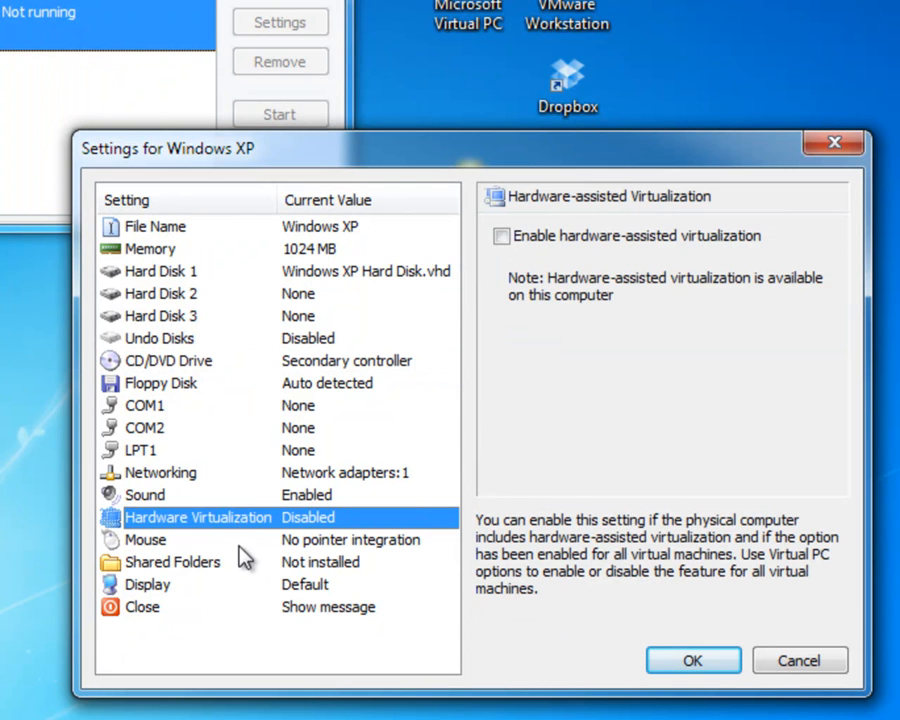
pyautogui.click(144, 540)
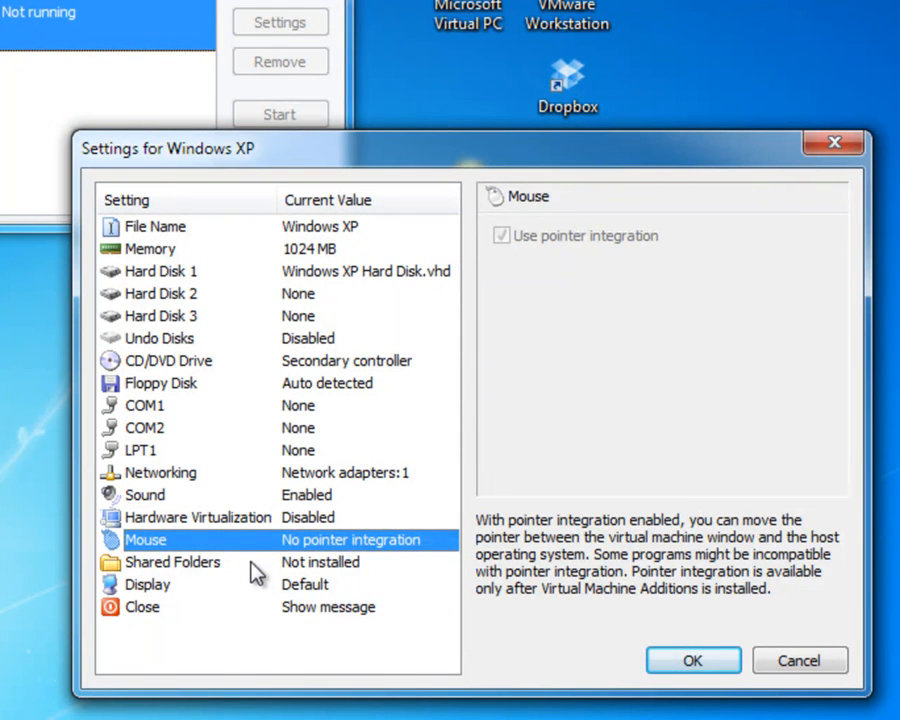
pyautogui.click(172, 562)
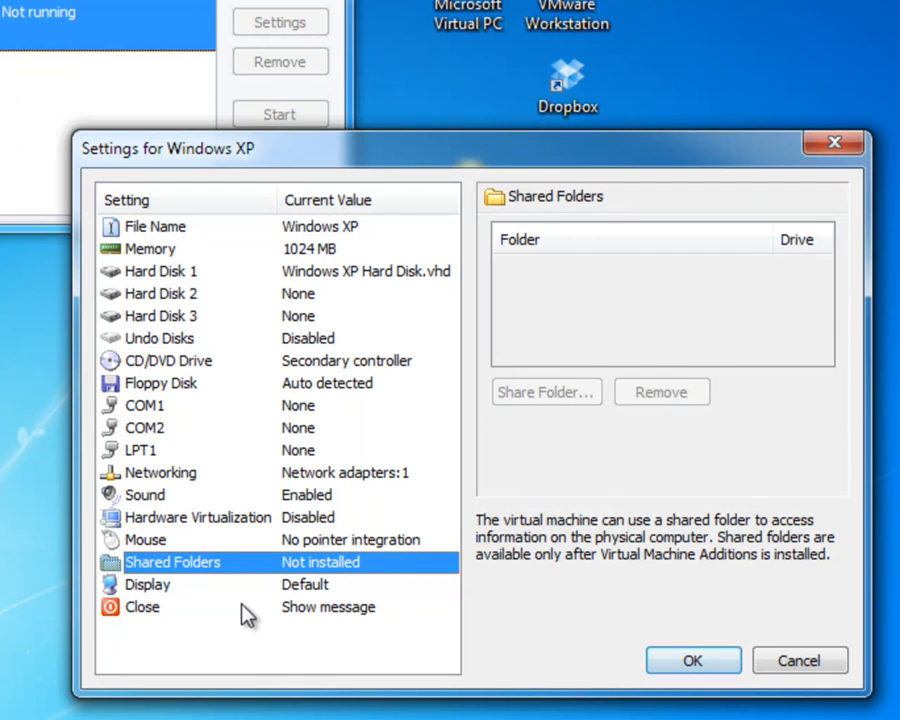
pyautogui.click(148, 584)
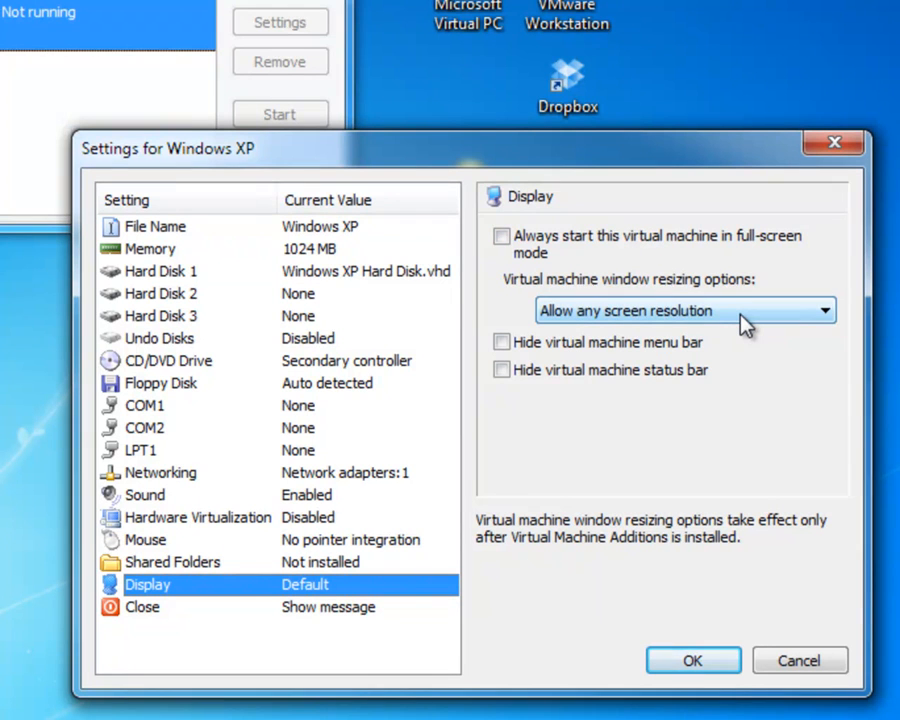
pyautogui.moveTo(650, 264)
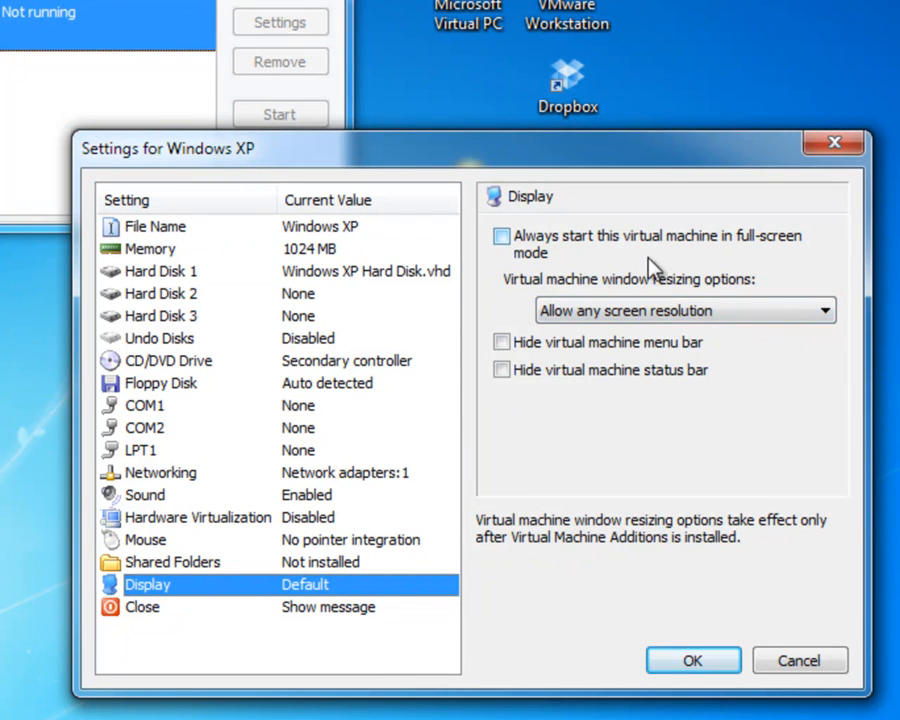
pyautogui.moveTo(584, 268)
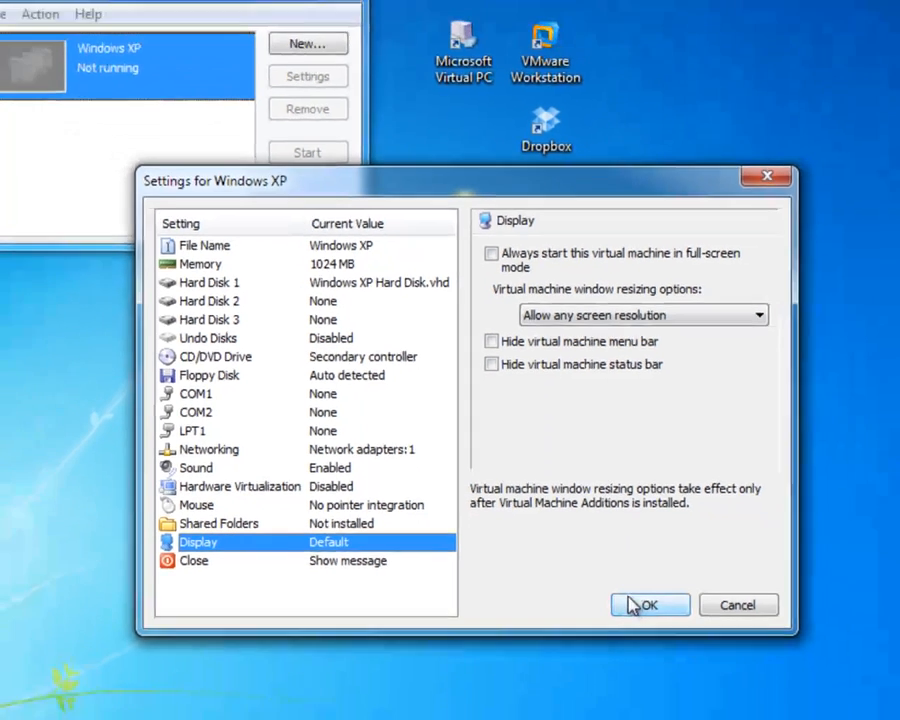
# Close the settings with OK and start the Windows XP virtual machine
pyautogui.click(648, 604)
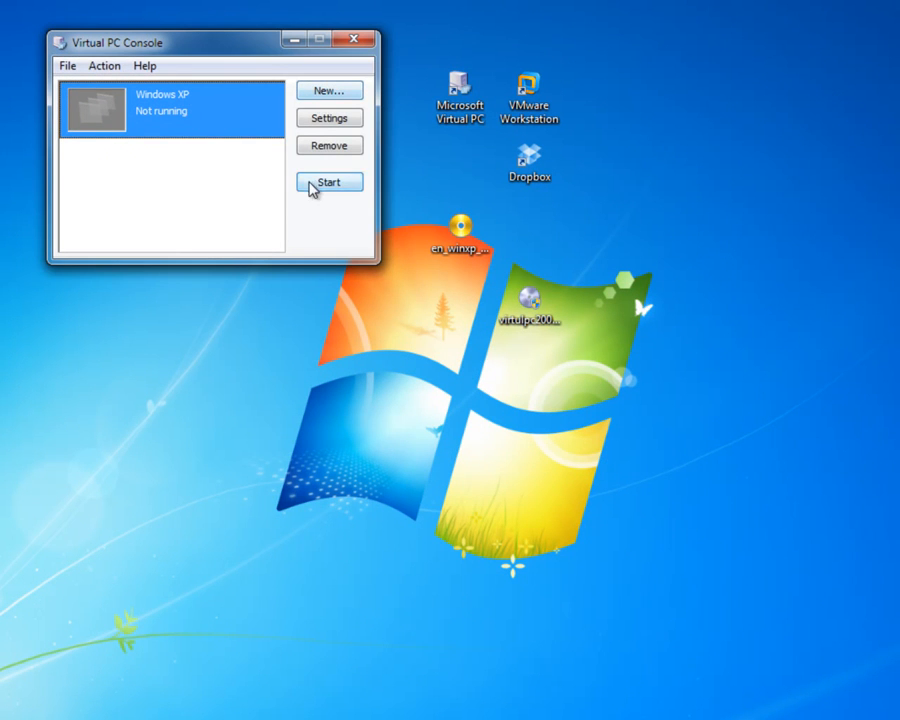
pyautogui.click(328, 182)
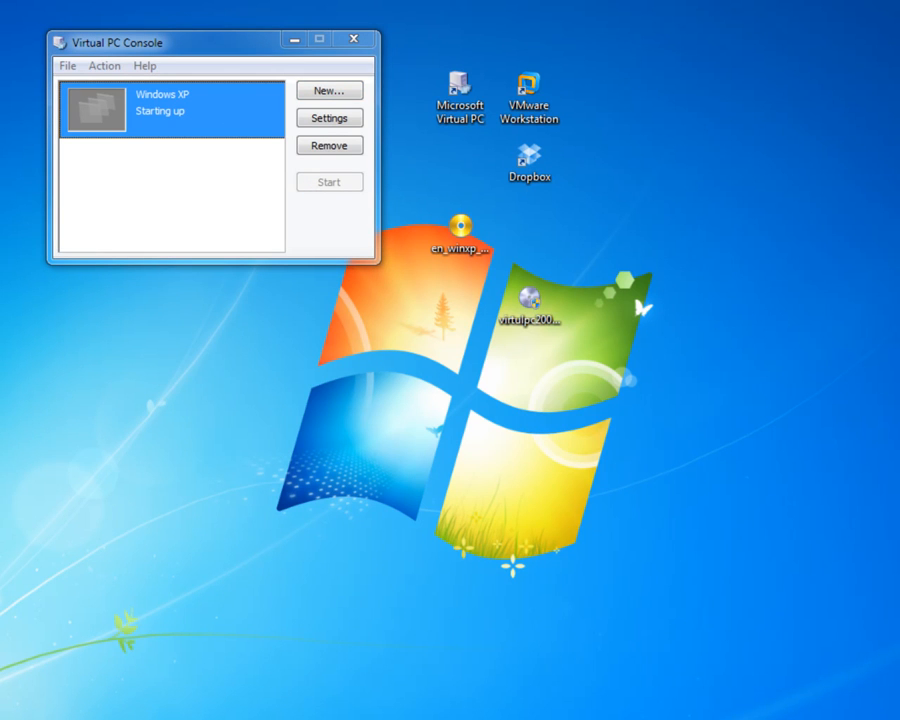
pyautogui.moveTo(712, 20)
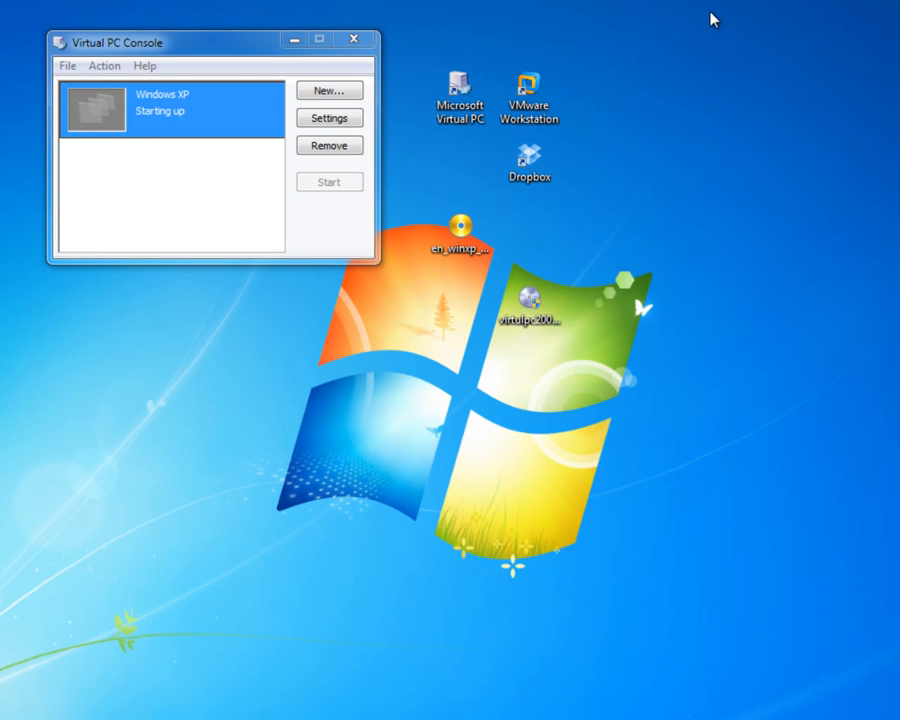
pyautogui.moveTo(404, 4)
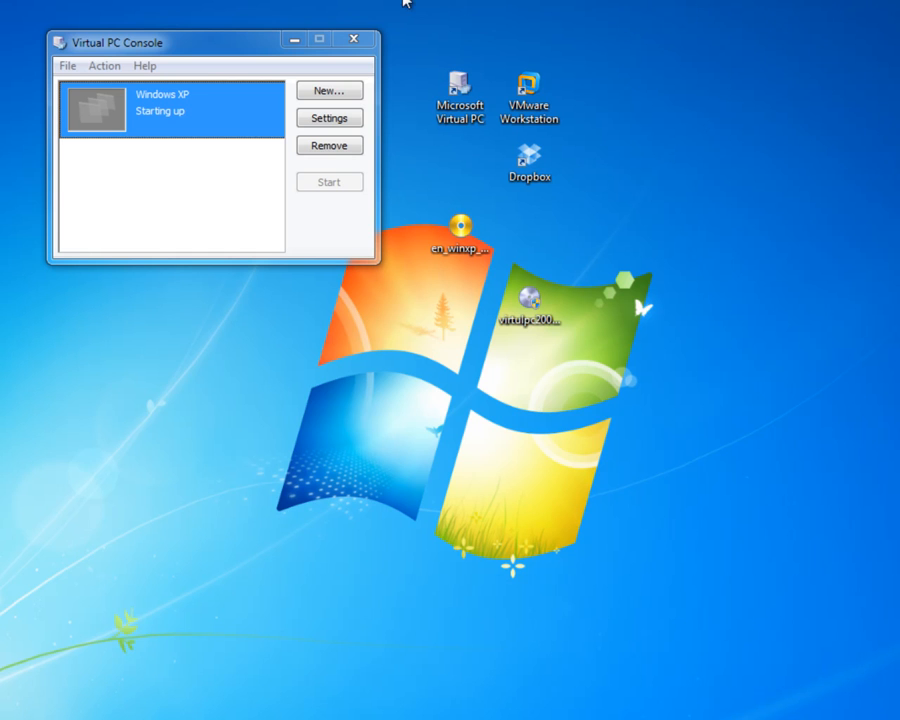
pyautogui.moveTo(478, 20)
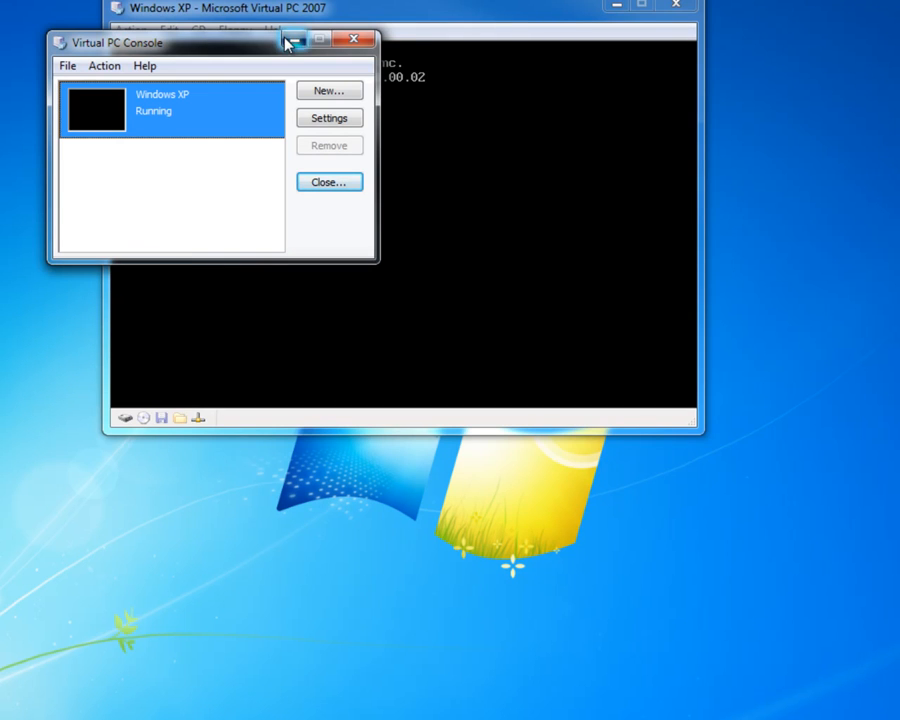
# Capture en_winxp_sp1.iso from the Desktop as the running machine's CD image
pyautogui.click(354, 38)
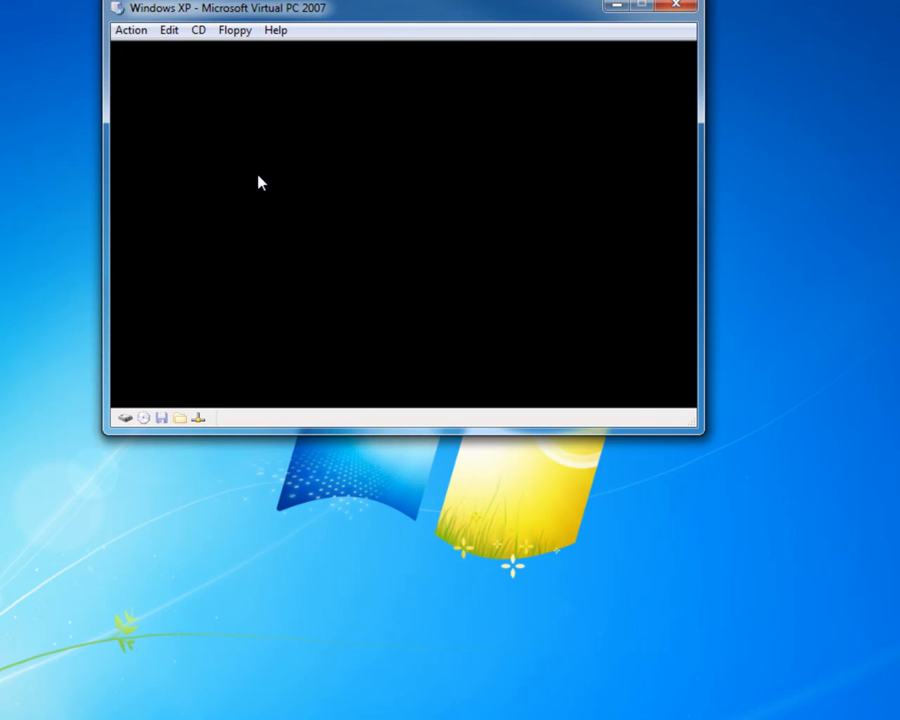
pyautogui.click(198, 30)
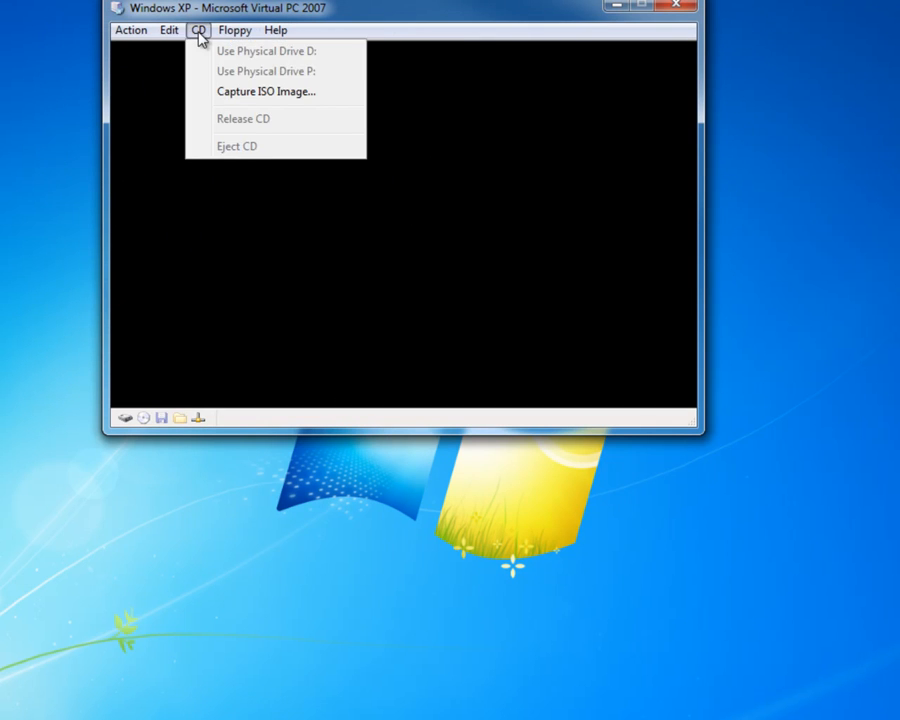
pyautogui.moveTo(266, 92)
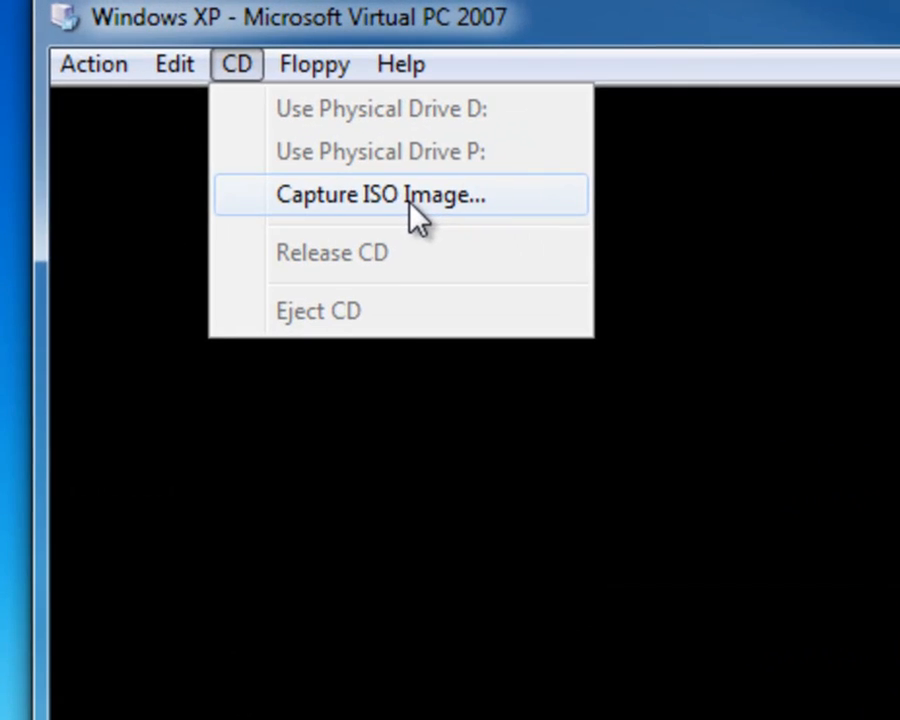
pyautogui.click(380, 196)
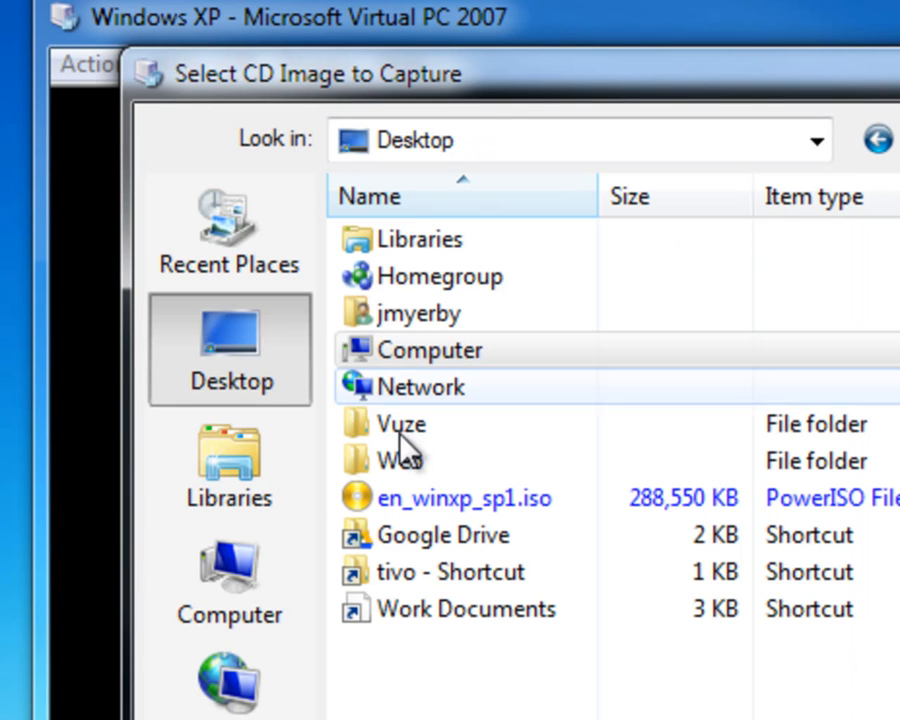
pyautogui.click(464, 498)
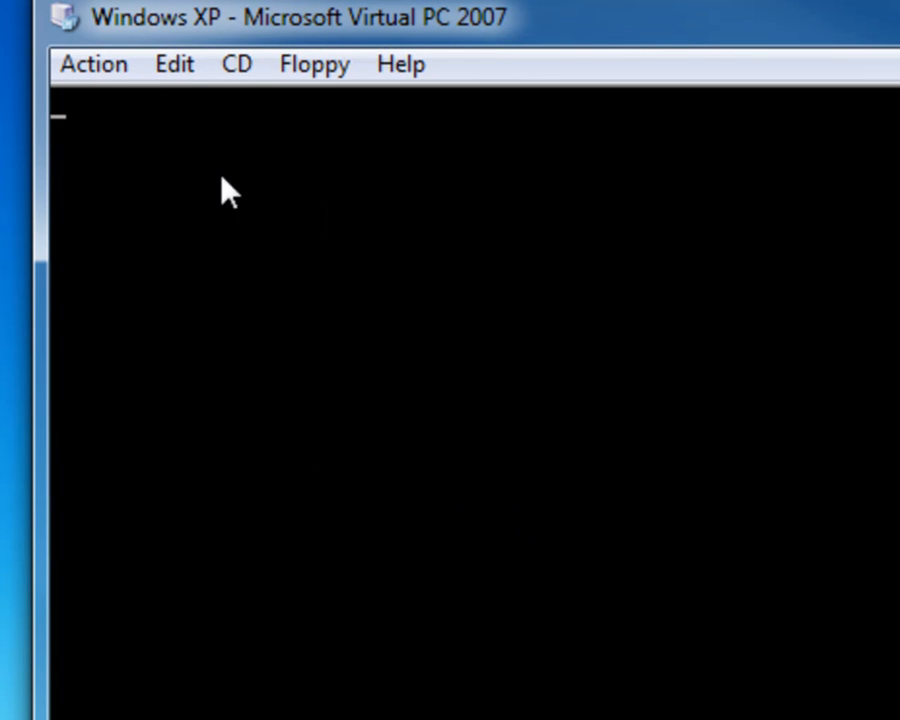
pyautogui.moveTo(114, 84)
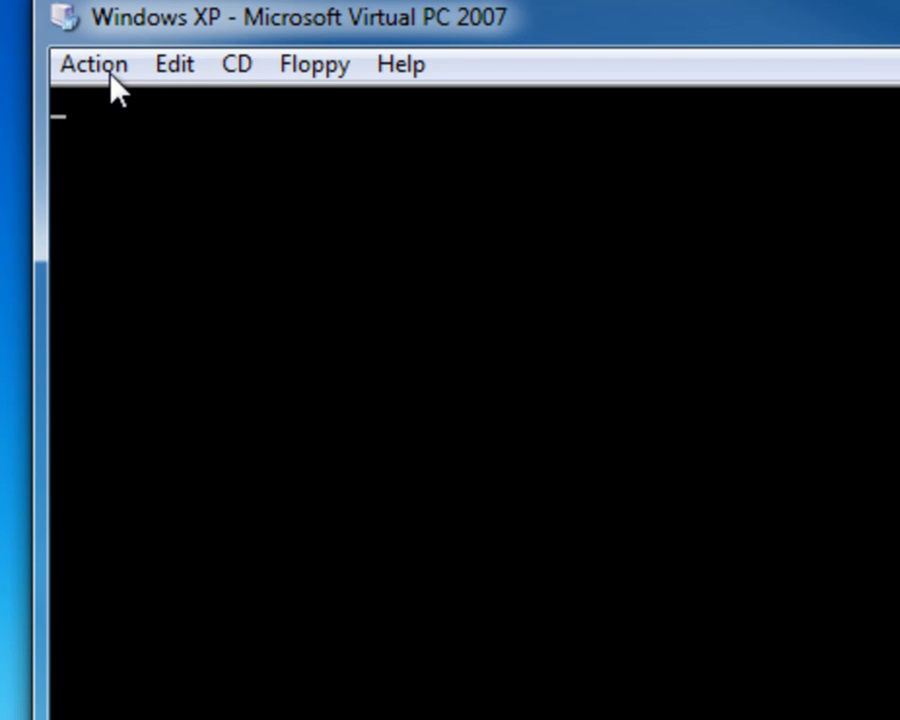
# Reset the Windows XP virtual machine via Action > Reset and confirm
pyautogui.click(92, 64)
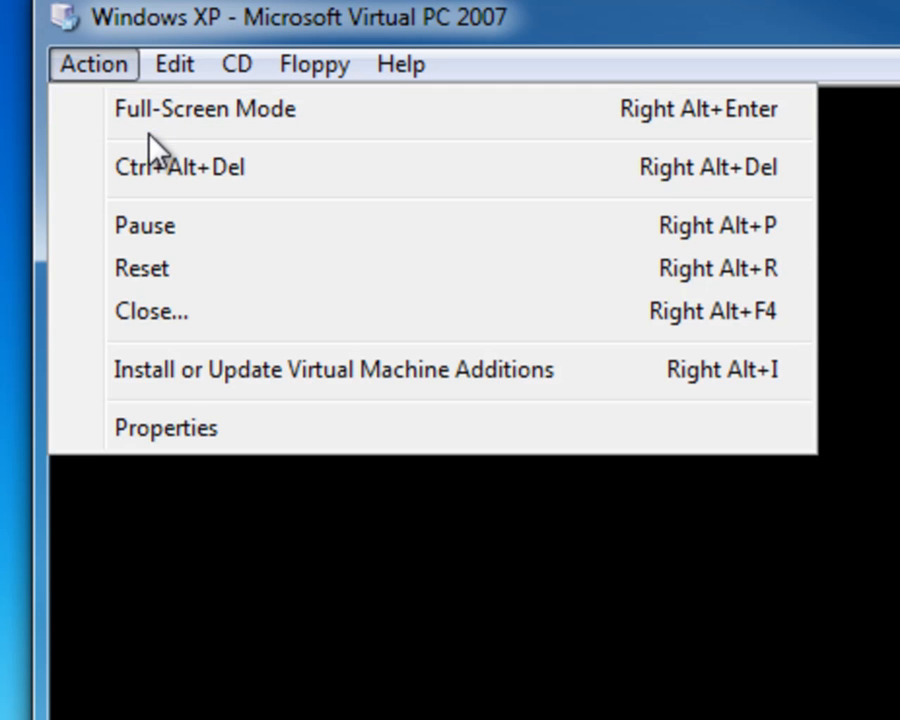
pyautogui.moveTo(160, 268)
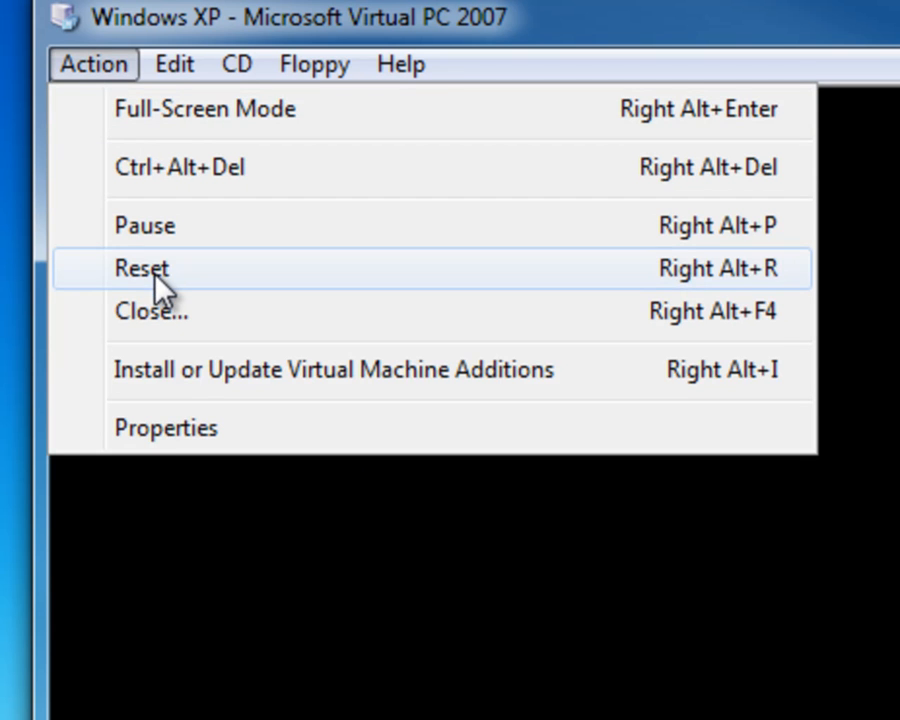
pyautogui.click(140, 268)
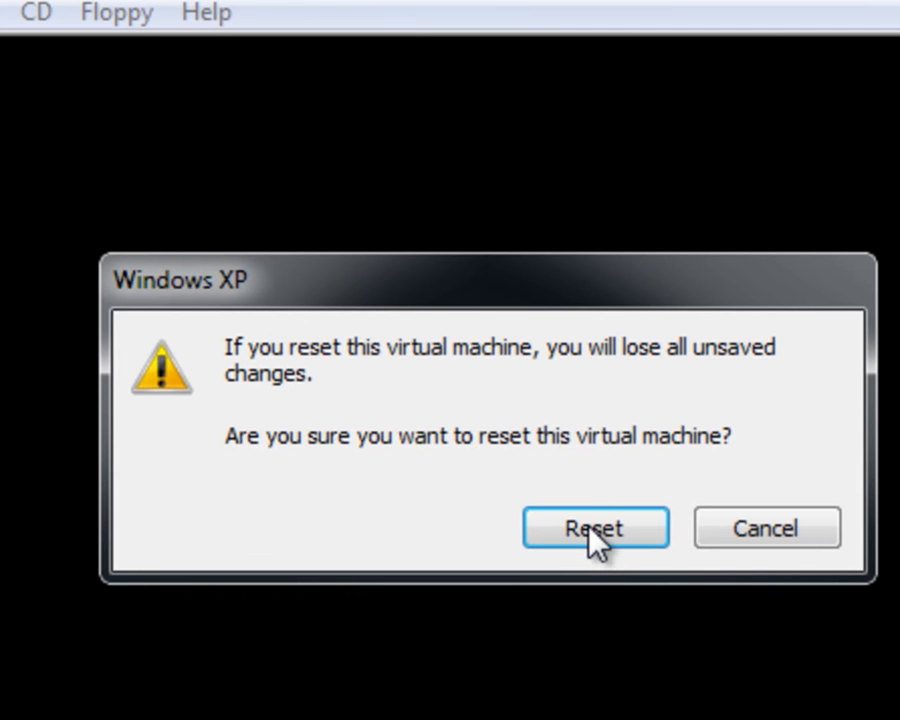
pyautogui.click(596, 528)
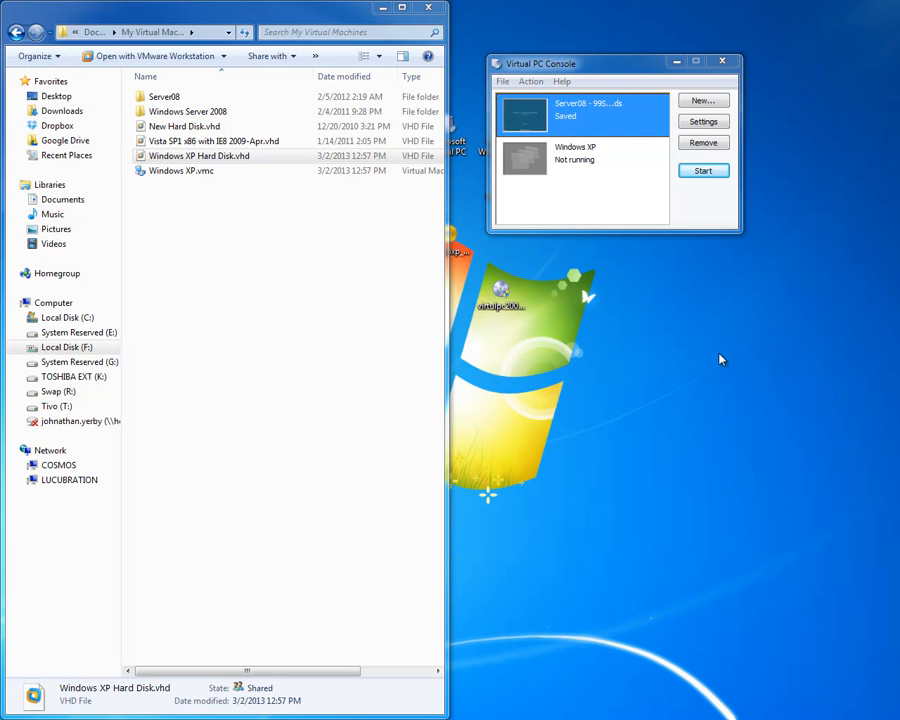
pyautogui.moveTo(576, 156)
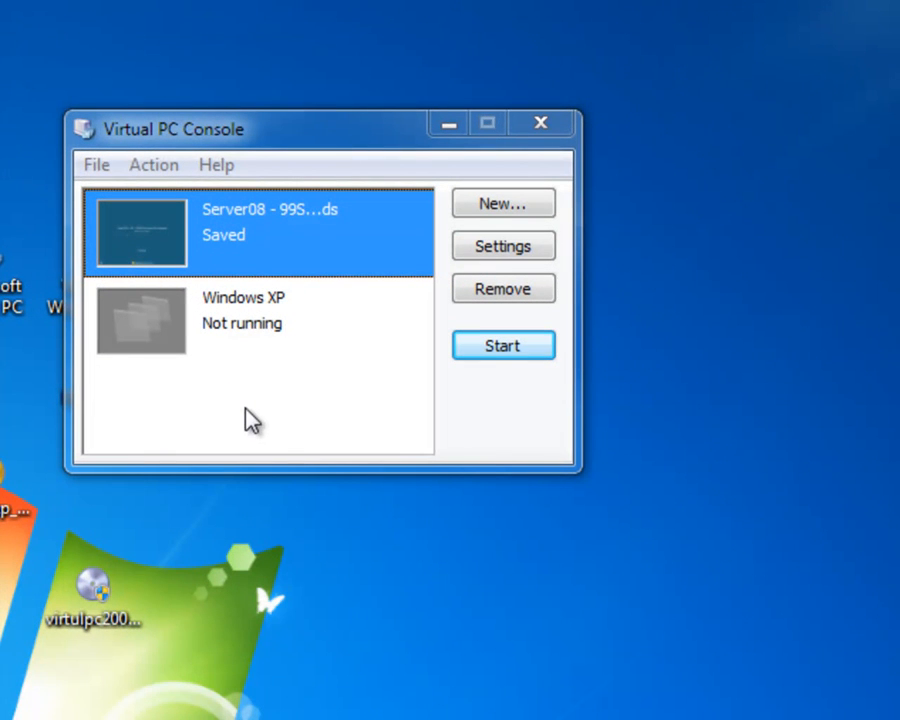
pyautogui.moveTo(184, 300)
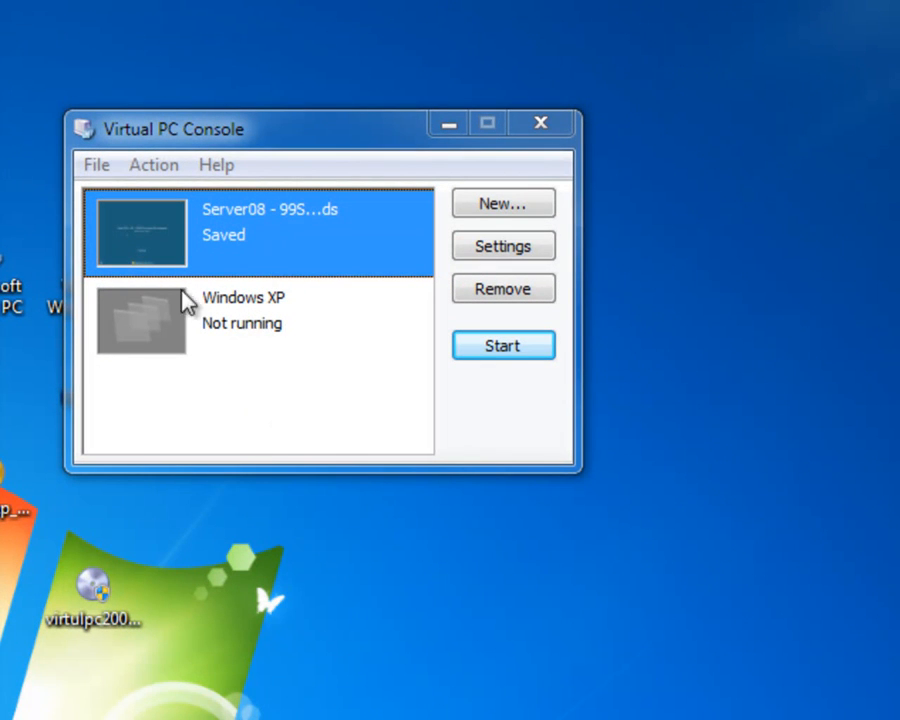
pyautogui.moveTo(108, 314)
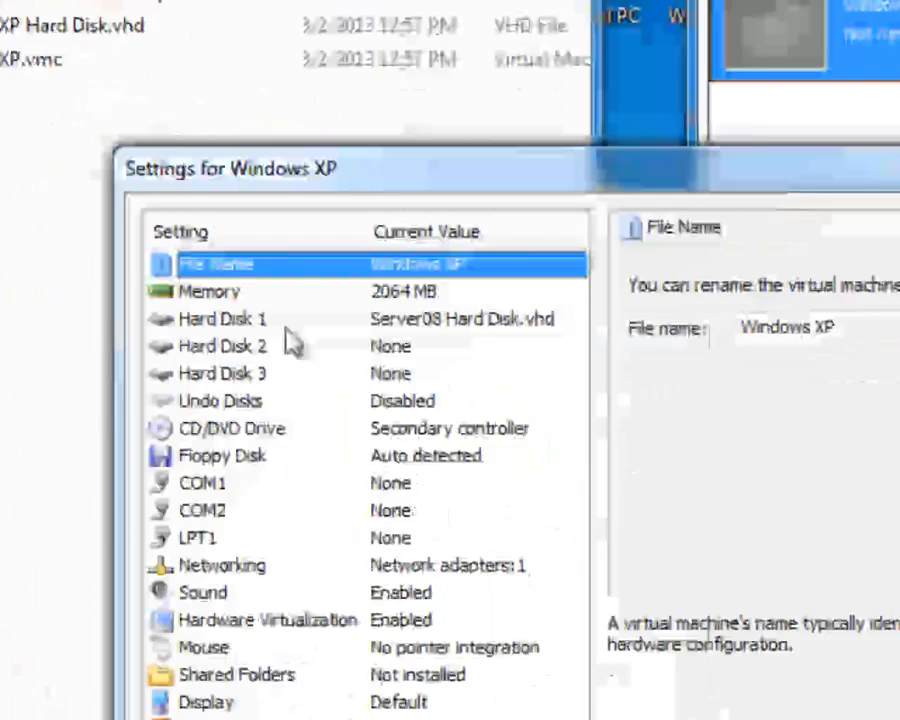
# Point Hard Disk 1 to Windows XP Hard Disk.vhd in F:\Documents\My Virtual Machines and confirm
pyautogui.click(224, 318)
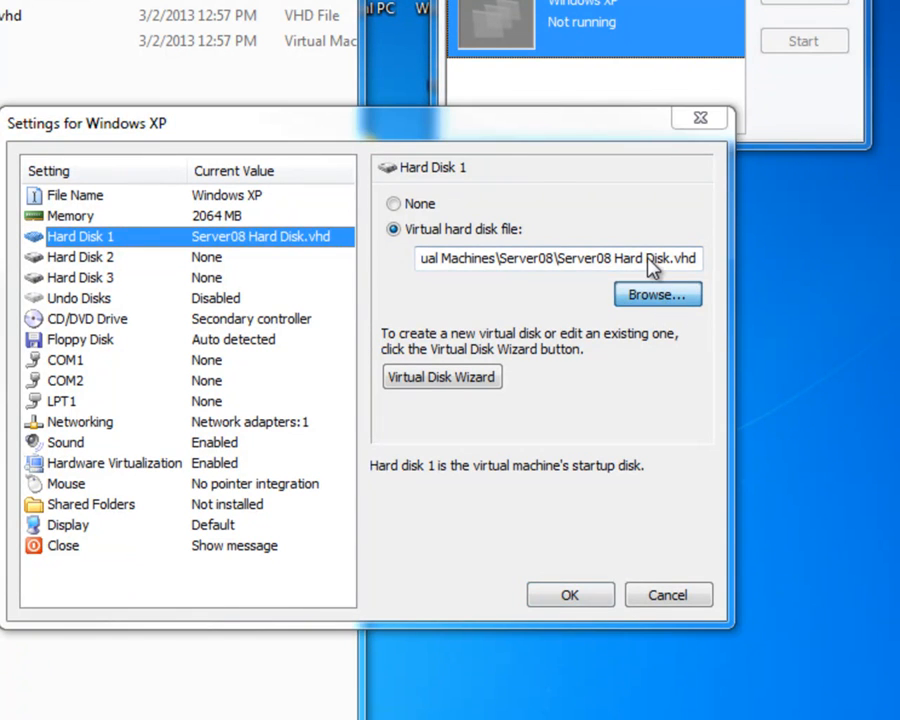
pyautogui.click(656, 294)
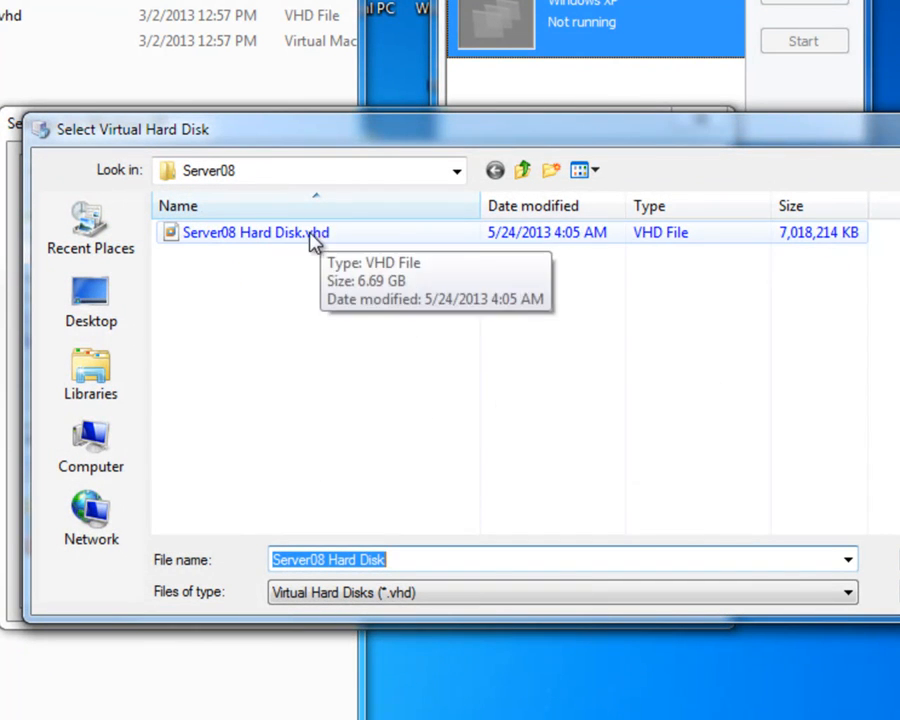
pyautogui.moveTo(460, 200)
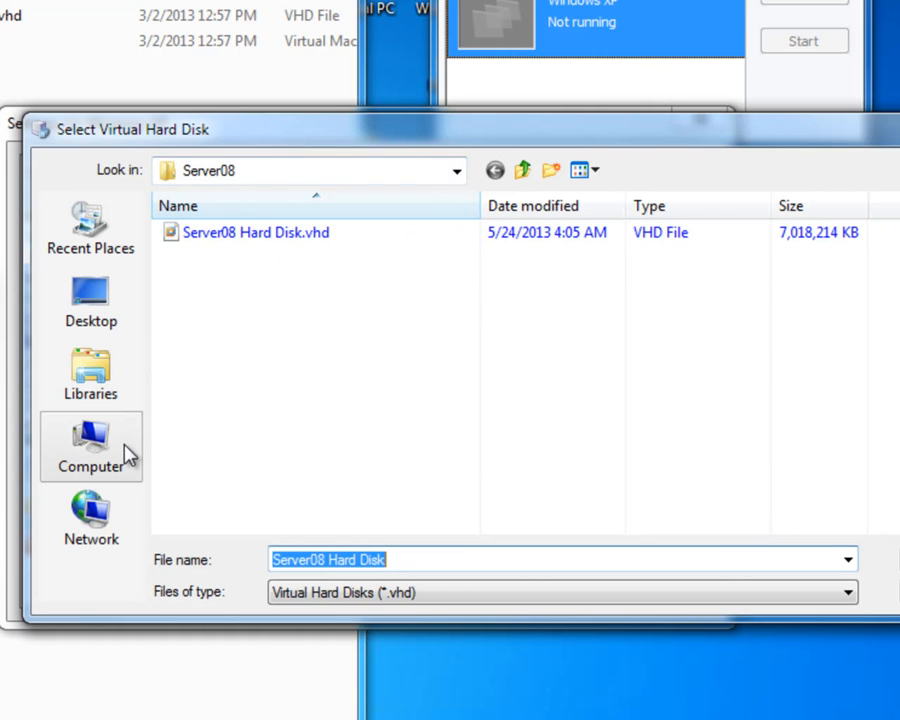
pyautogui.click(90, 448)
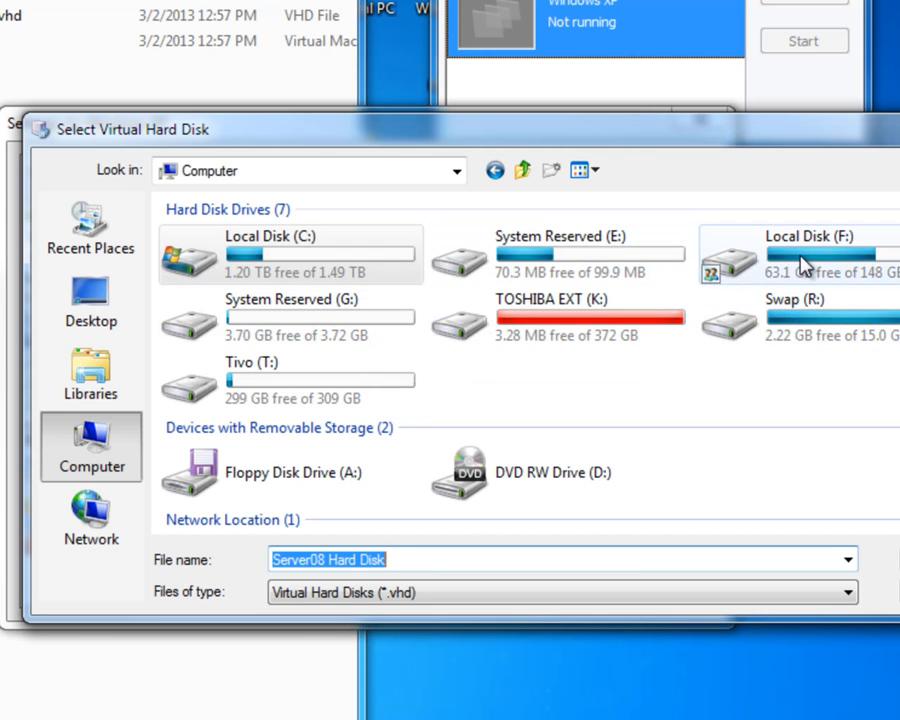
pyautogui.doubleClick(810, 256)
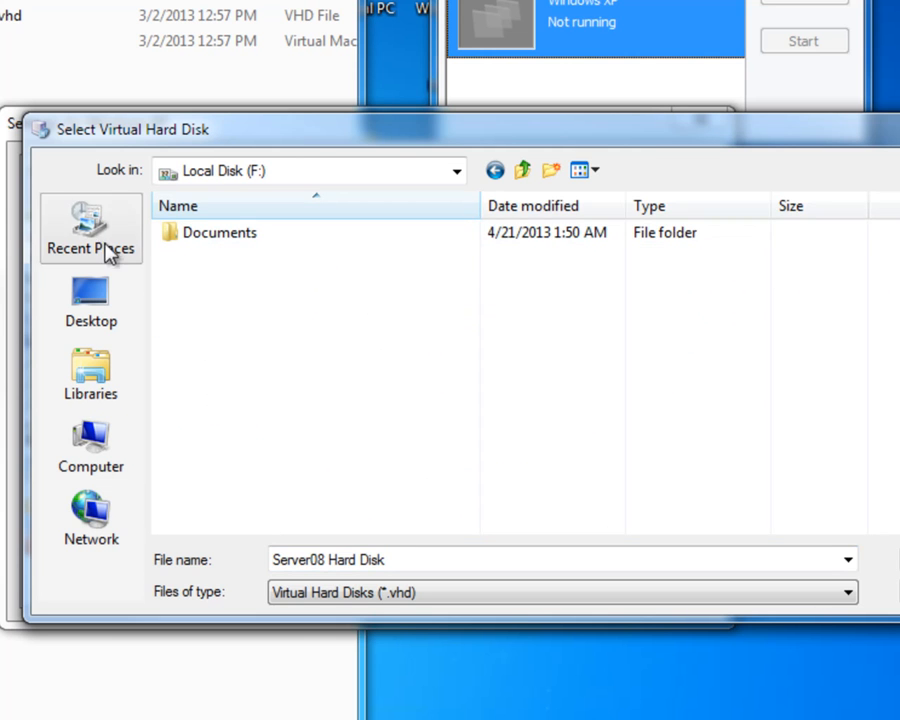
pyautogui.doubleClick(220, 232)
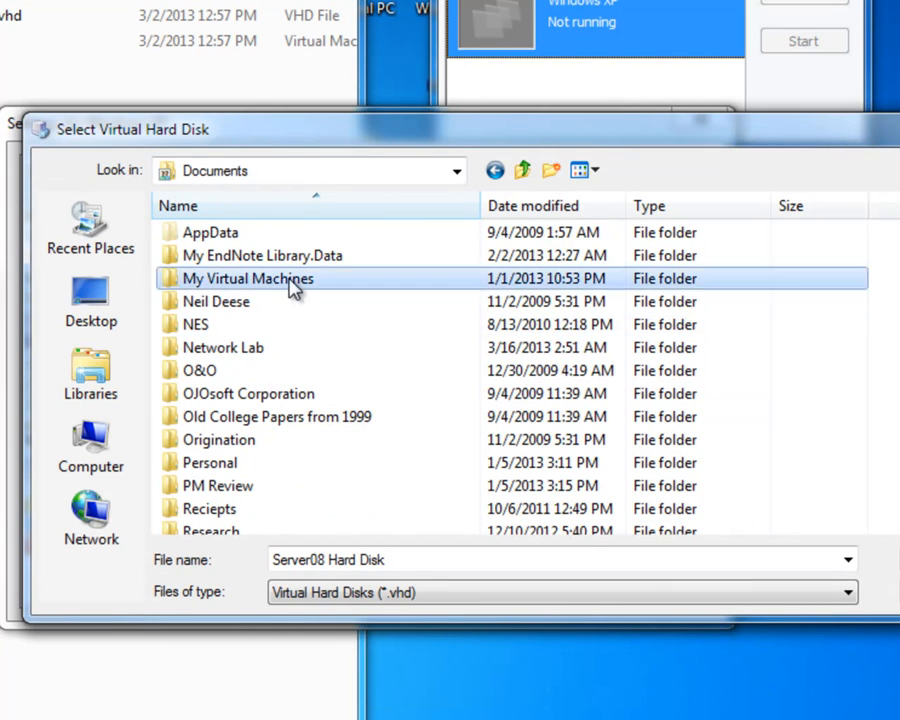
pyautogui.doubleClick(248, 278)
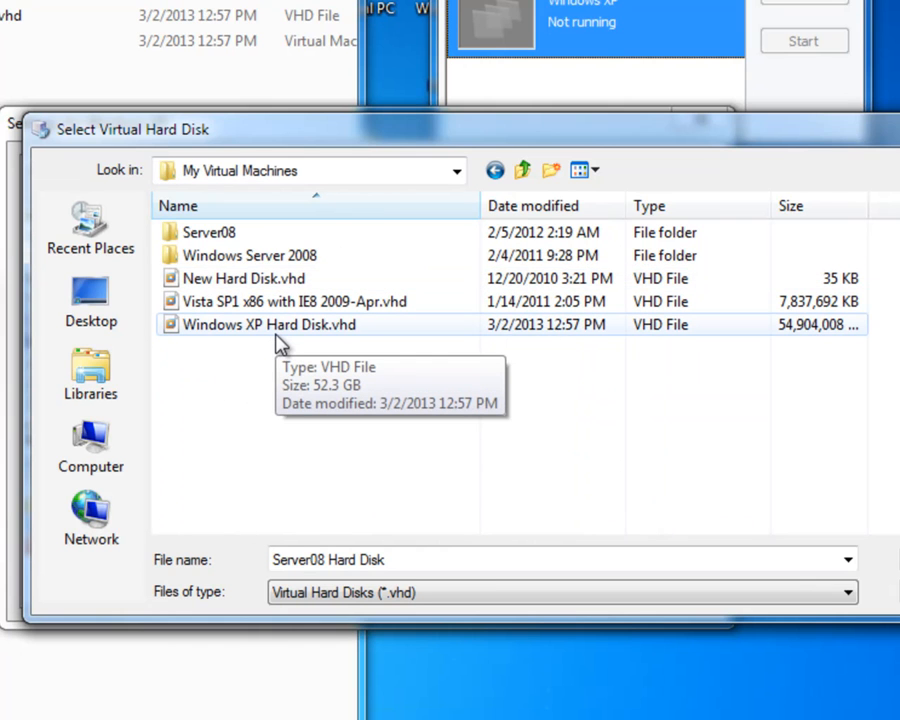
pyautogui.moveTo(232, 336)
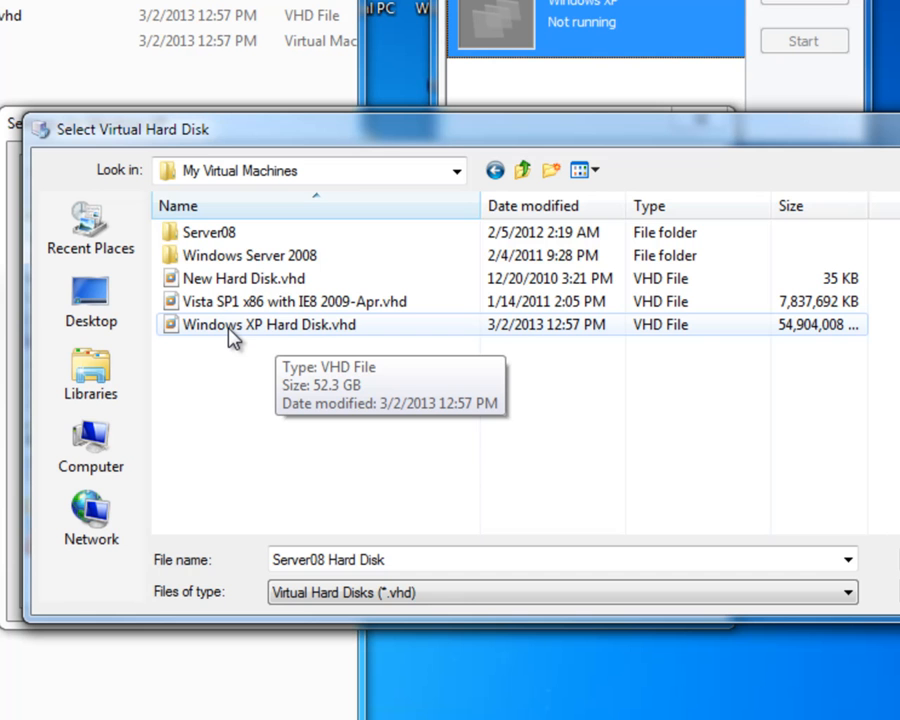
pyautogui.click(284, 324)
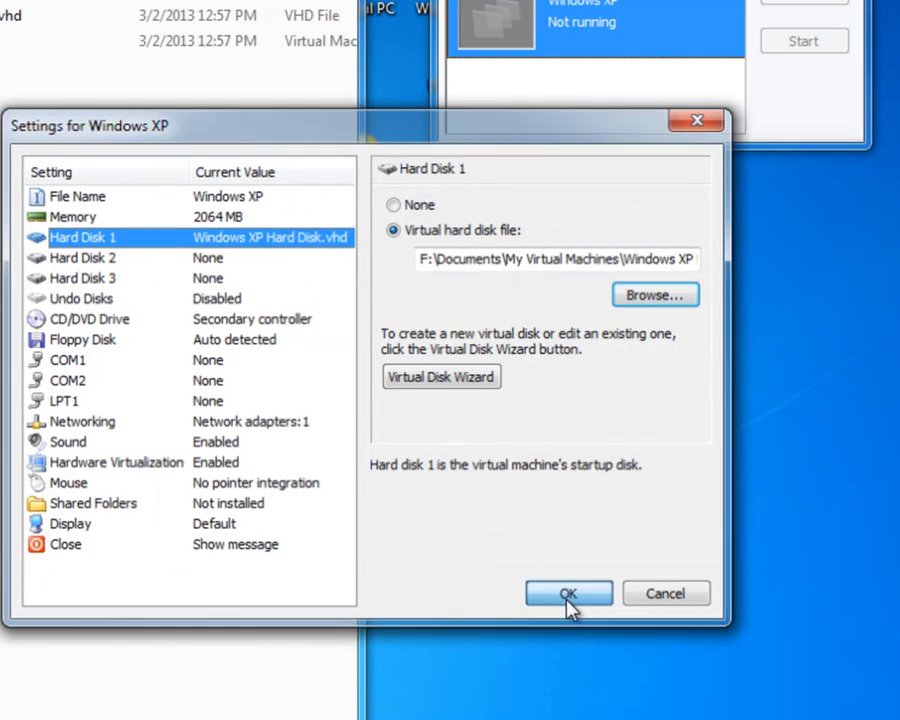
pyautogui.click(568, 592)
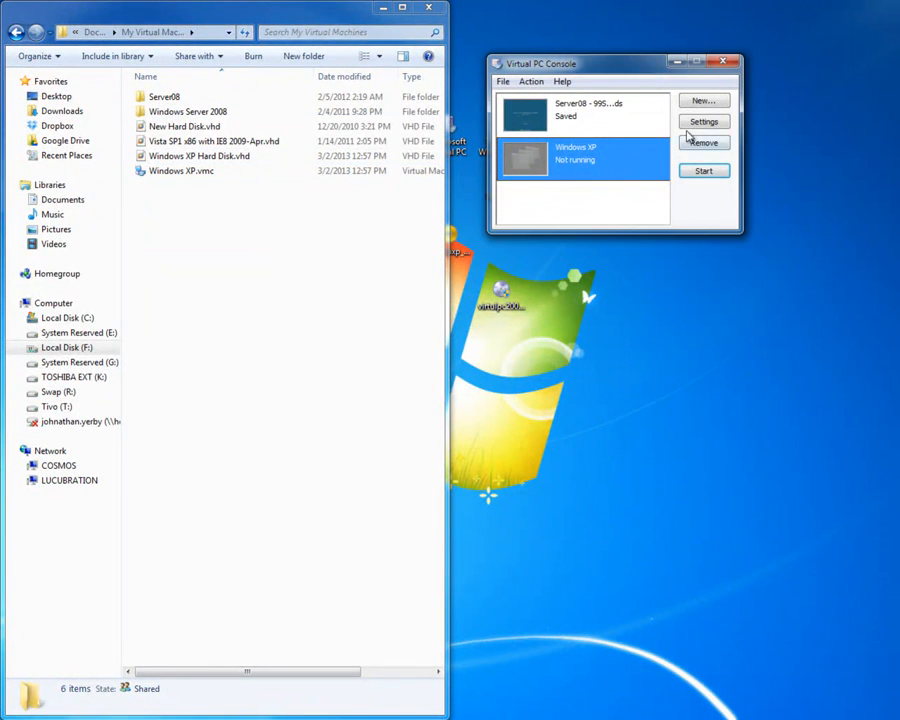
pyautogui.click(704, 122)
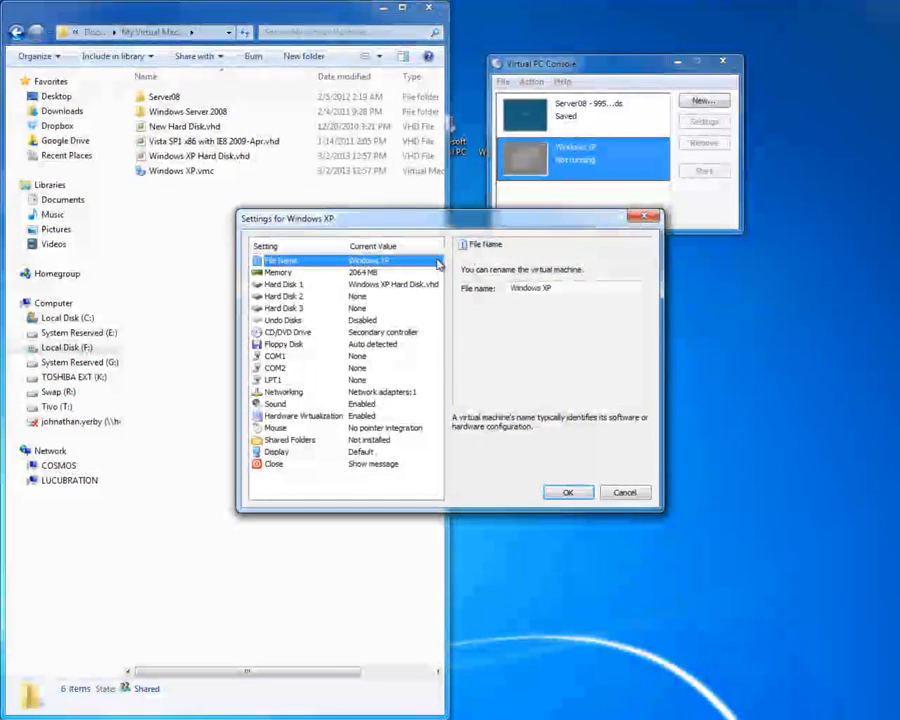
pyautogui.click(278, 272)
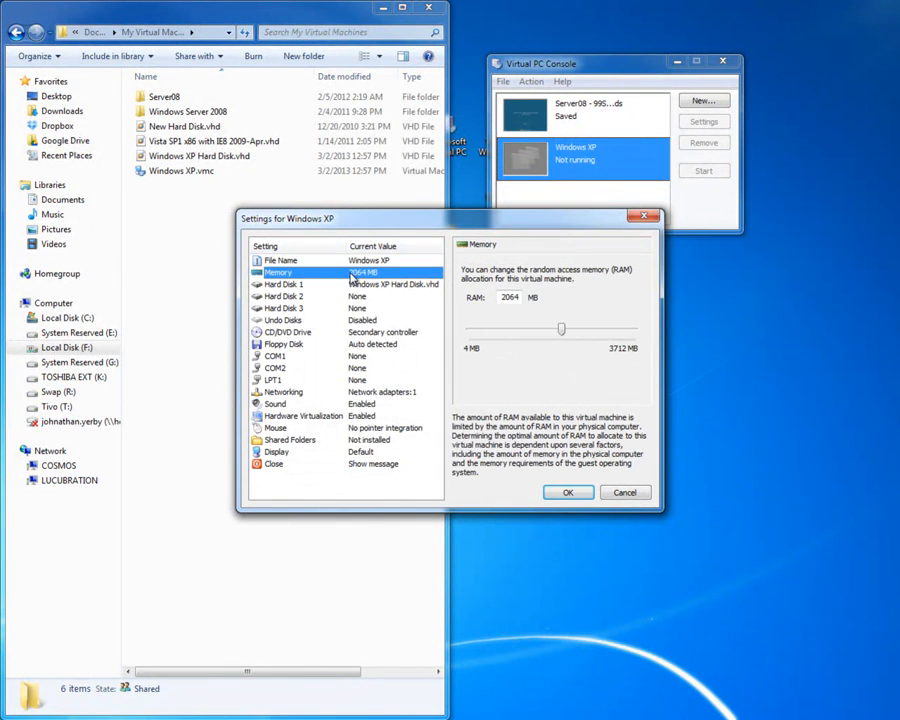
pyautogui.moveTo(536, 376)
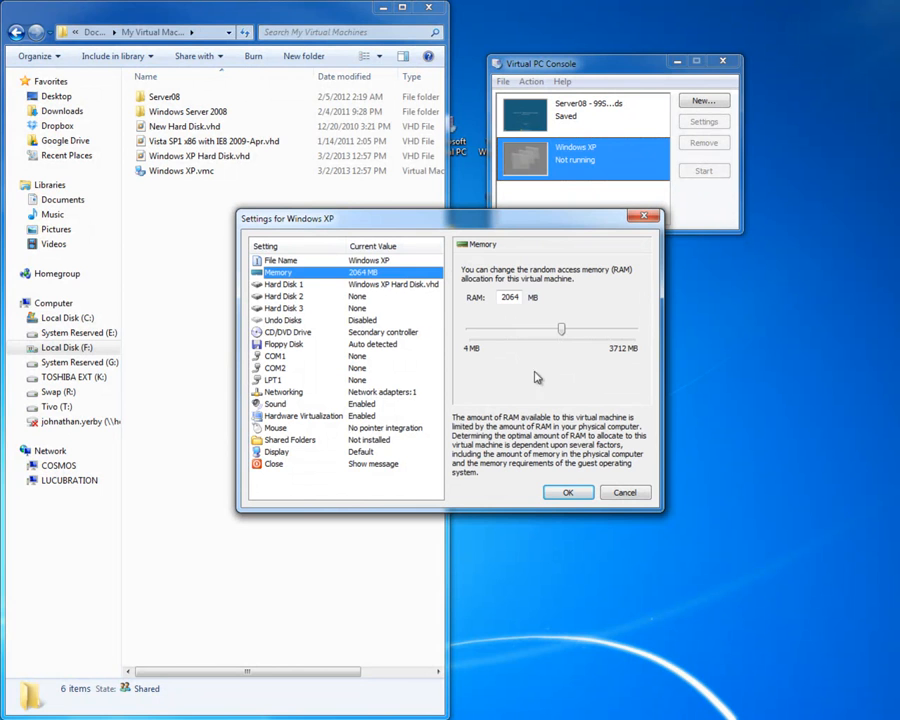
pyautogui.moveTo(604, 474)
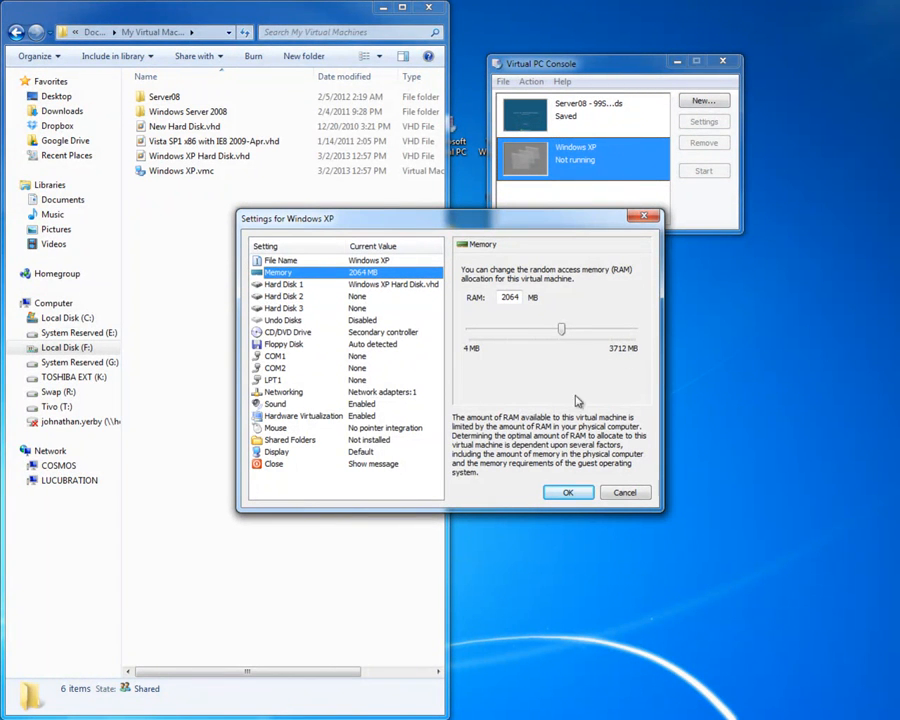
pyautogui.moveTo(572, 480)
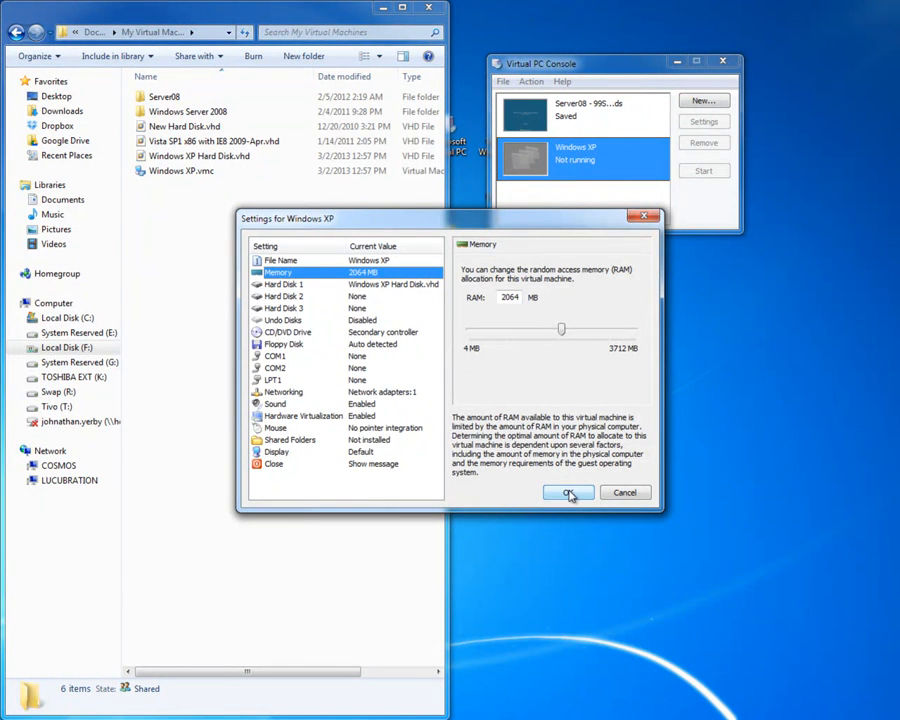
pyautogui.click(568, 492)
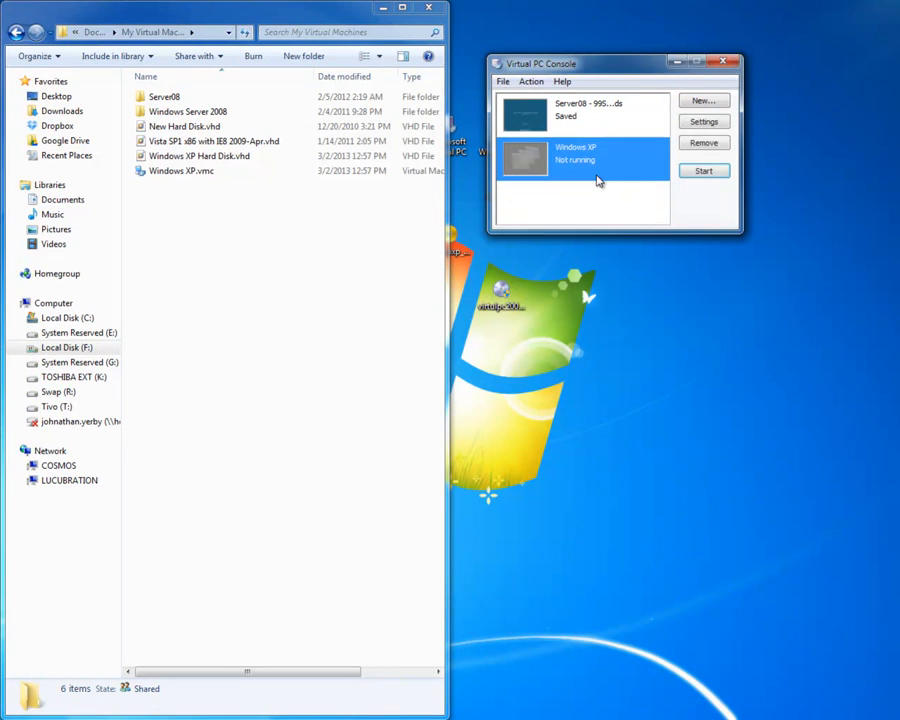
# Start the Windows XP virtual machine from the Virtual PC Console
pyautogui.click(704, 170)
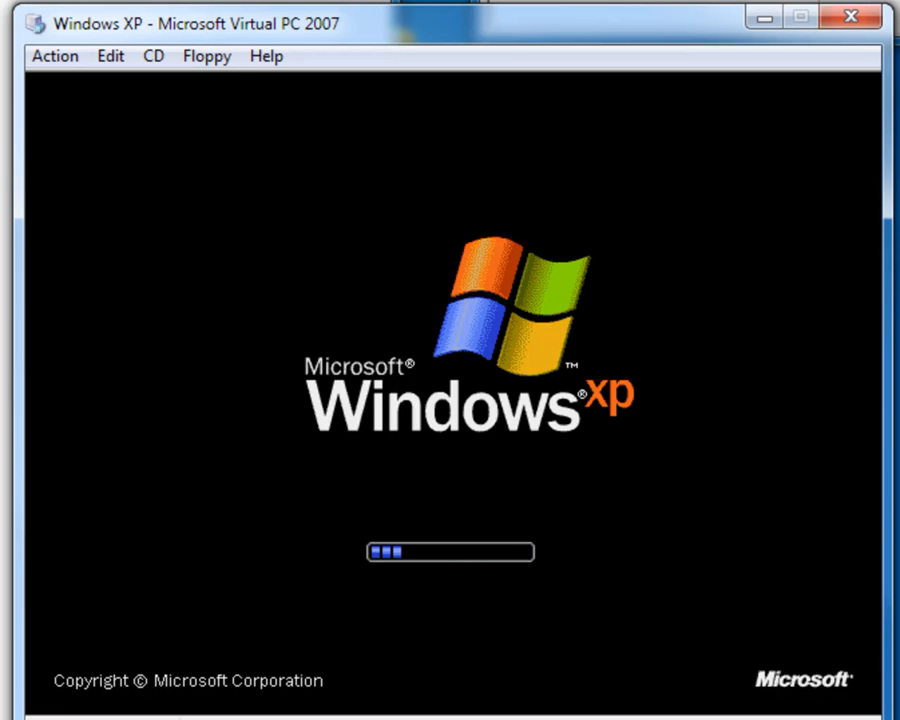
pyautogui.moveTo(332, 200)
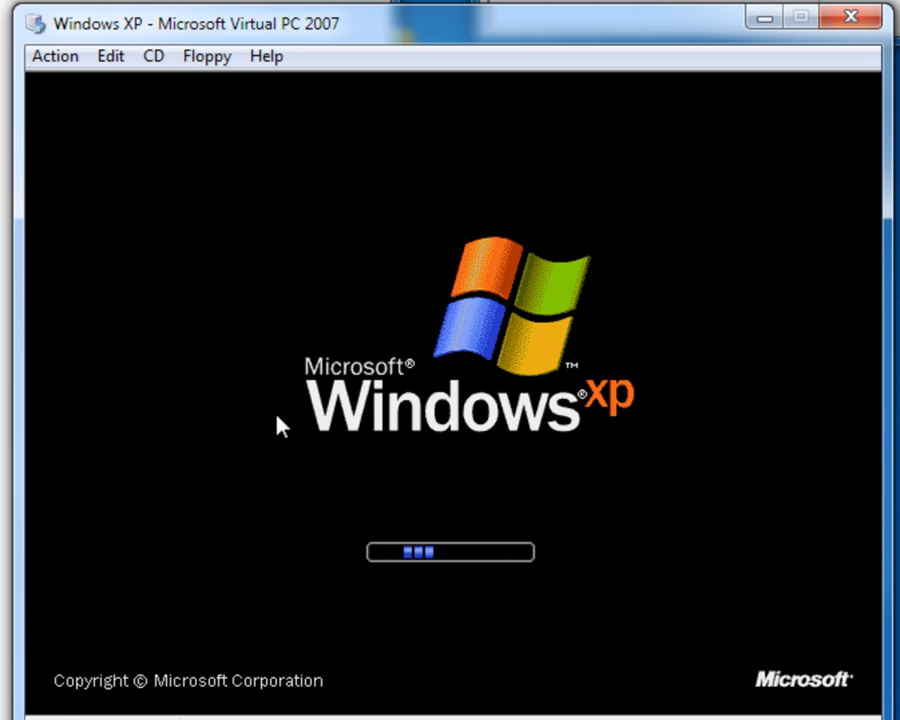
pyautogui.moveTo(372, 444)
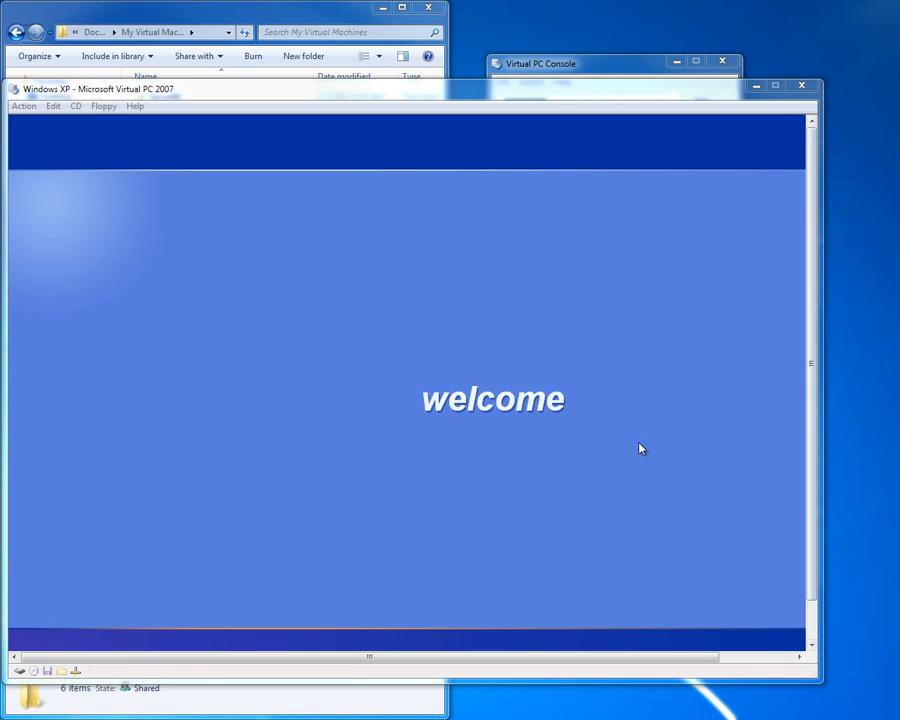
pyautogui.moveTo(372, 356)
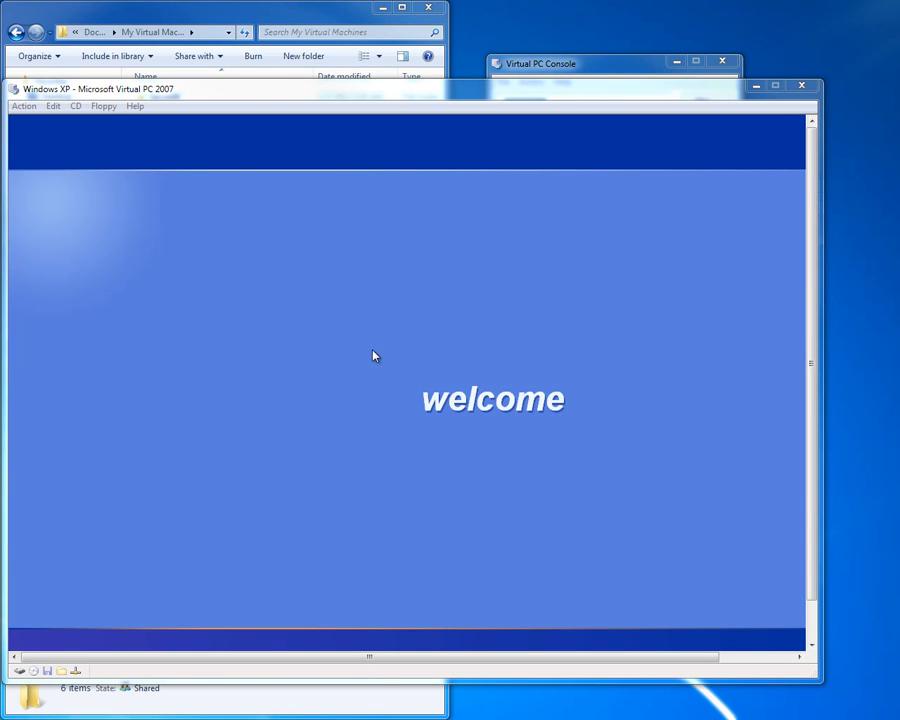
pyautogui.moveTo(384, 350)
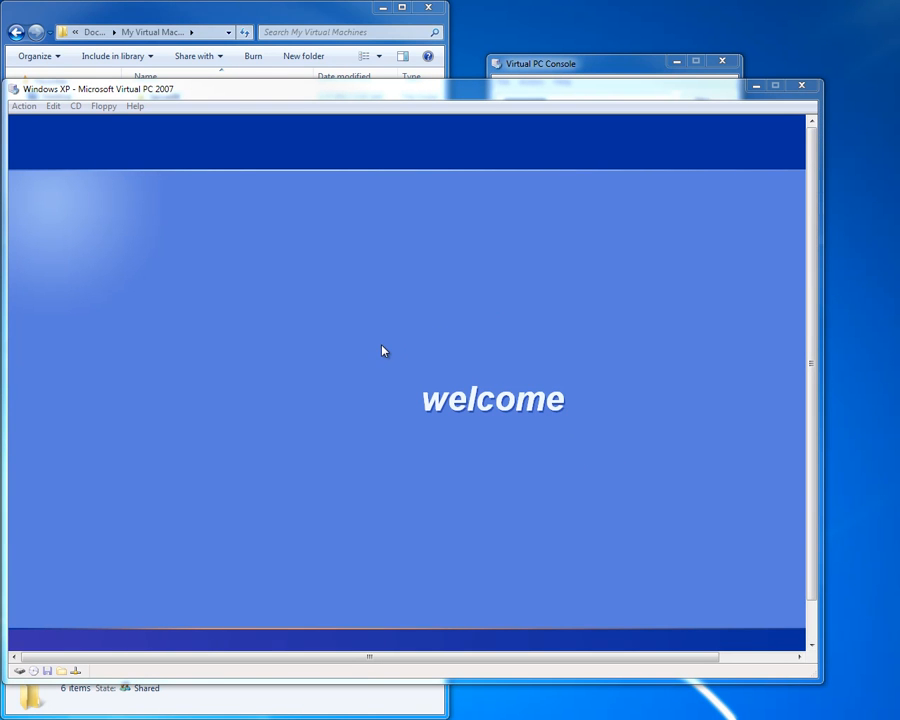
pyautogui.moveTo(576, 528)
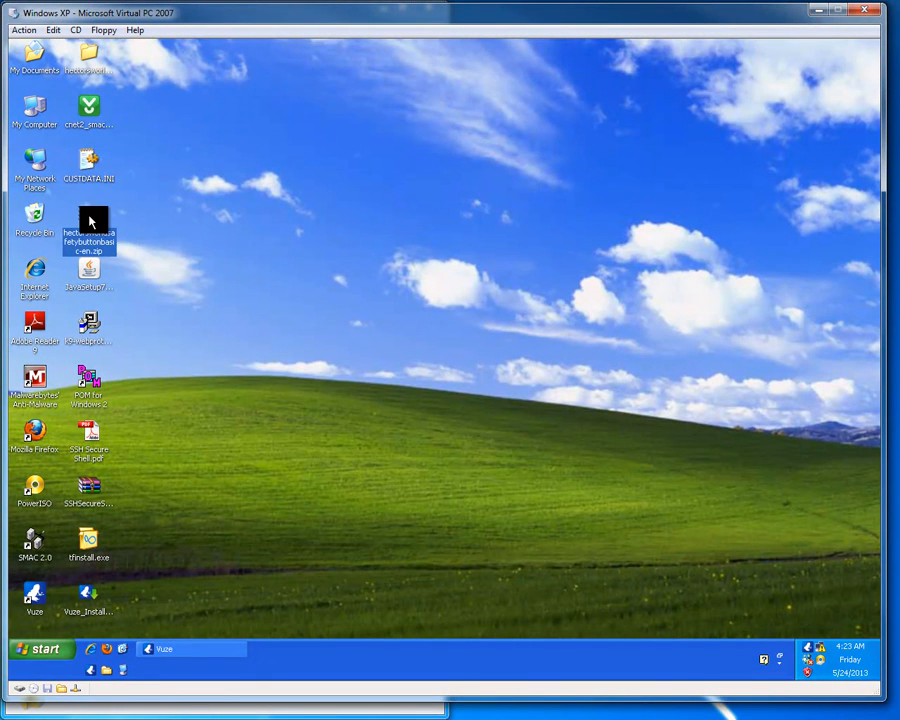
pyautogui.moveTo(90, 220)
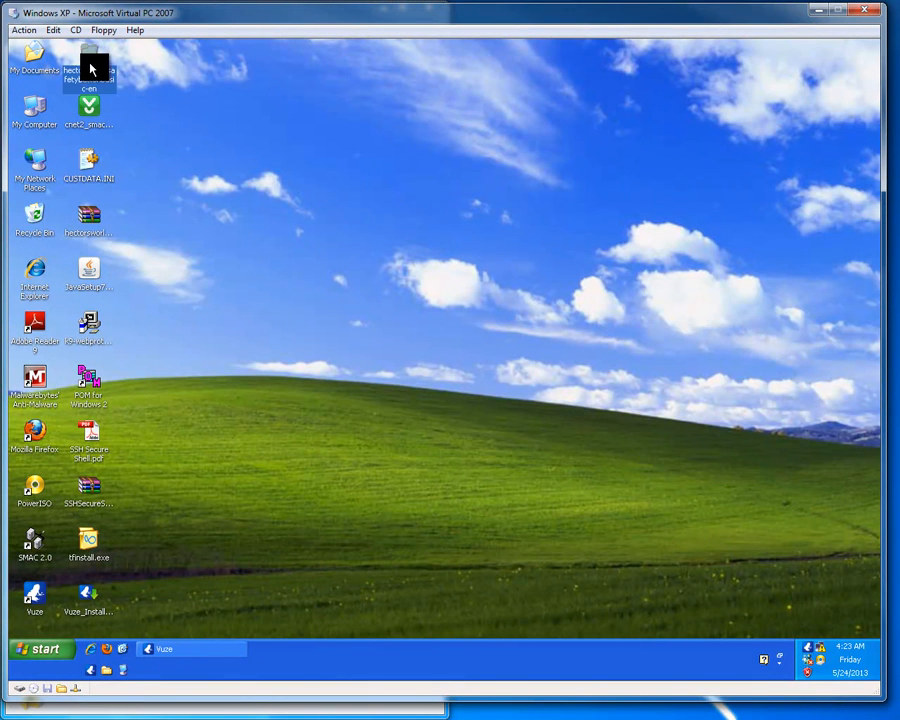
pyautogui.doubleClick(88, 60)
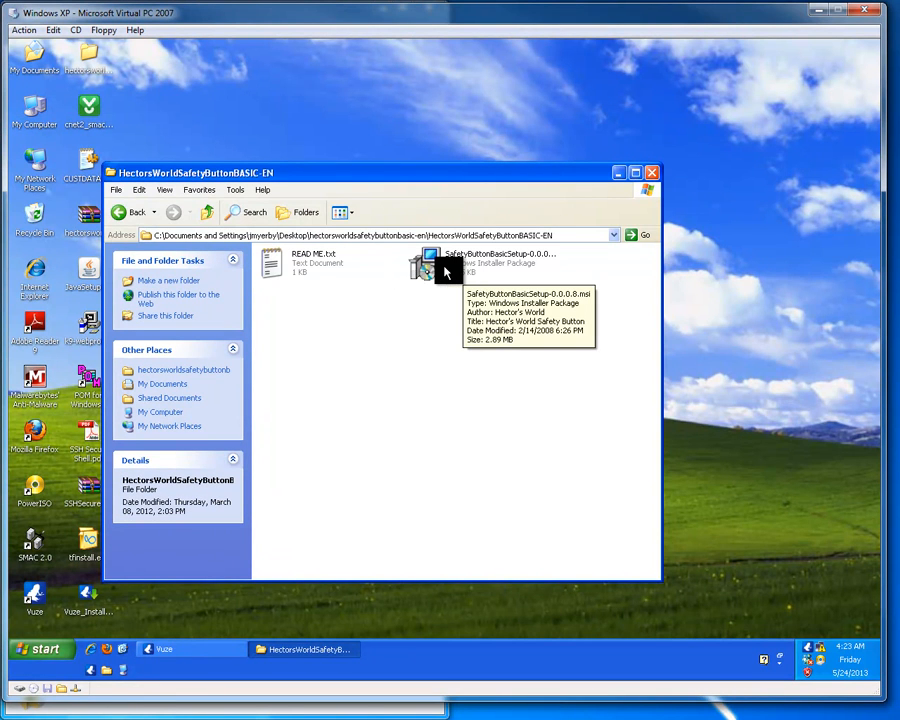
pyautogui.moveTo(36, 650)
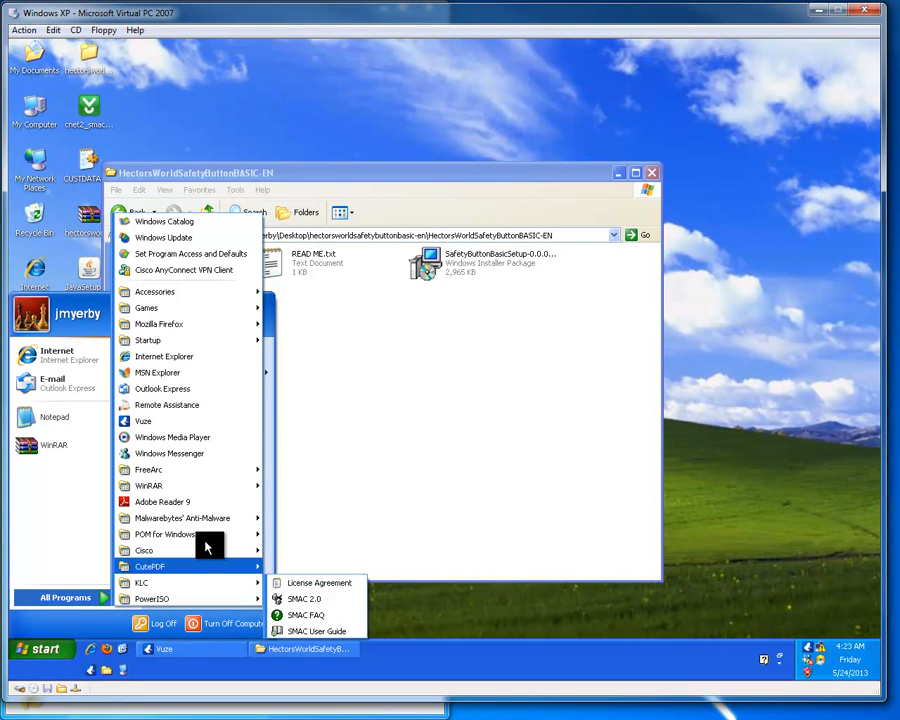
pyautogui.click(648, 154)
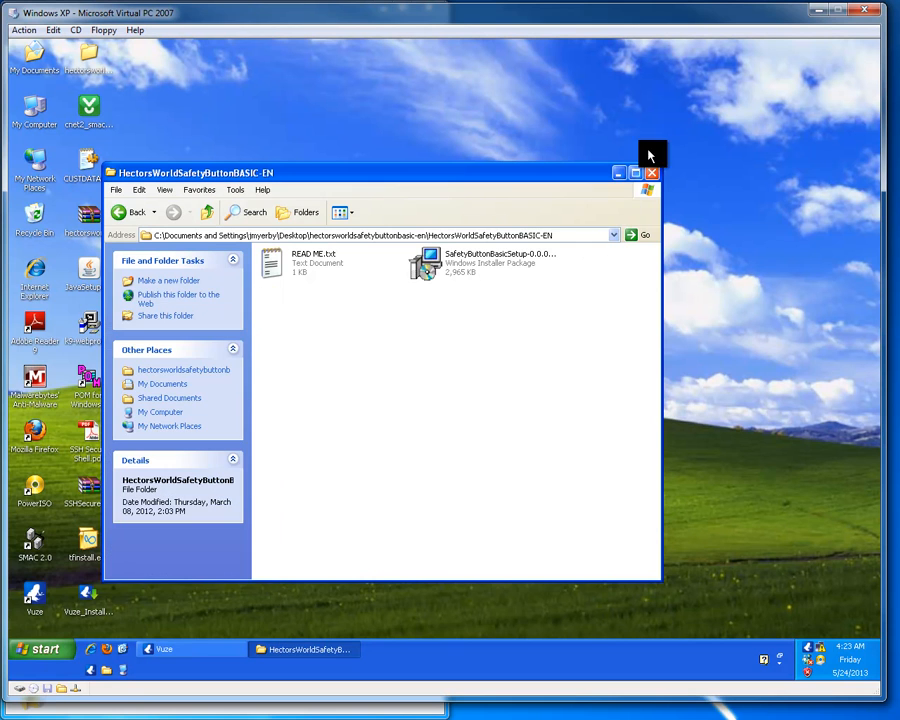
pyautogui.click(652, 172)
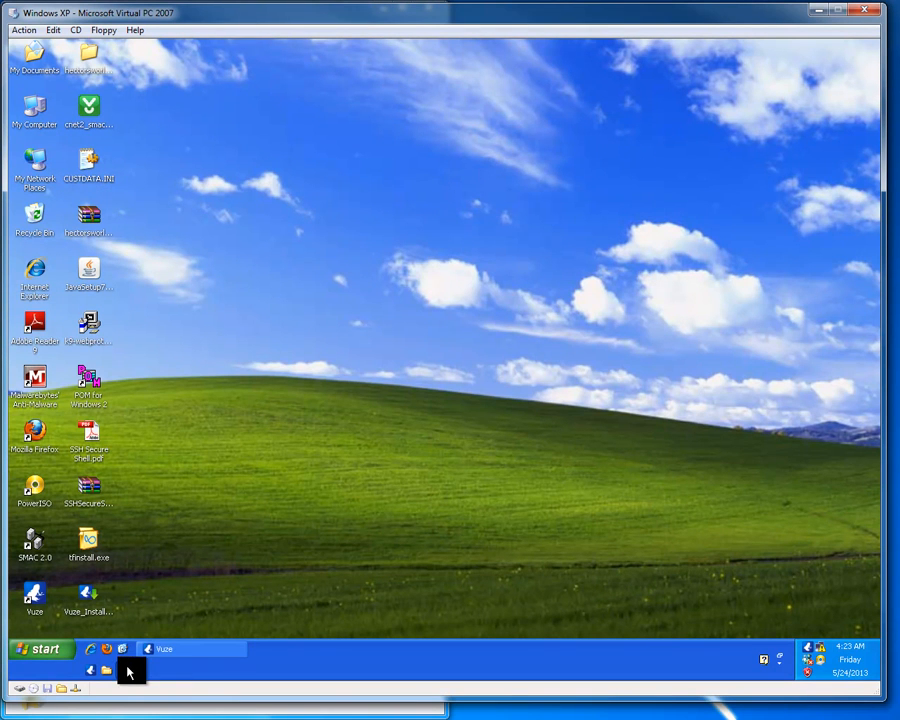
pyautogui.doubleClick(34, 104)
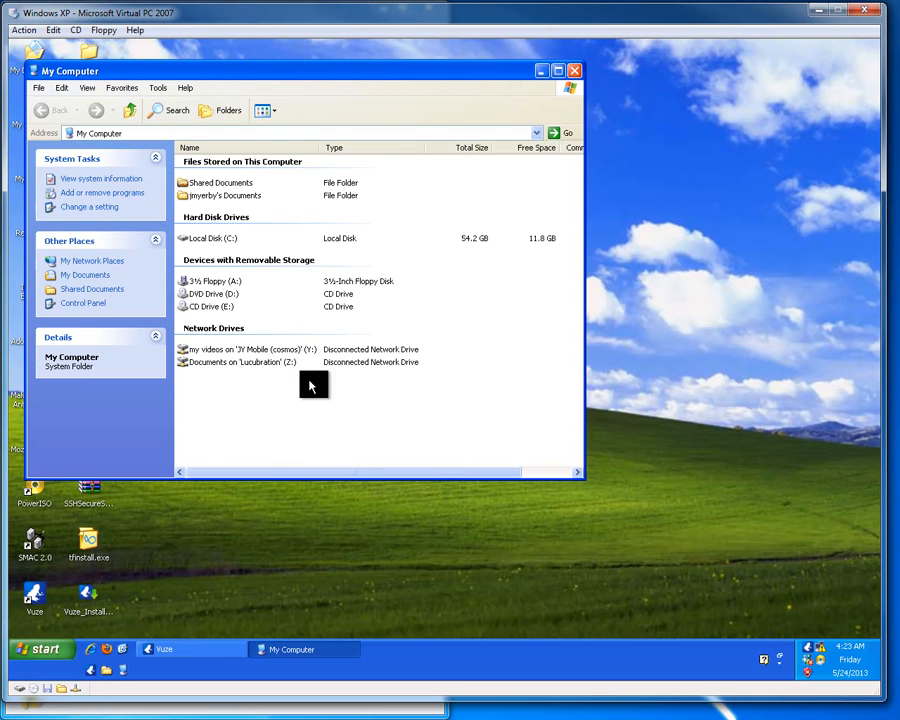
pyautogui.moveTo(436, 290)
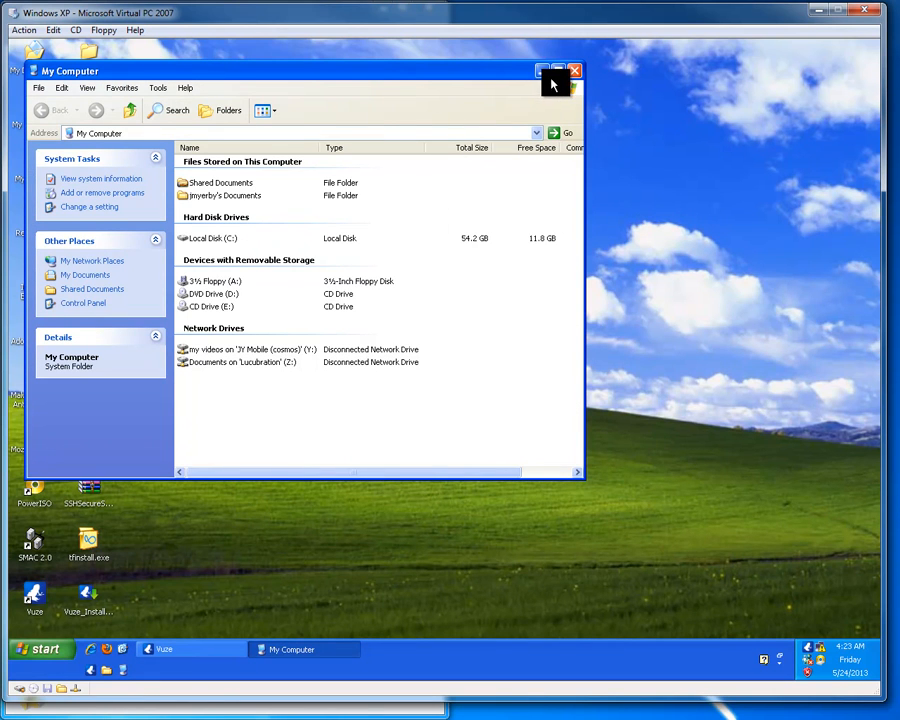
pyautogui.click(576, 70)
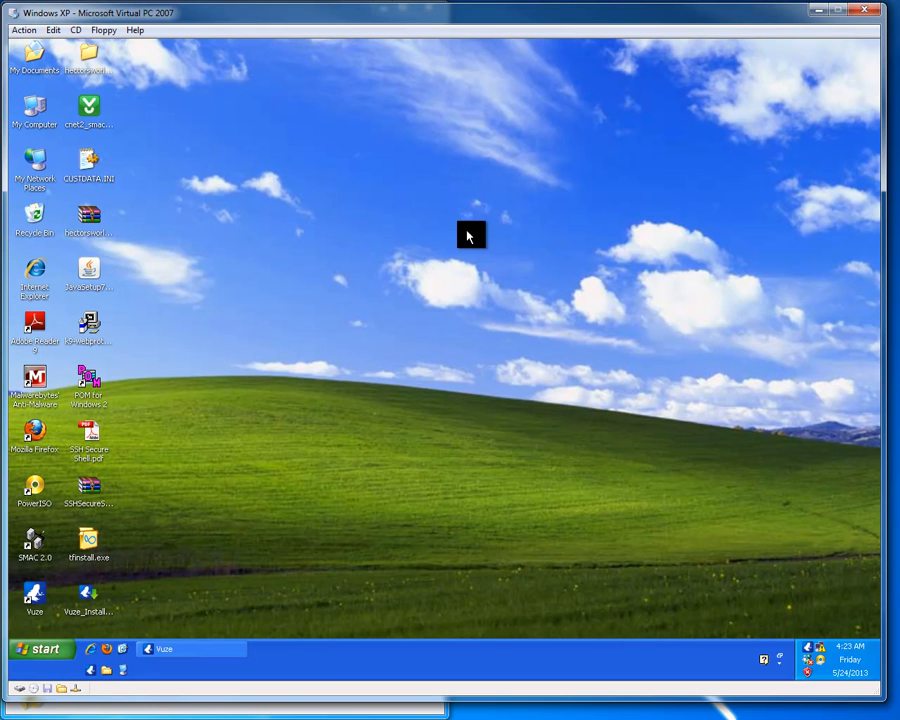